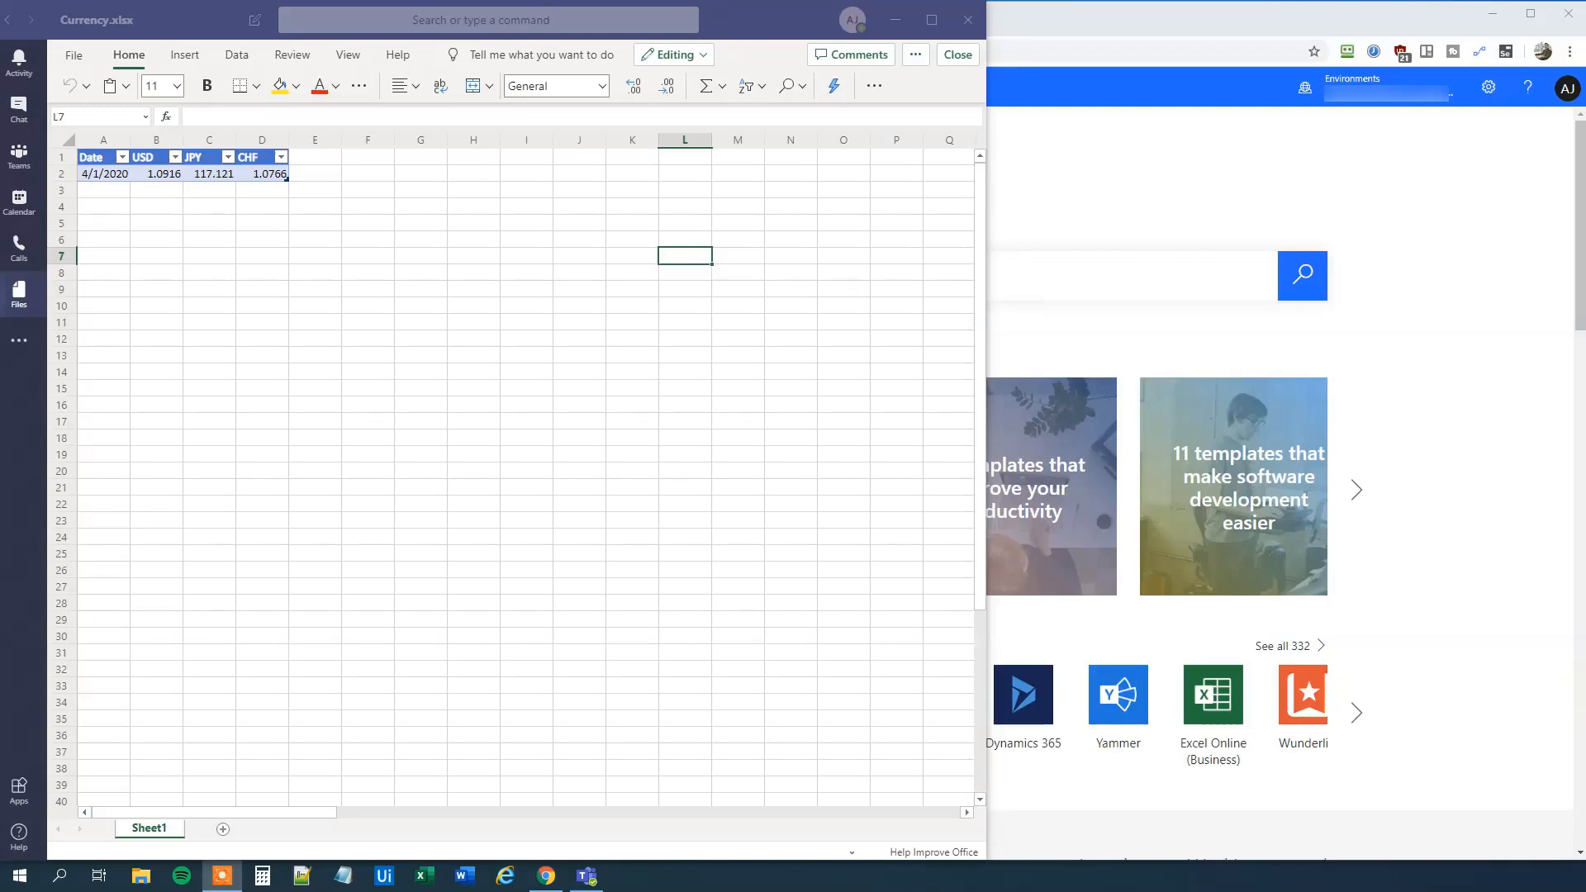
mouse_move(393, 159)
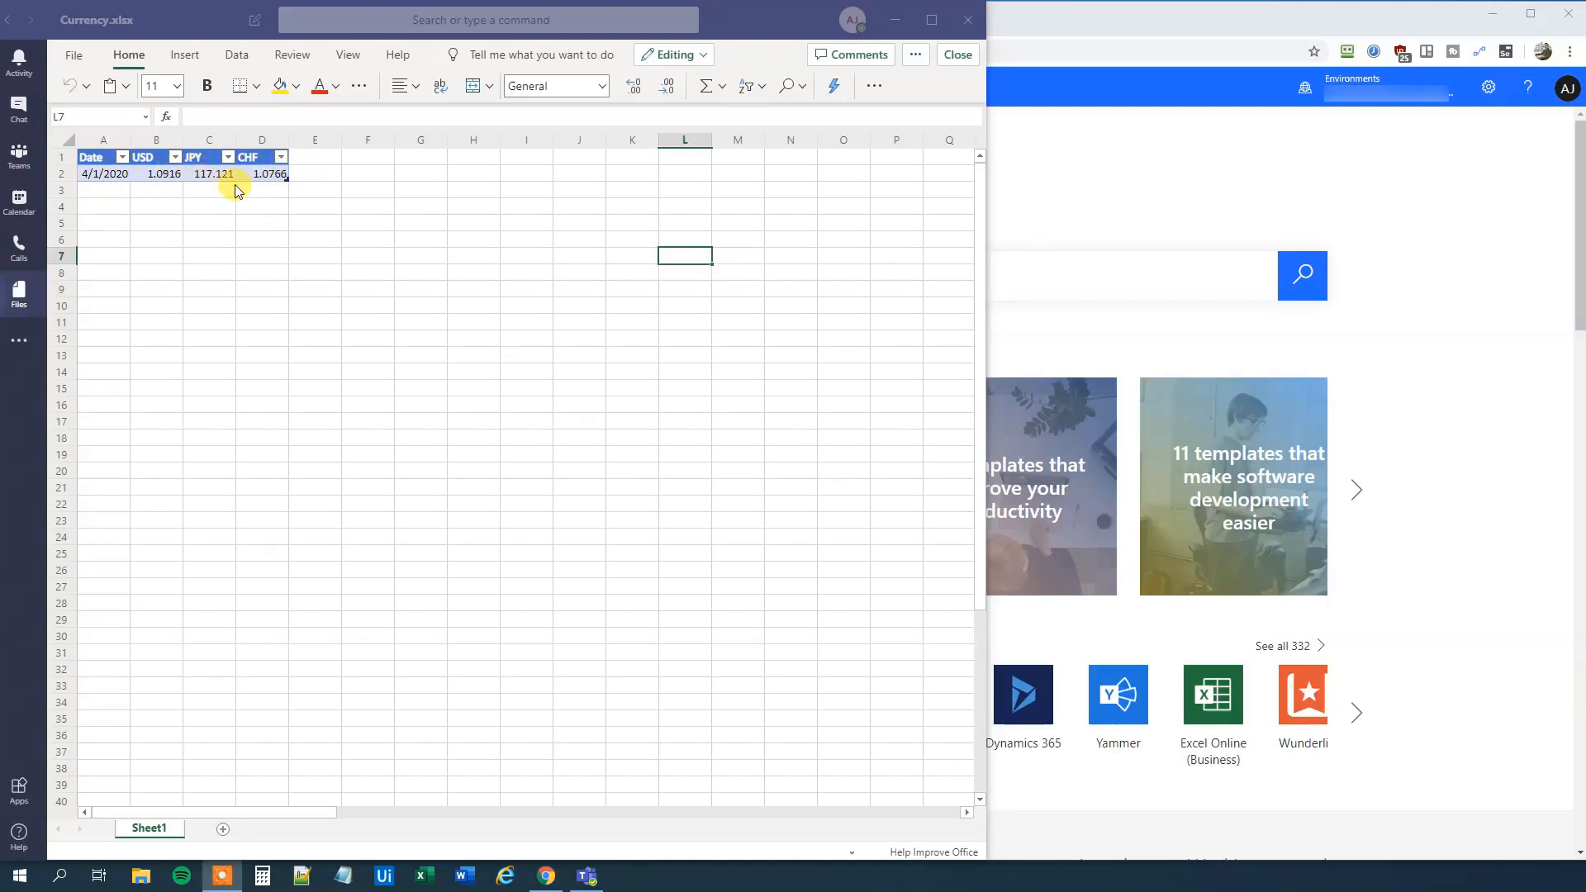
mouse_move(101, 192)
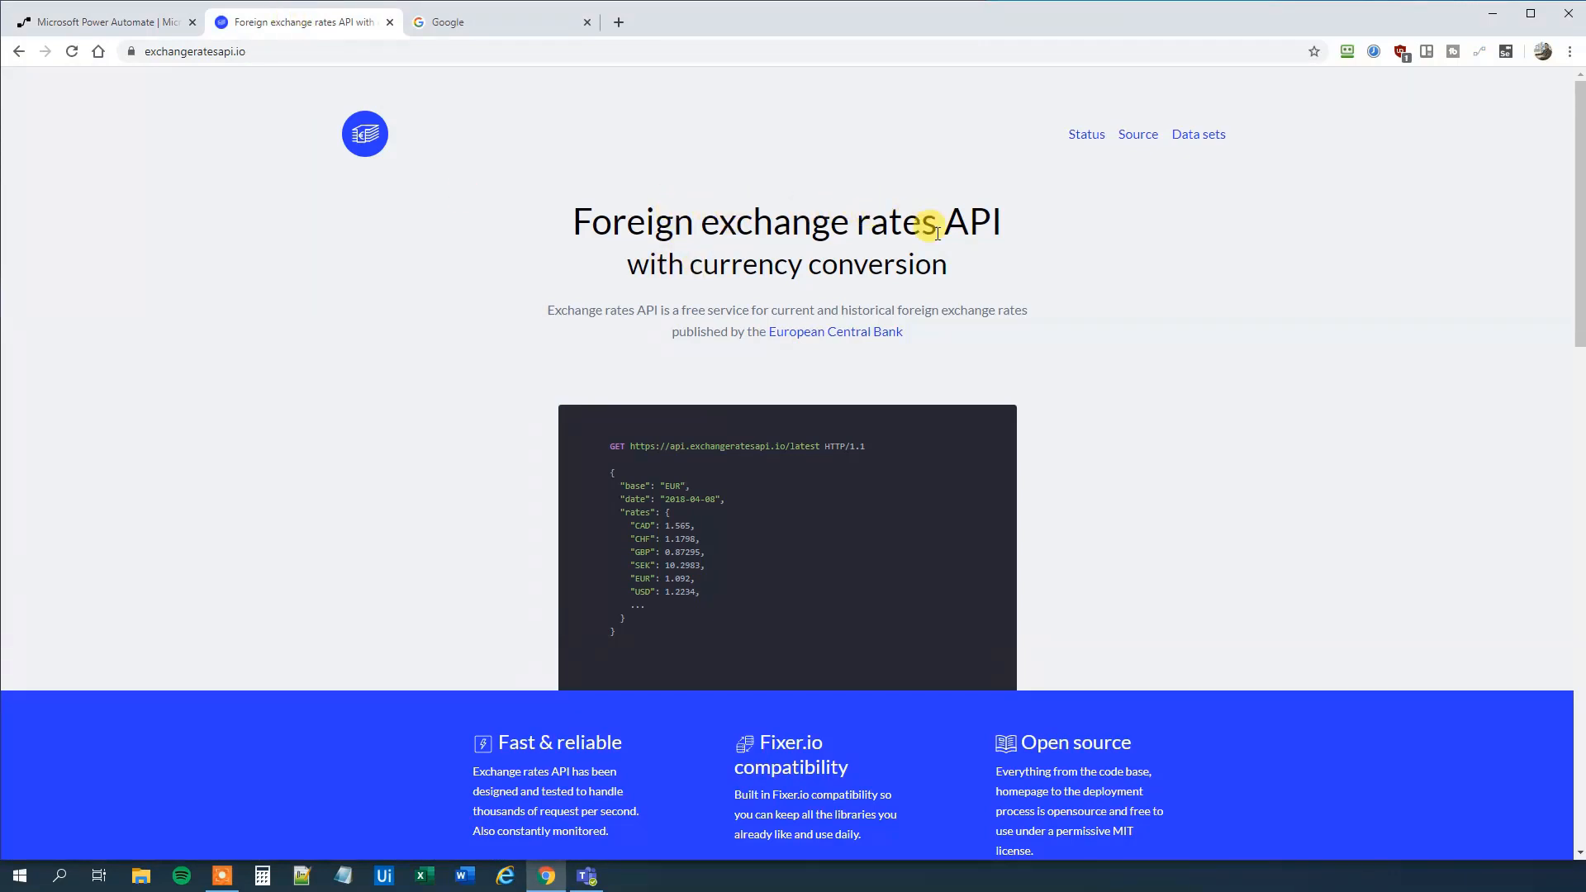
mouse_move(826, 332)
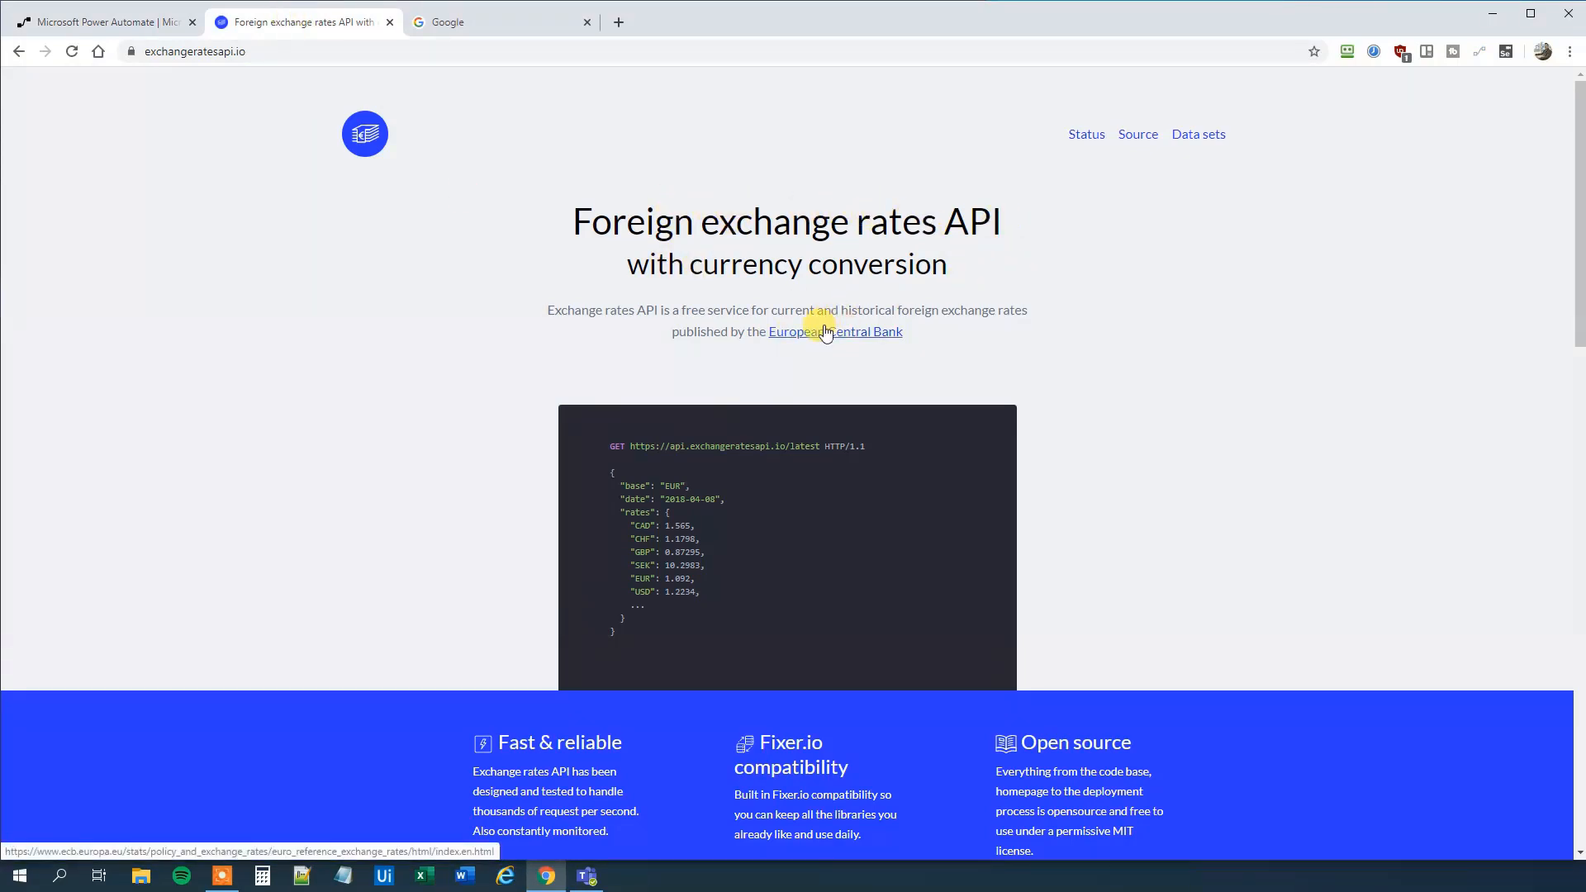
mouse_move(858, 350)
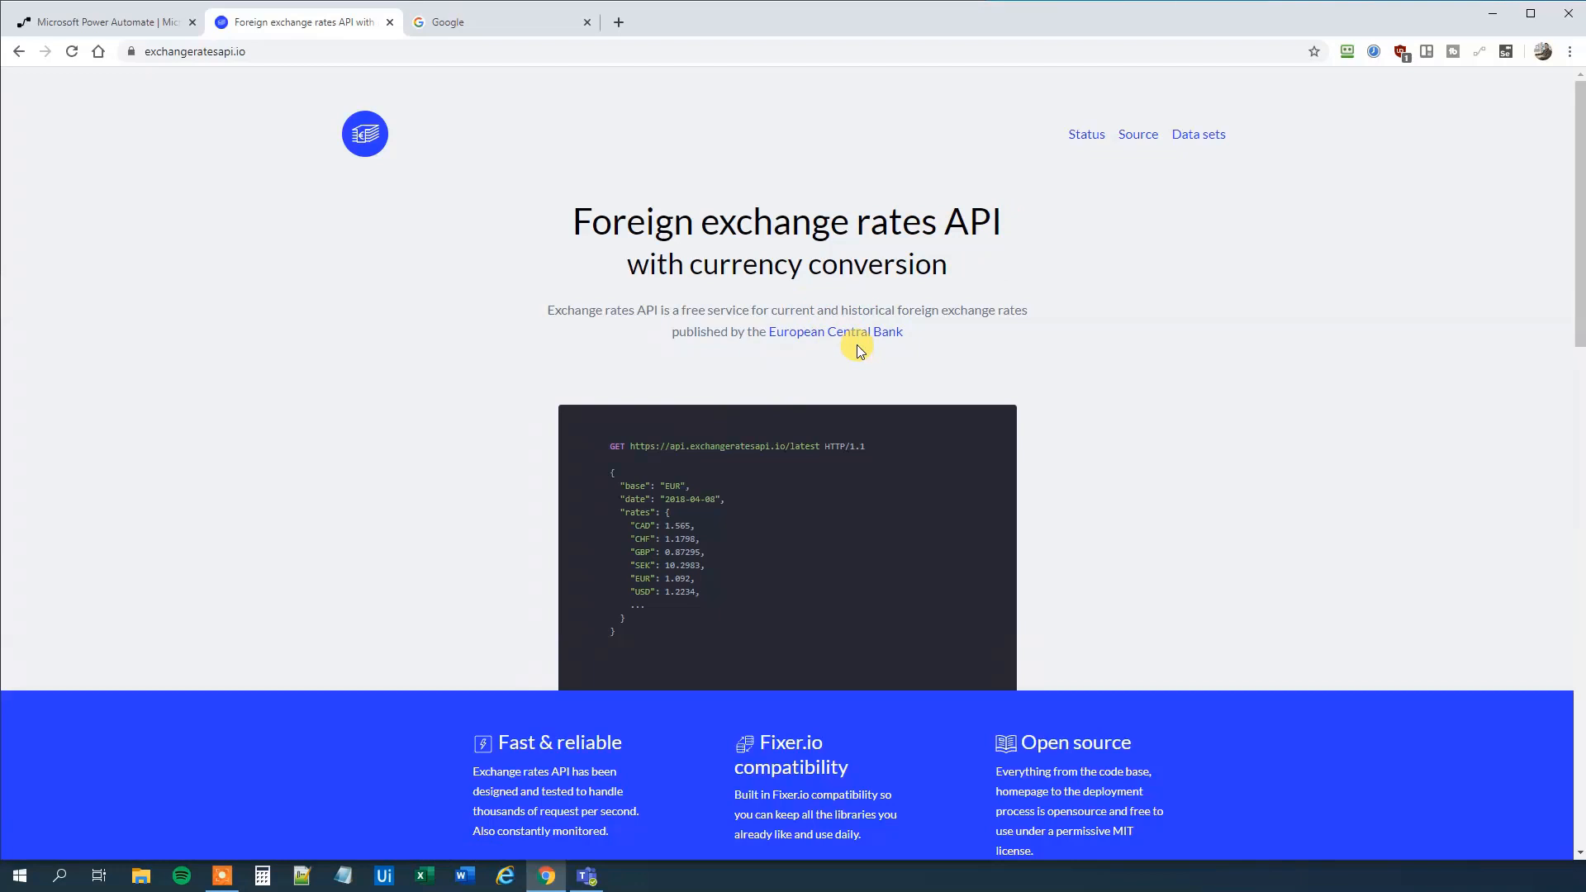
Scroll to the Usage section and select the latest-rates request address.
scroll(down, 3)
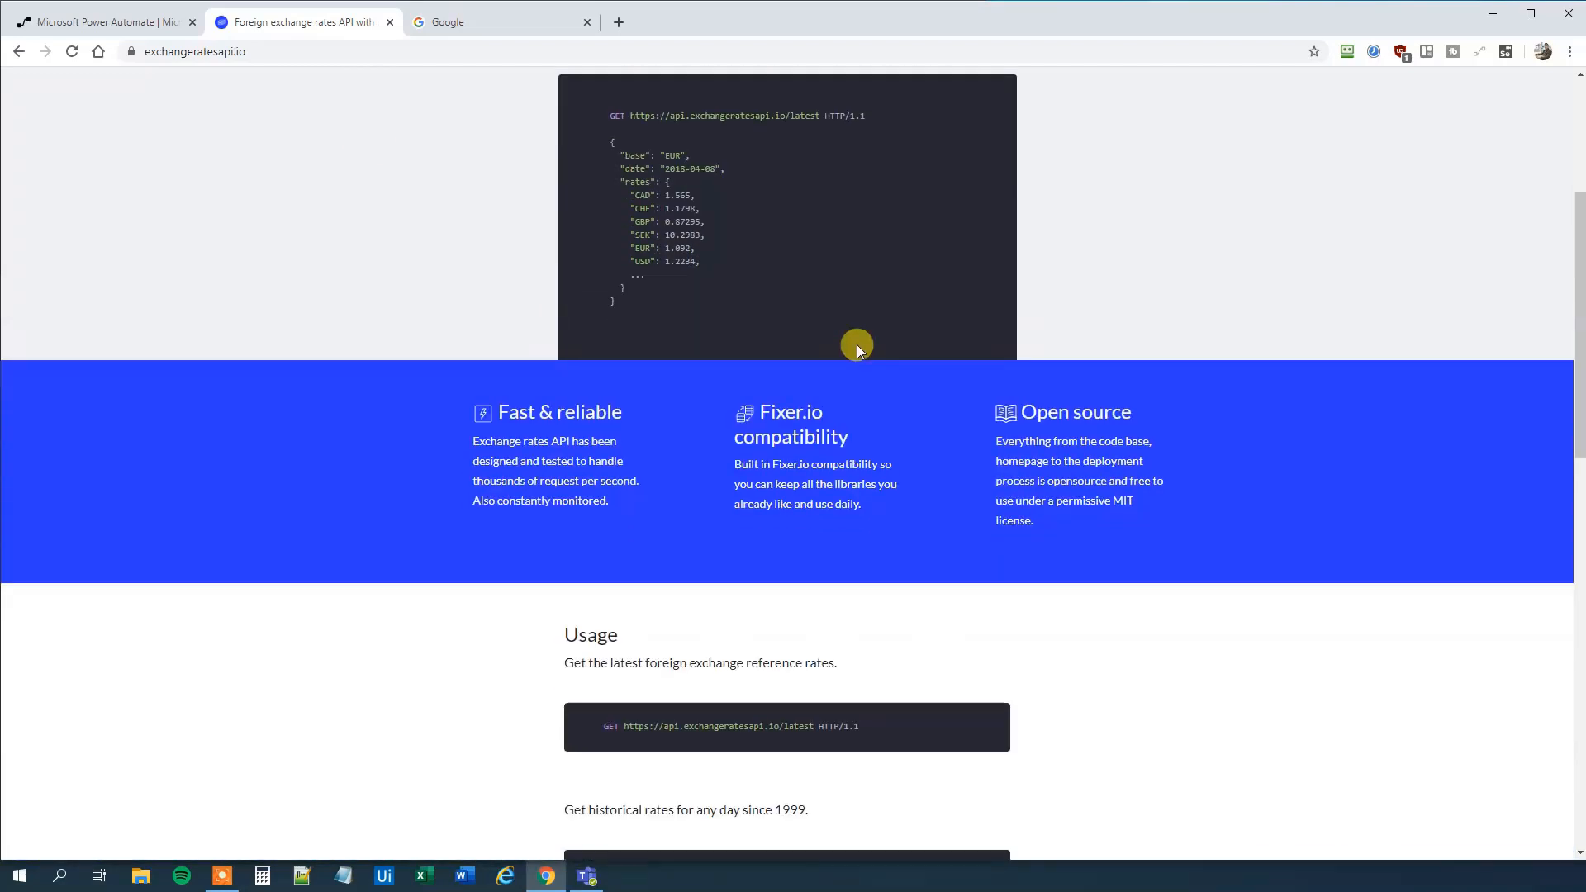
scroll(down, 3)
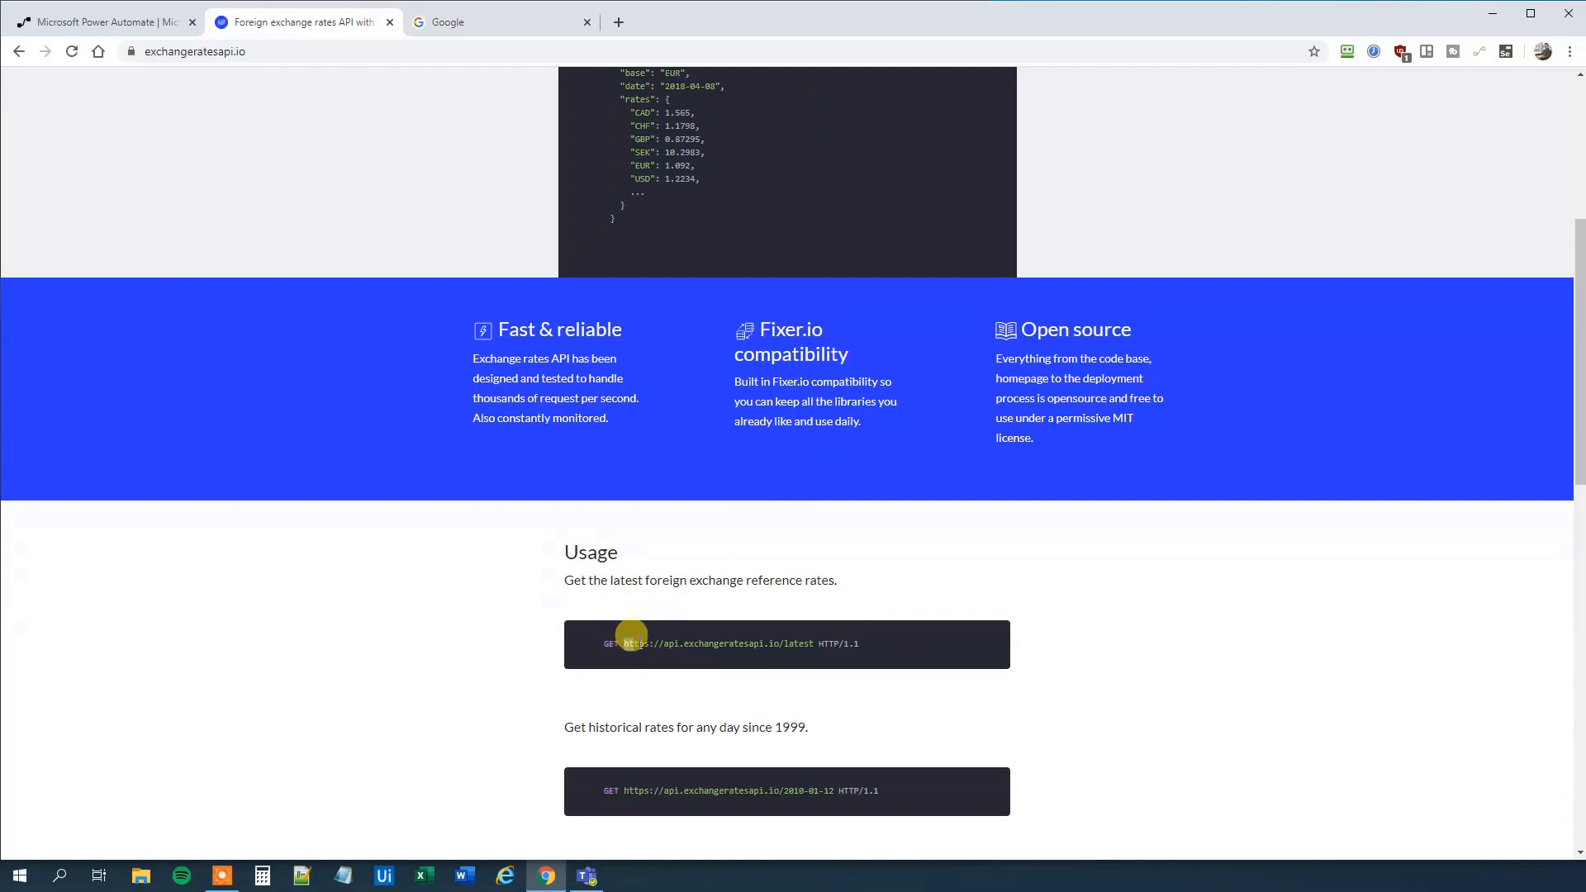
drag(624, 642, 814, 643)
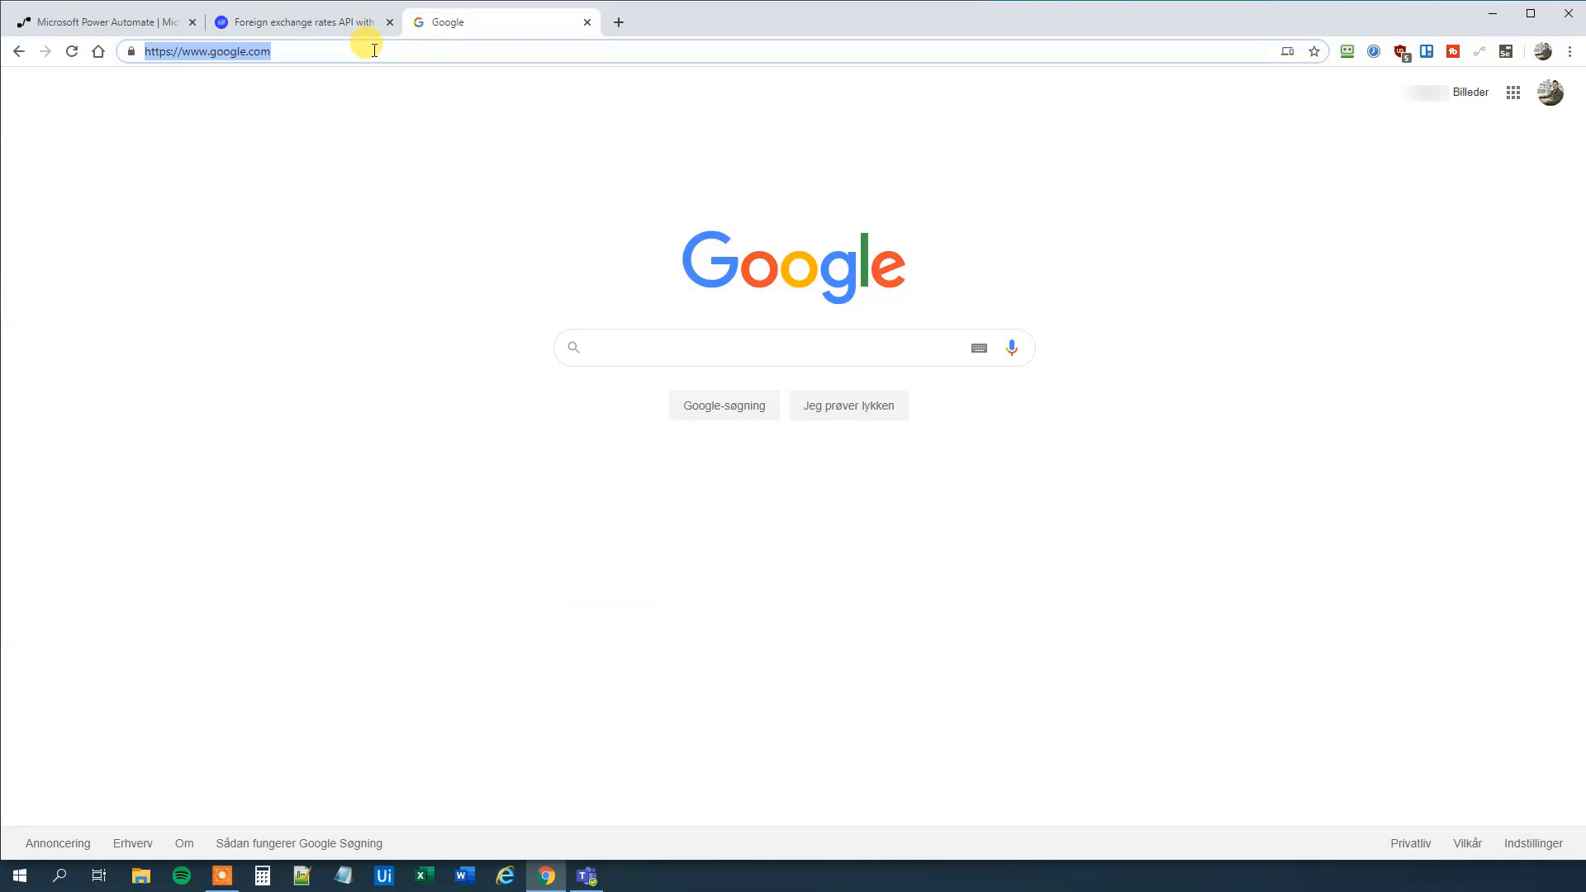
text(https://api.exchangeratesapi.io/latest)
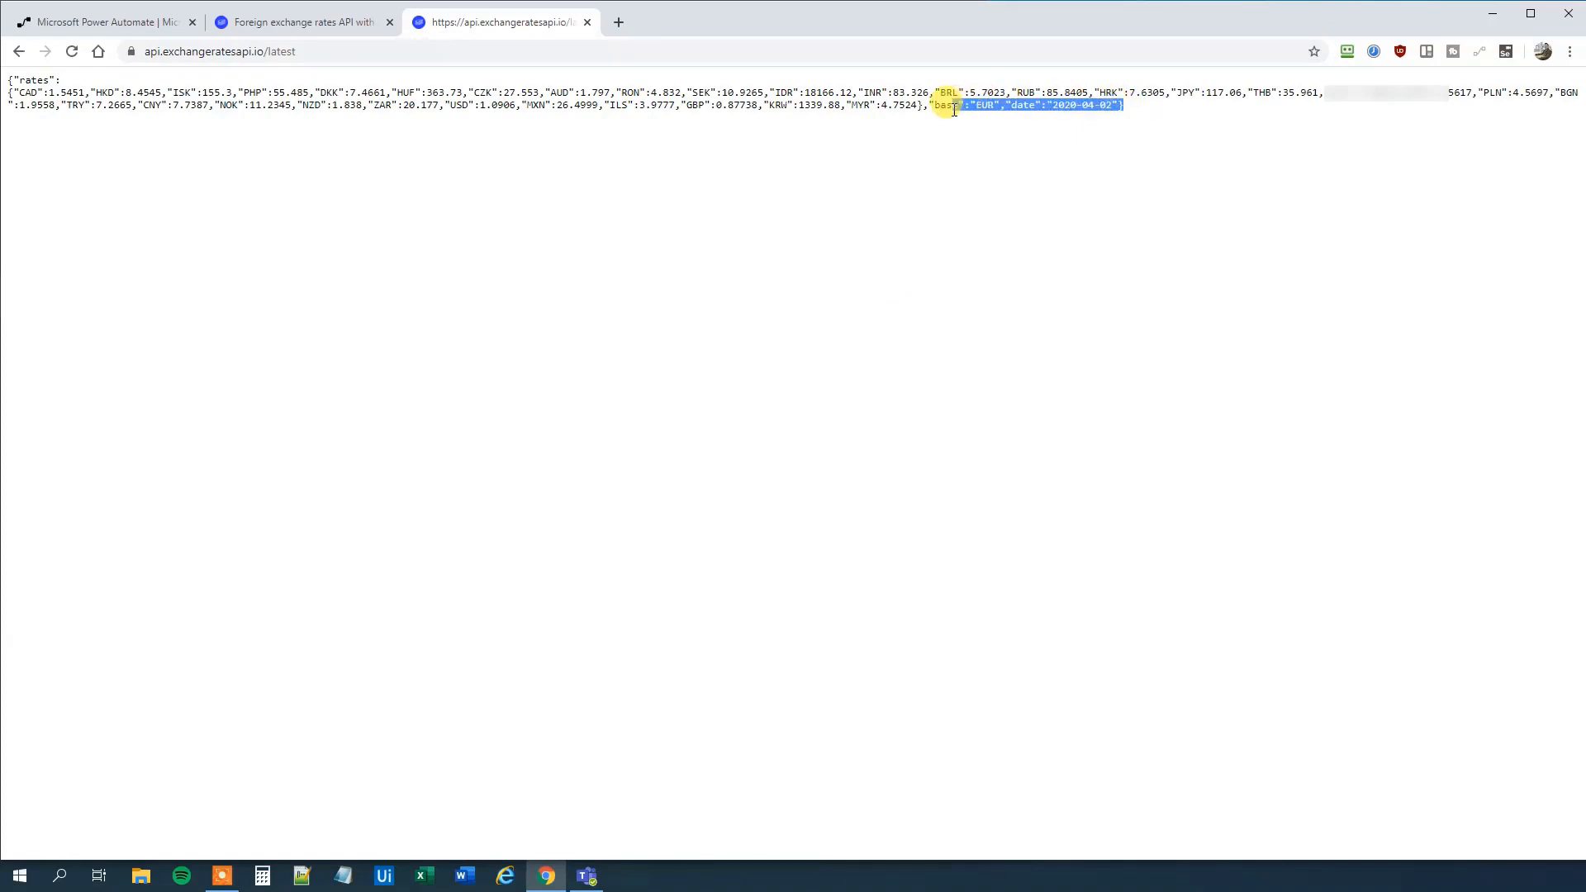
click(755, 165)
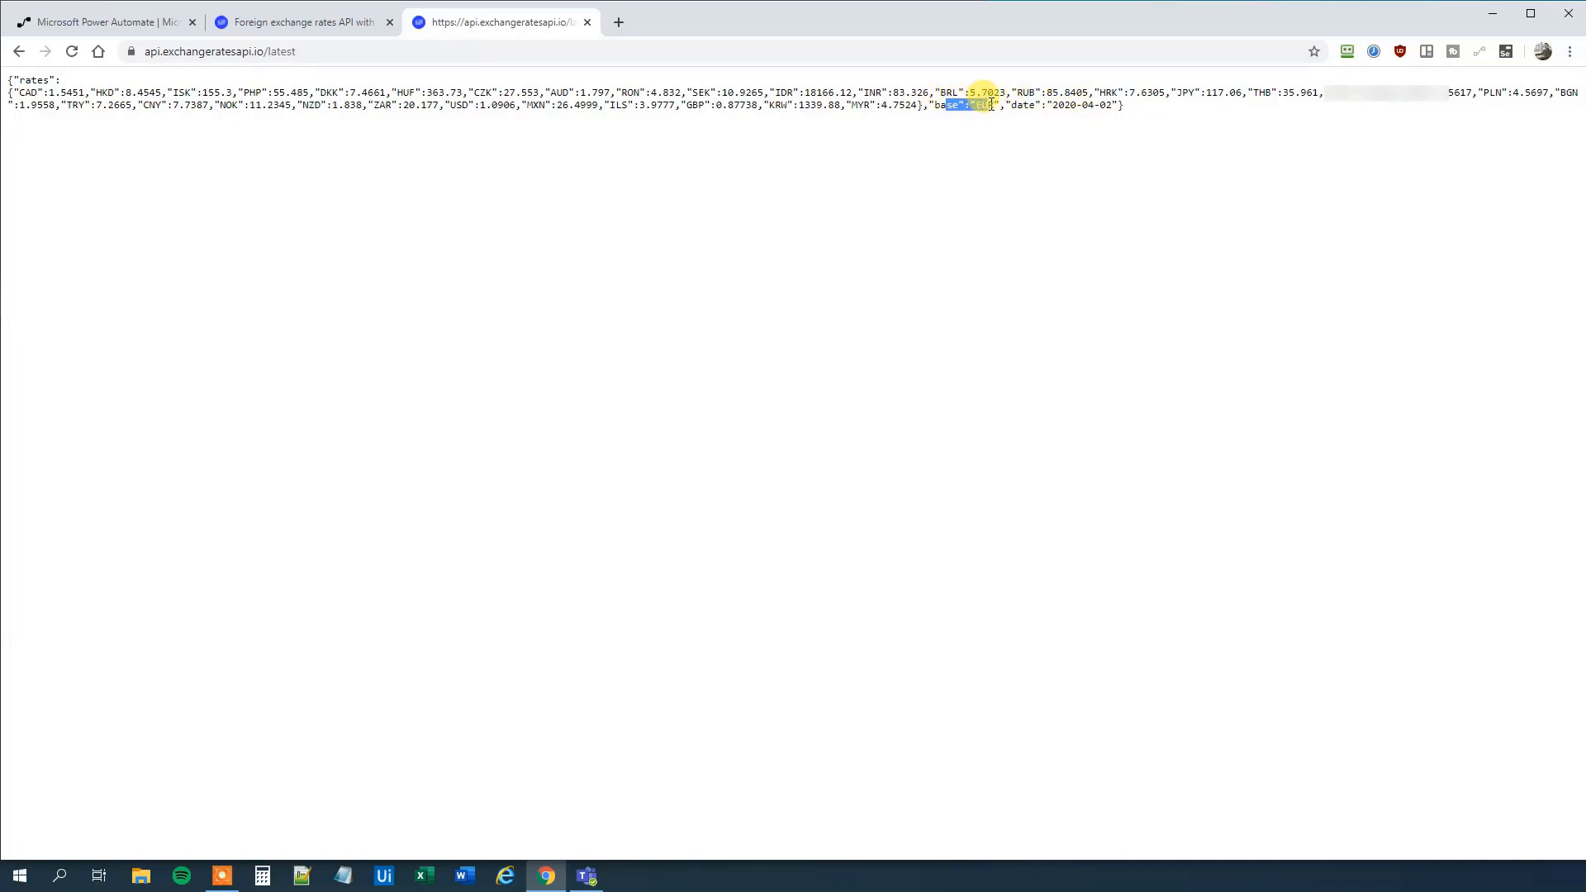
mouse_move(977, 193)
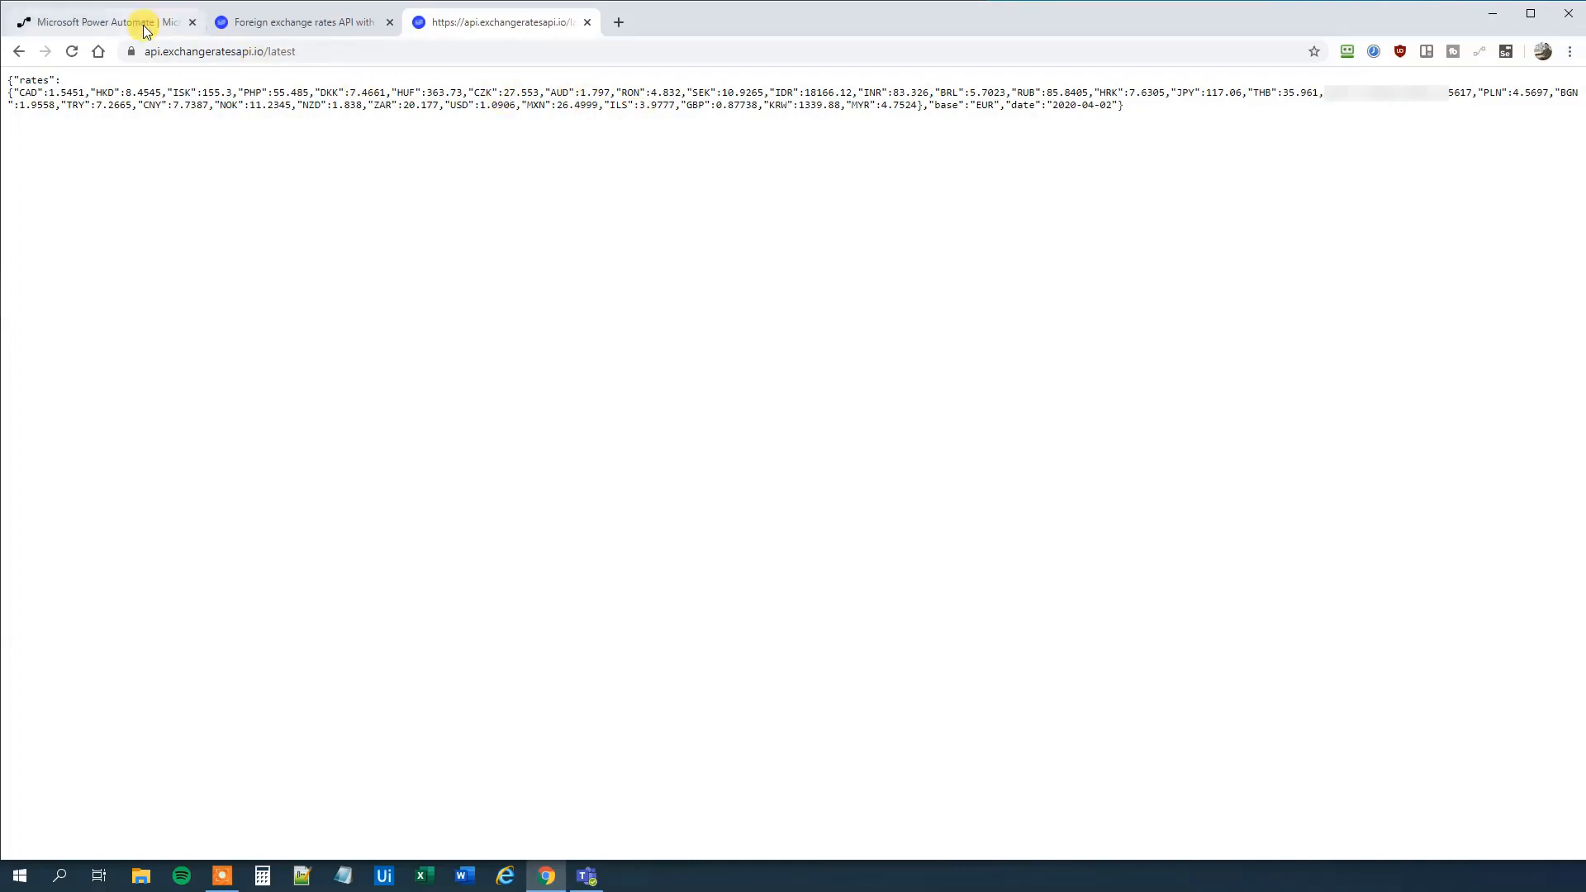
Return to Power Automate and start creating a new instant flow.
click(96, 22)
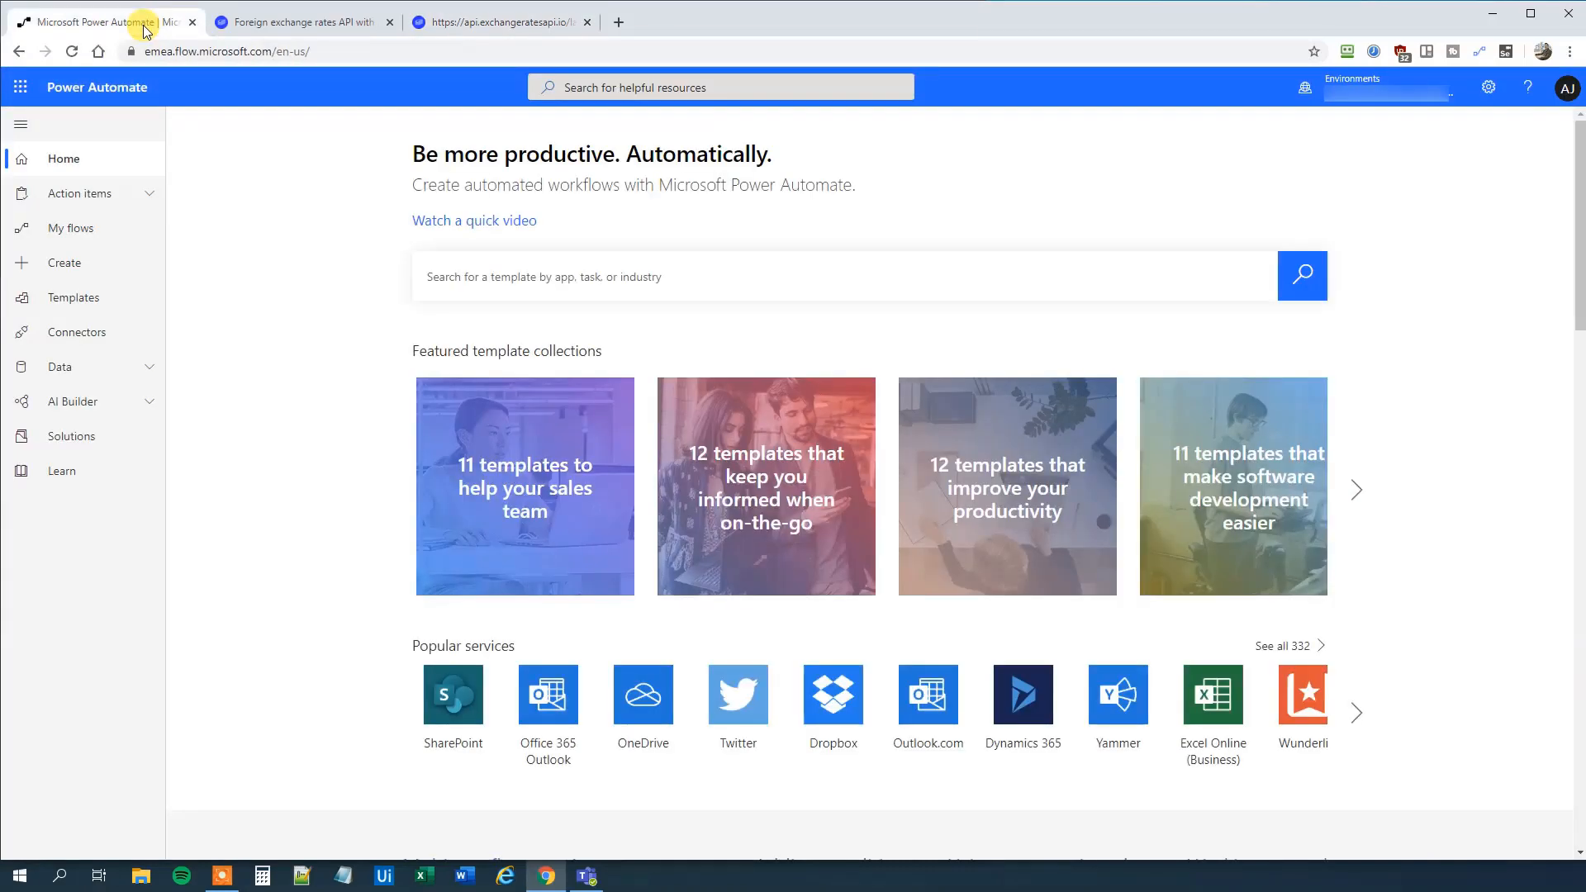
click(63, 263)
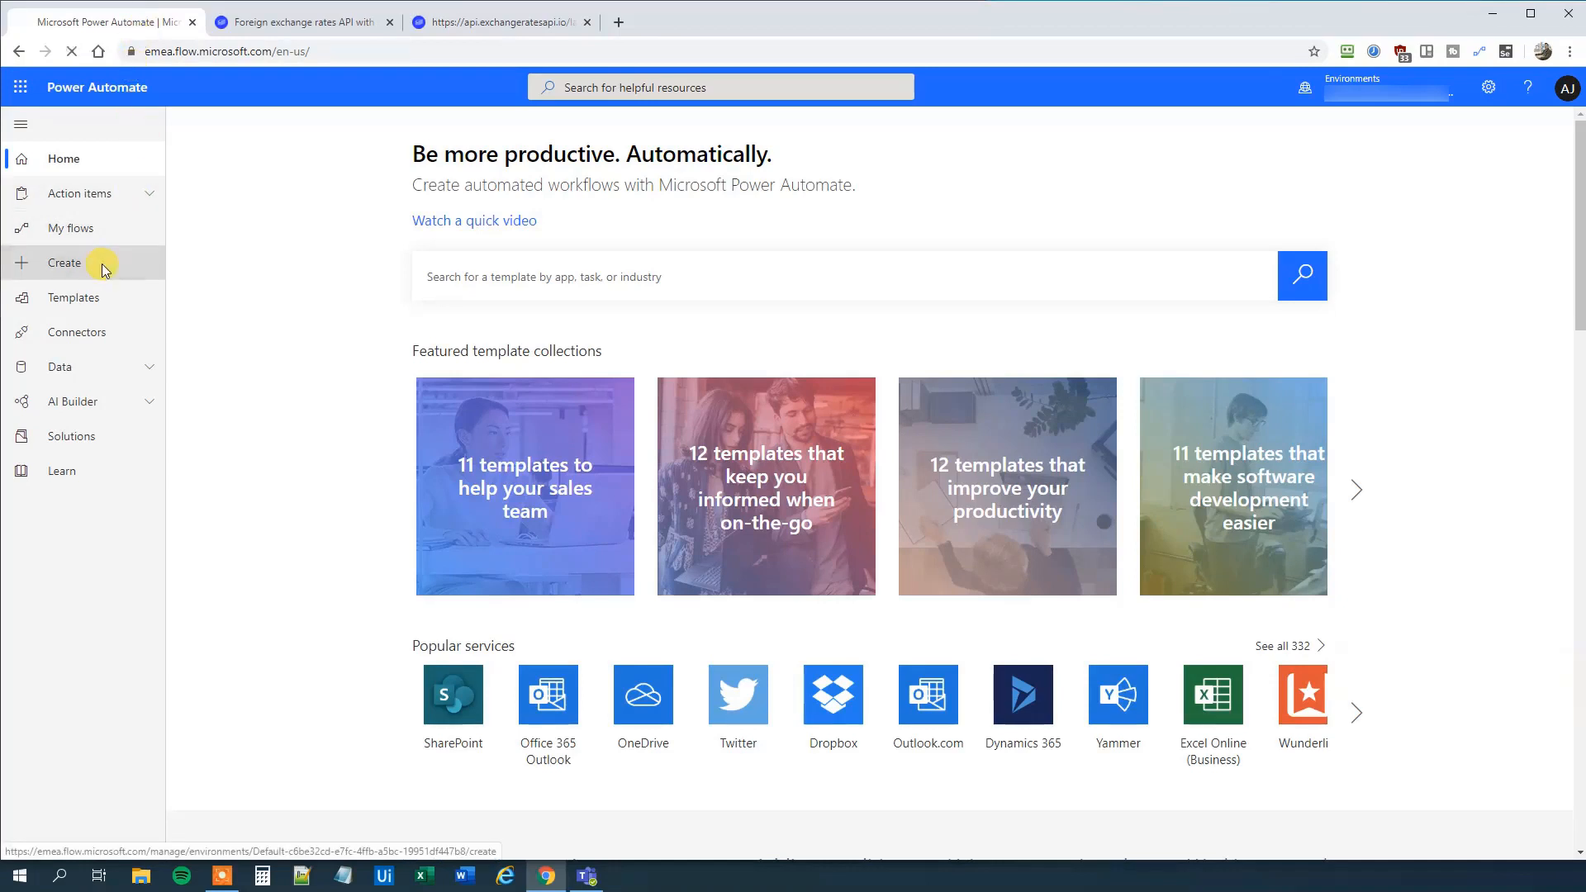
click(65, 263)
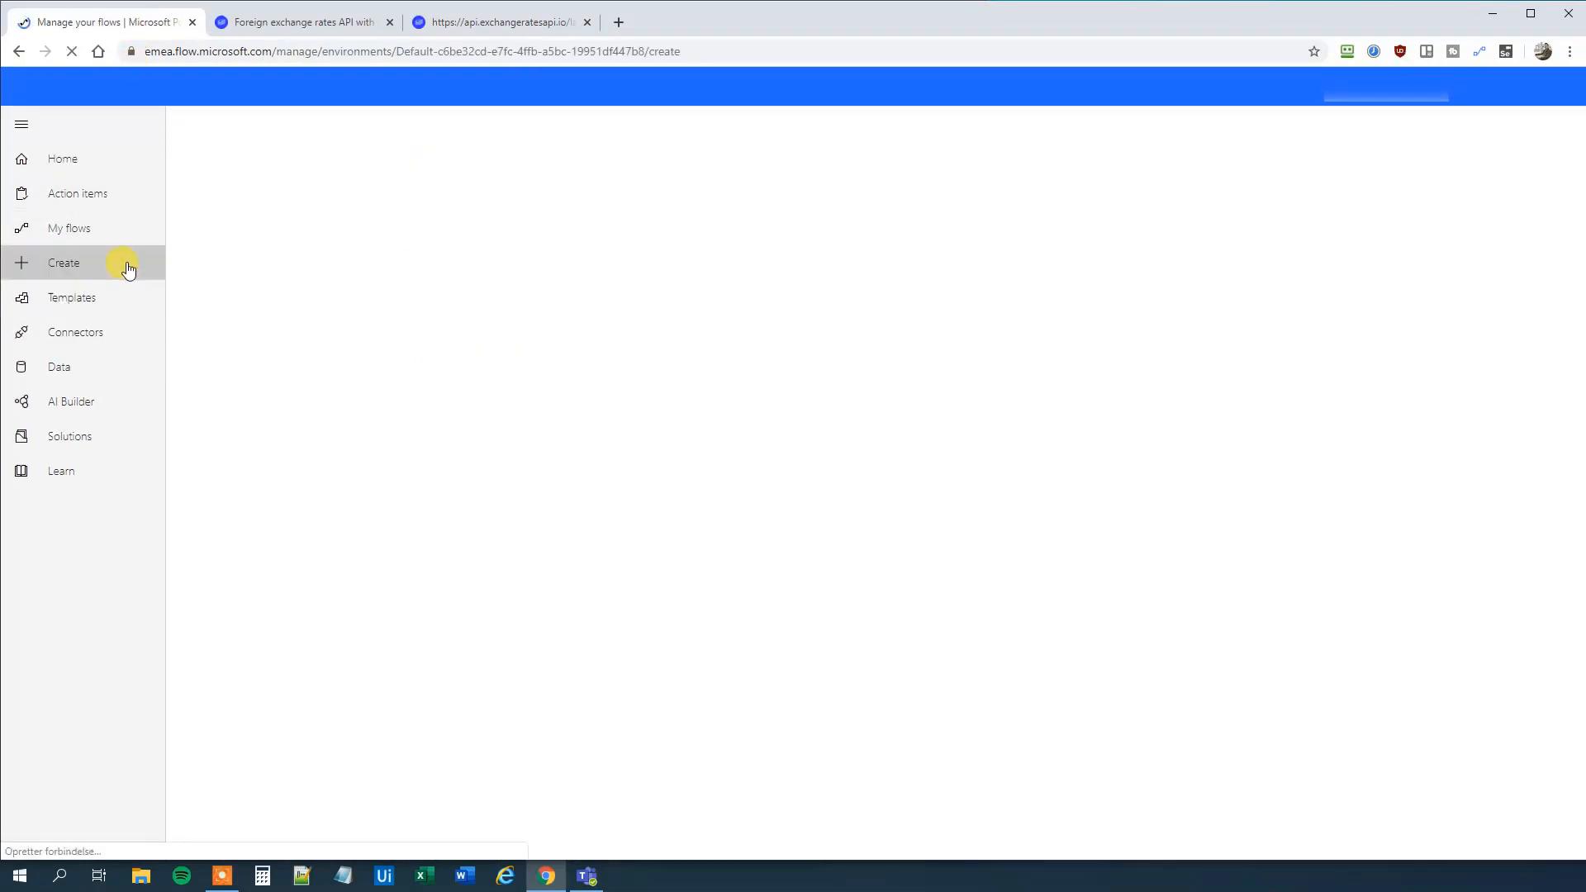
click(64, 263)
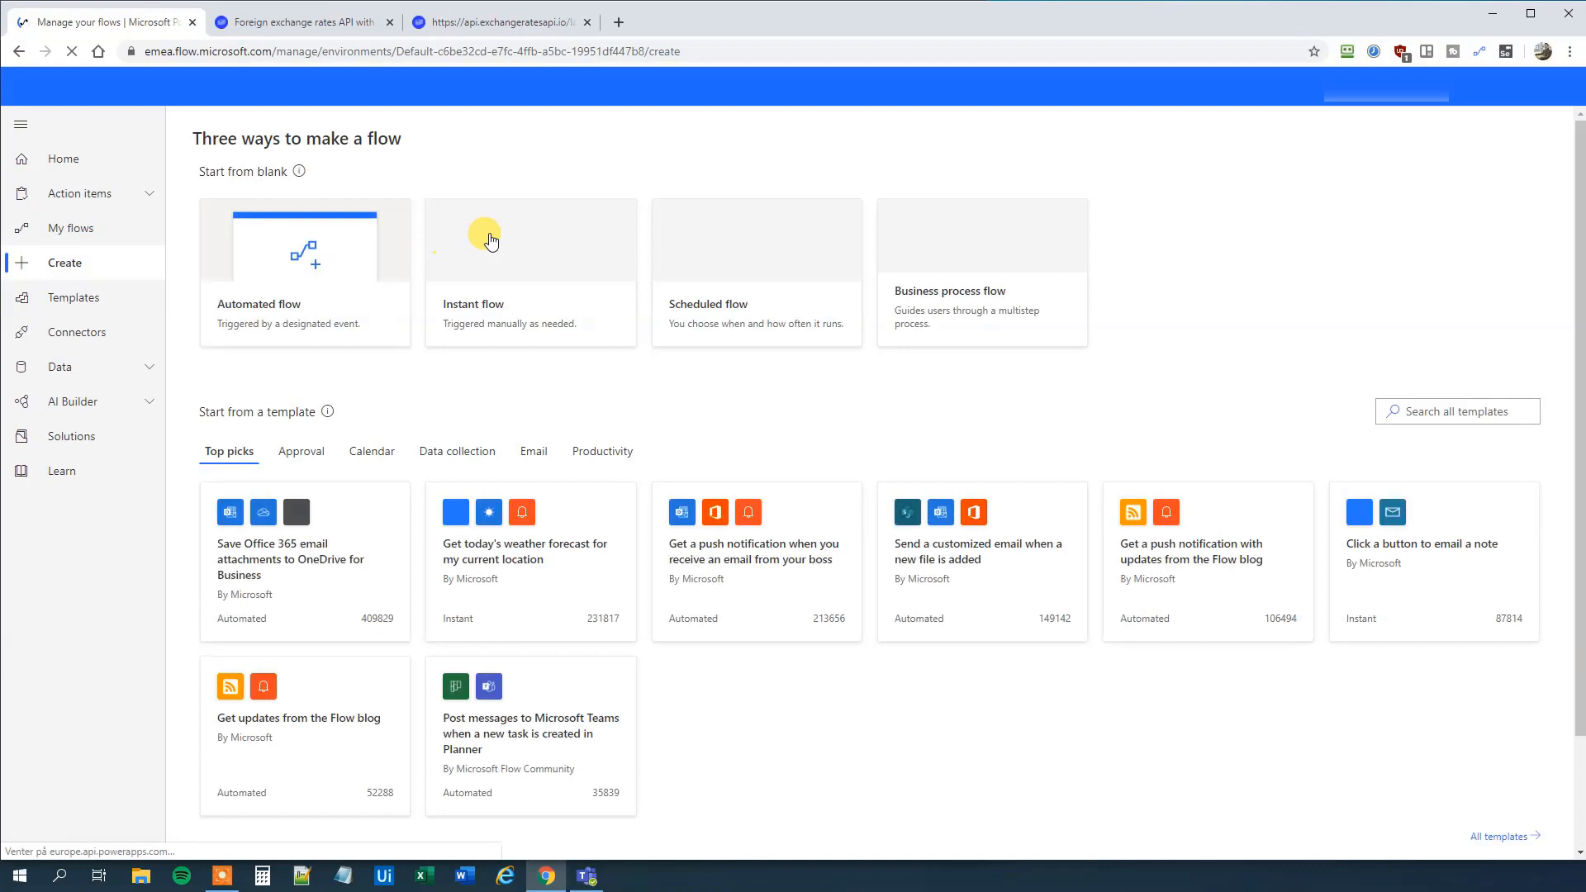
click(529, 243)
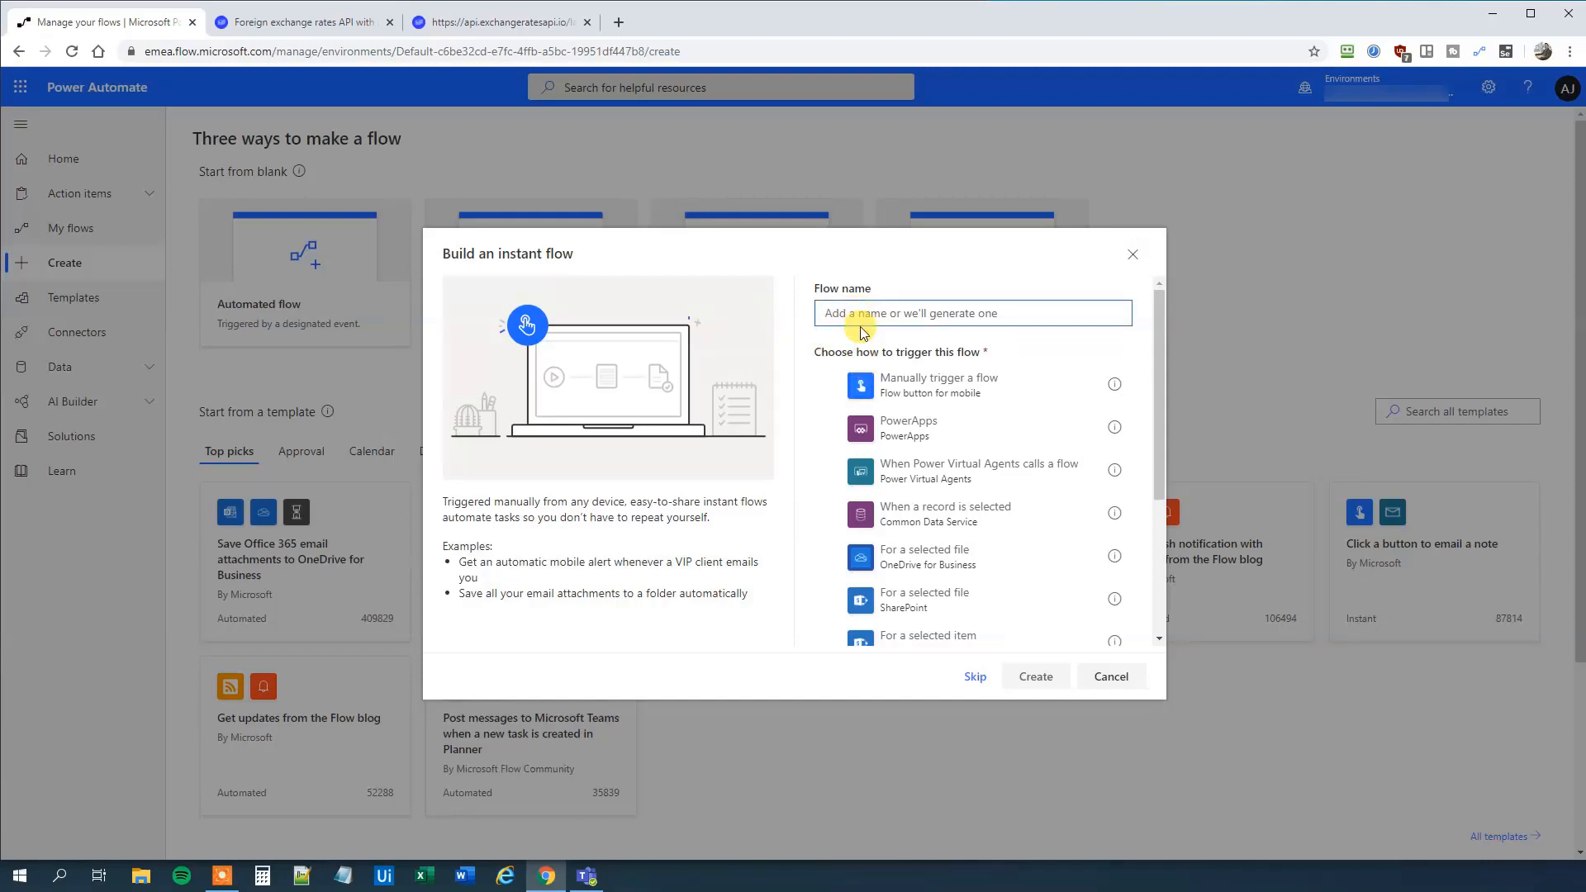
Name the flow Currency with a manual trigger and create it.
text(Cue)
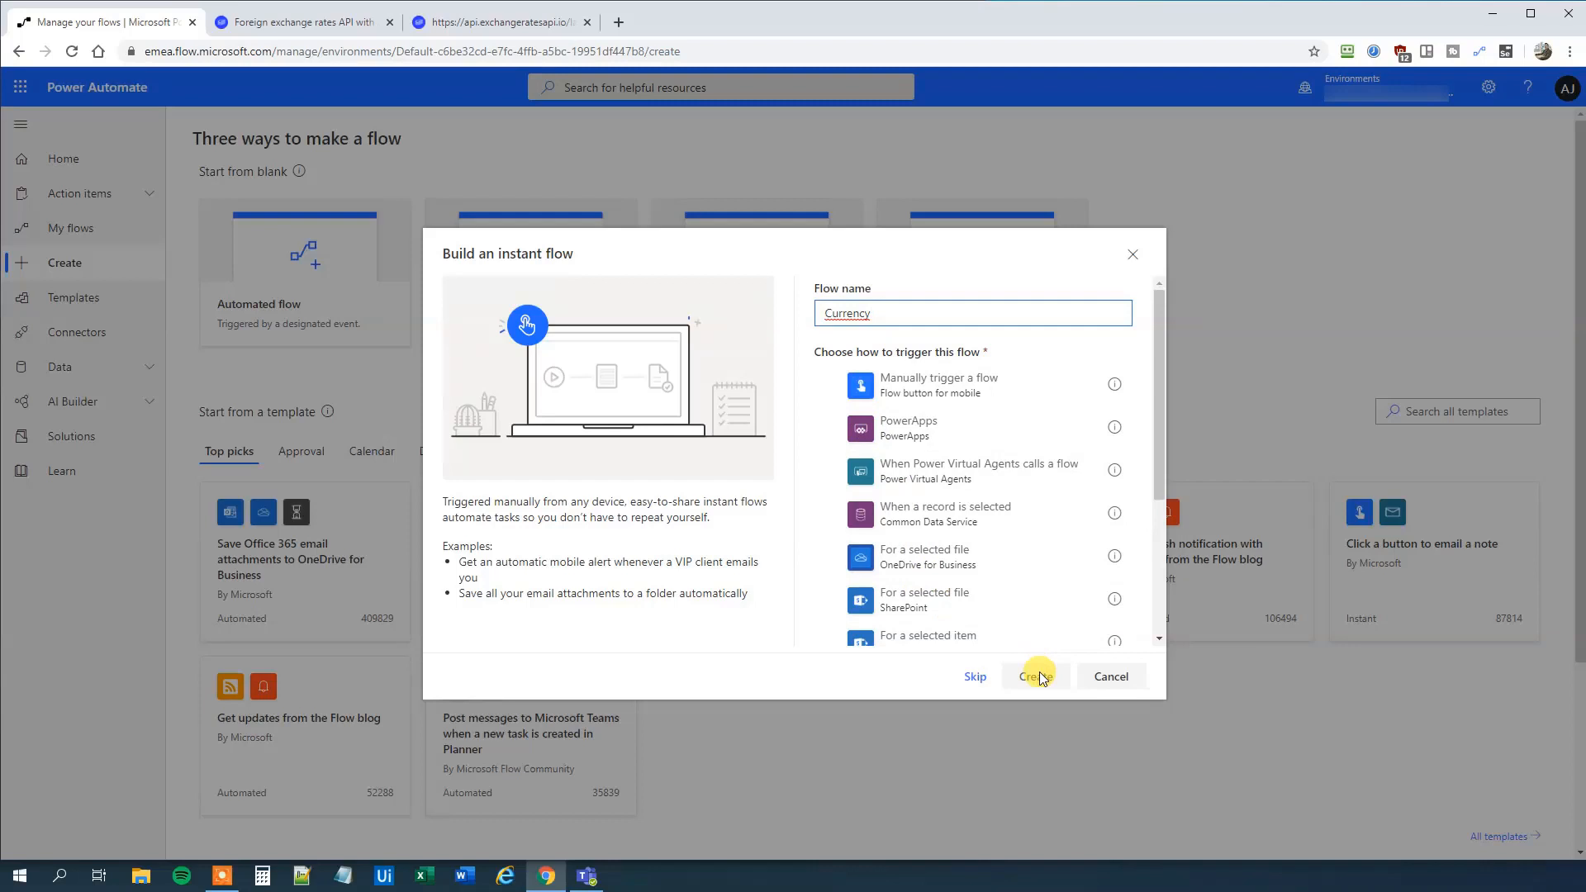
click(938, 385)
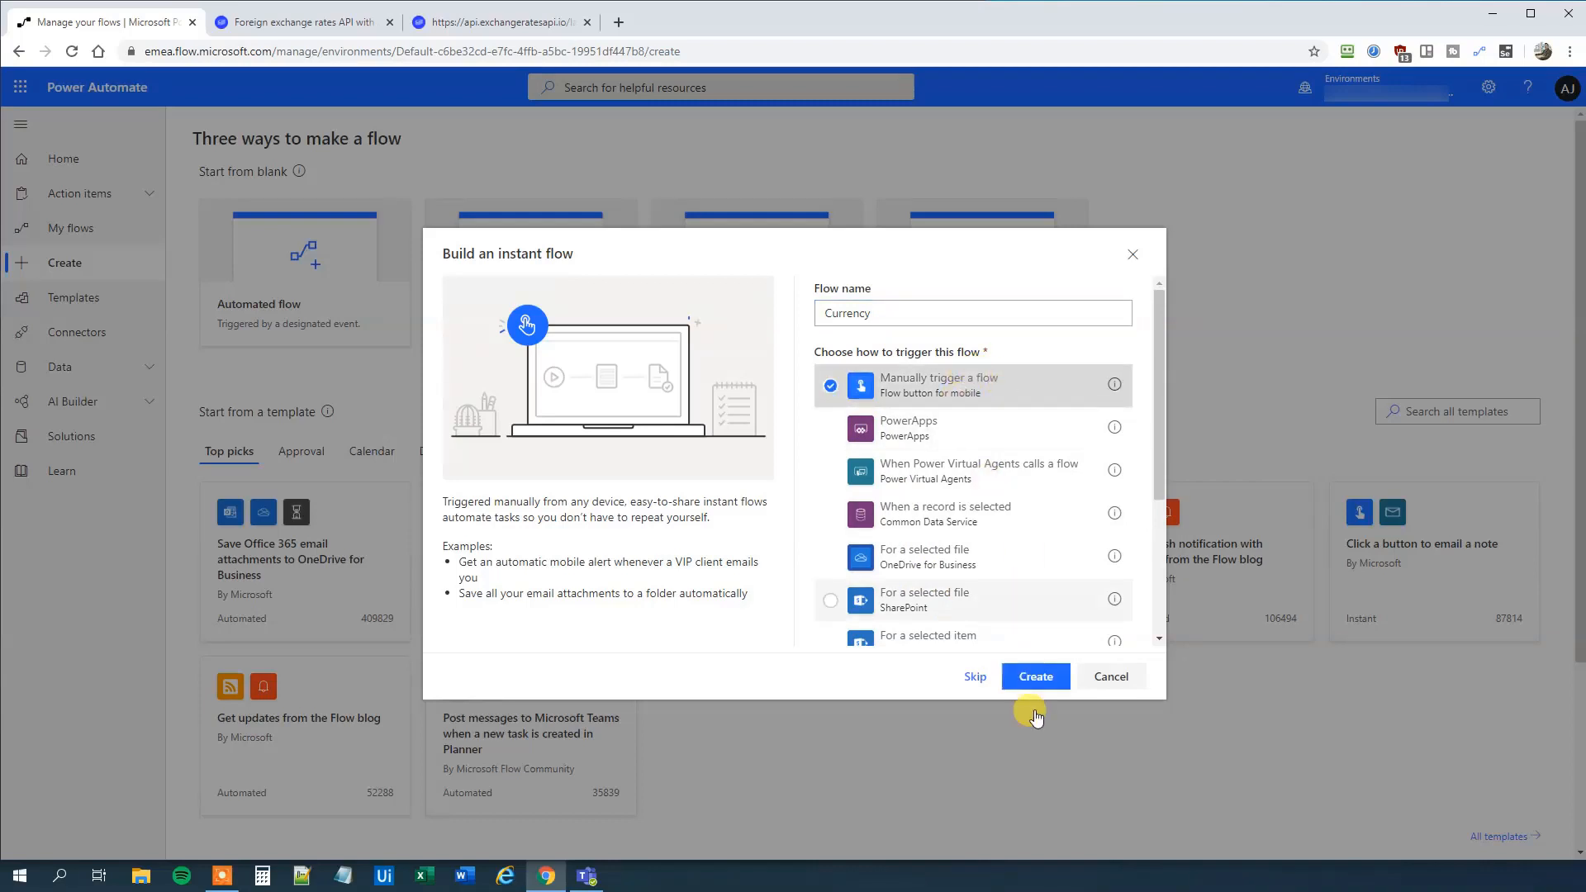
click(1034, 676)
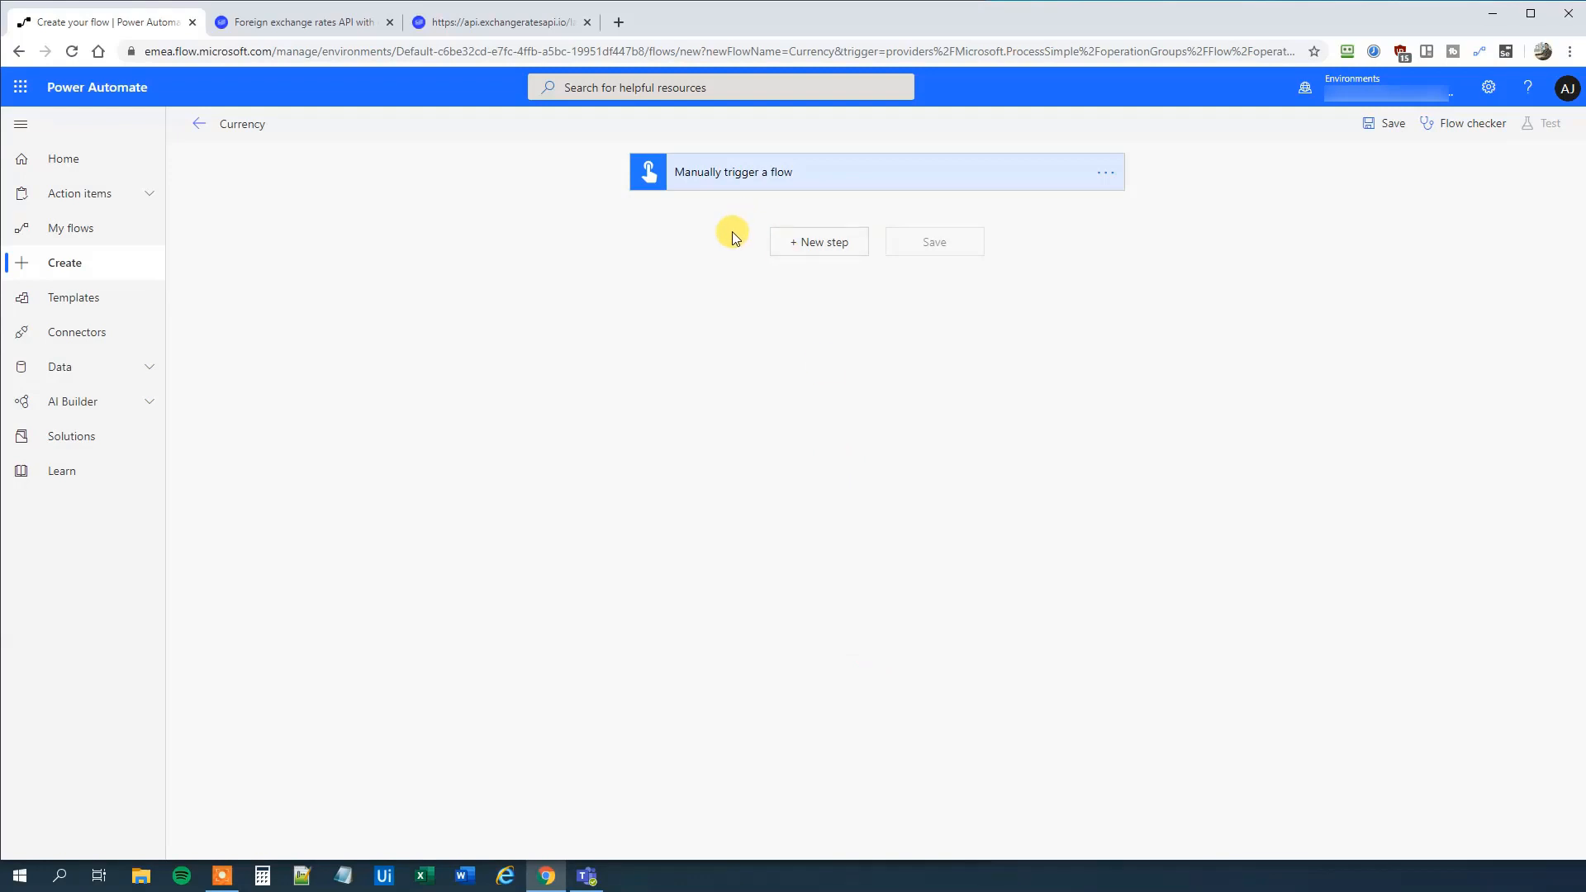
mouse_move(922, 294)
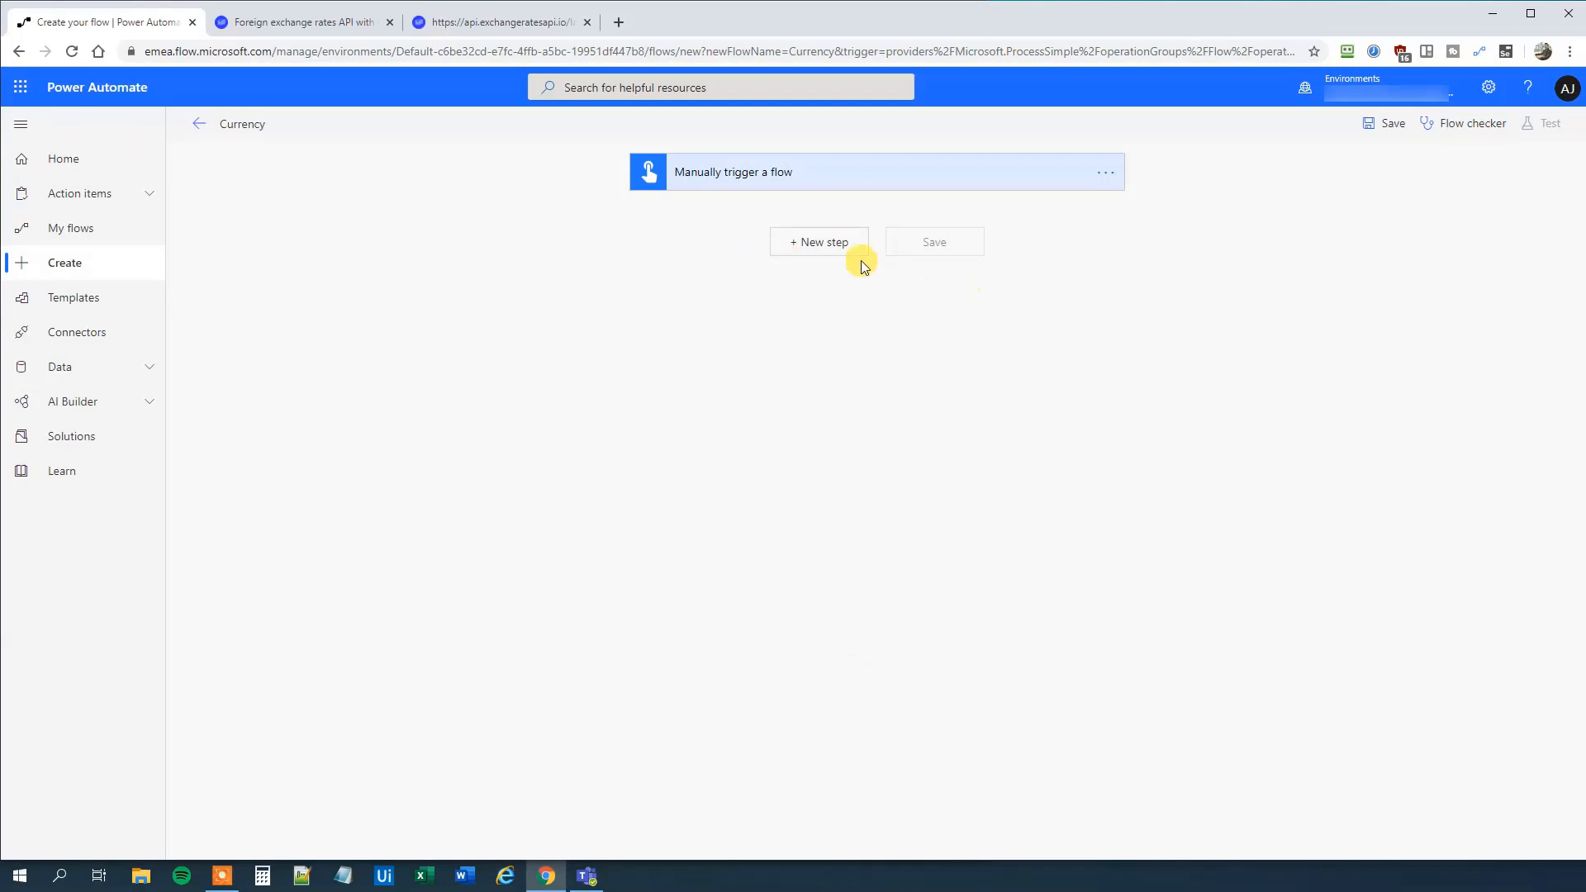
click(818, 241)
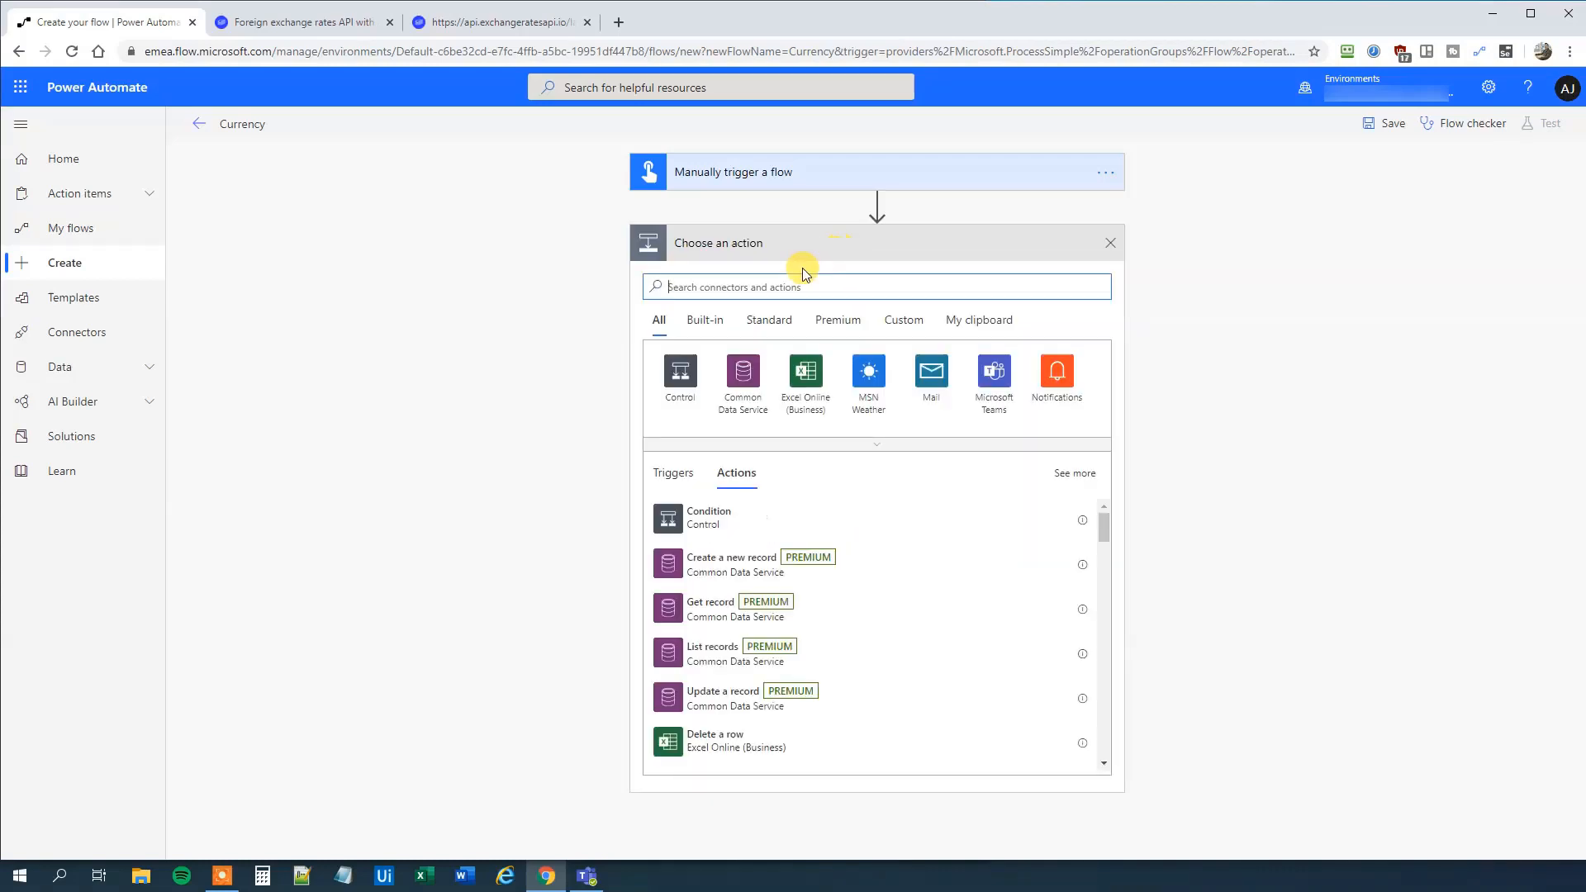
text(http)
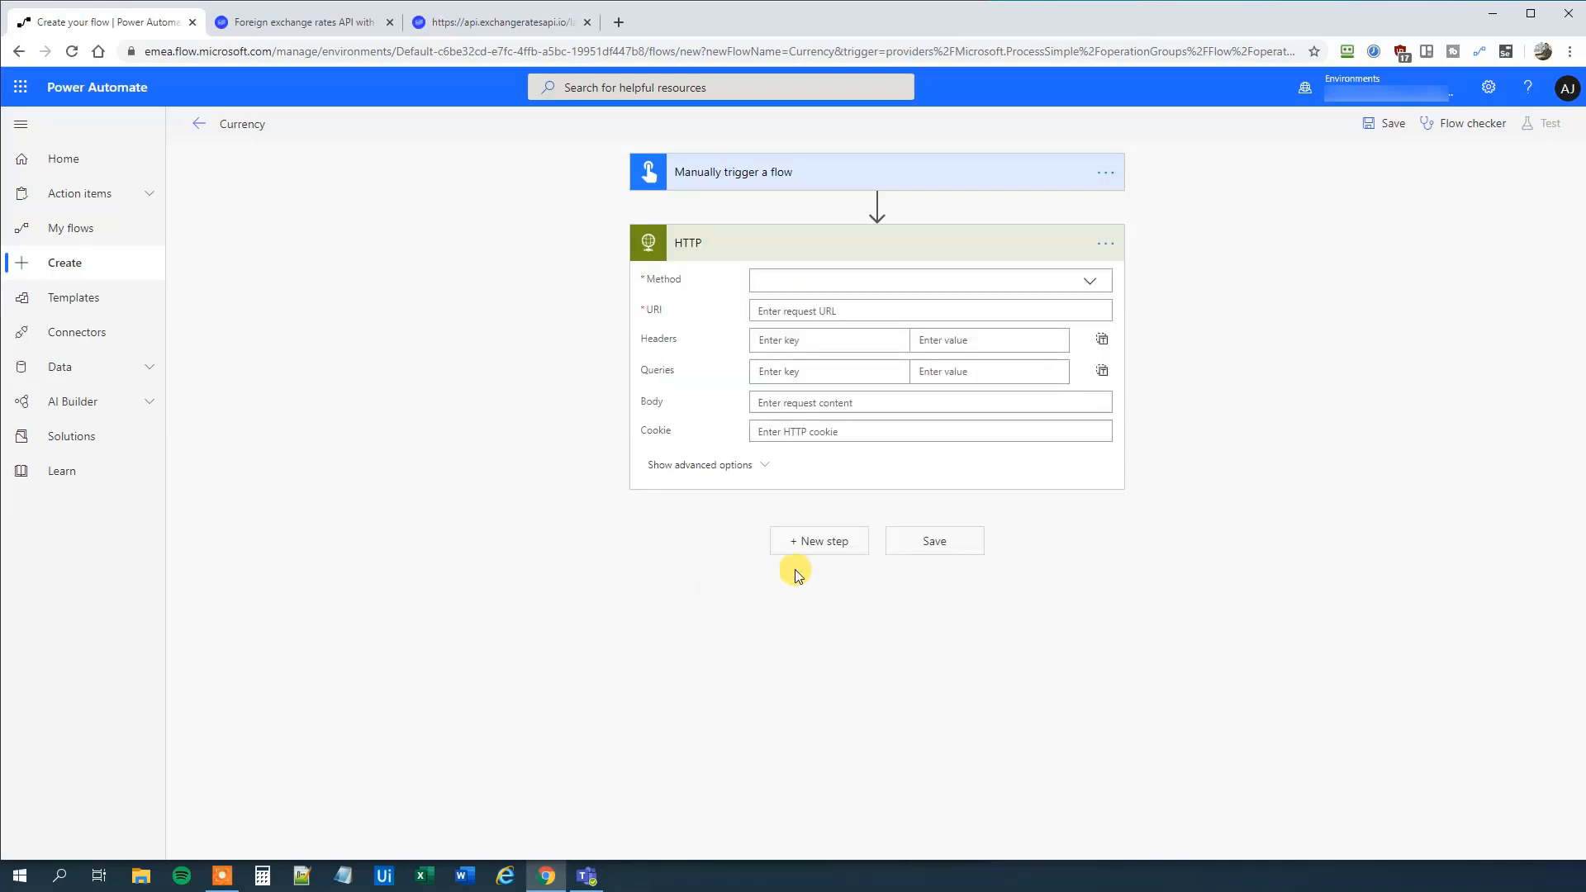
mouse_move(864, 281)
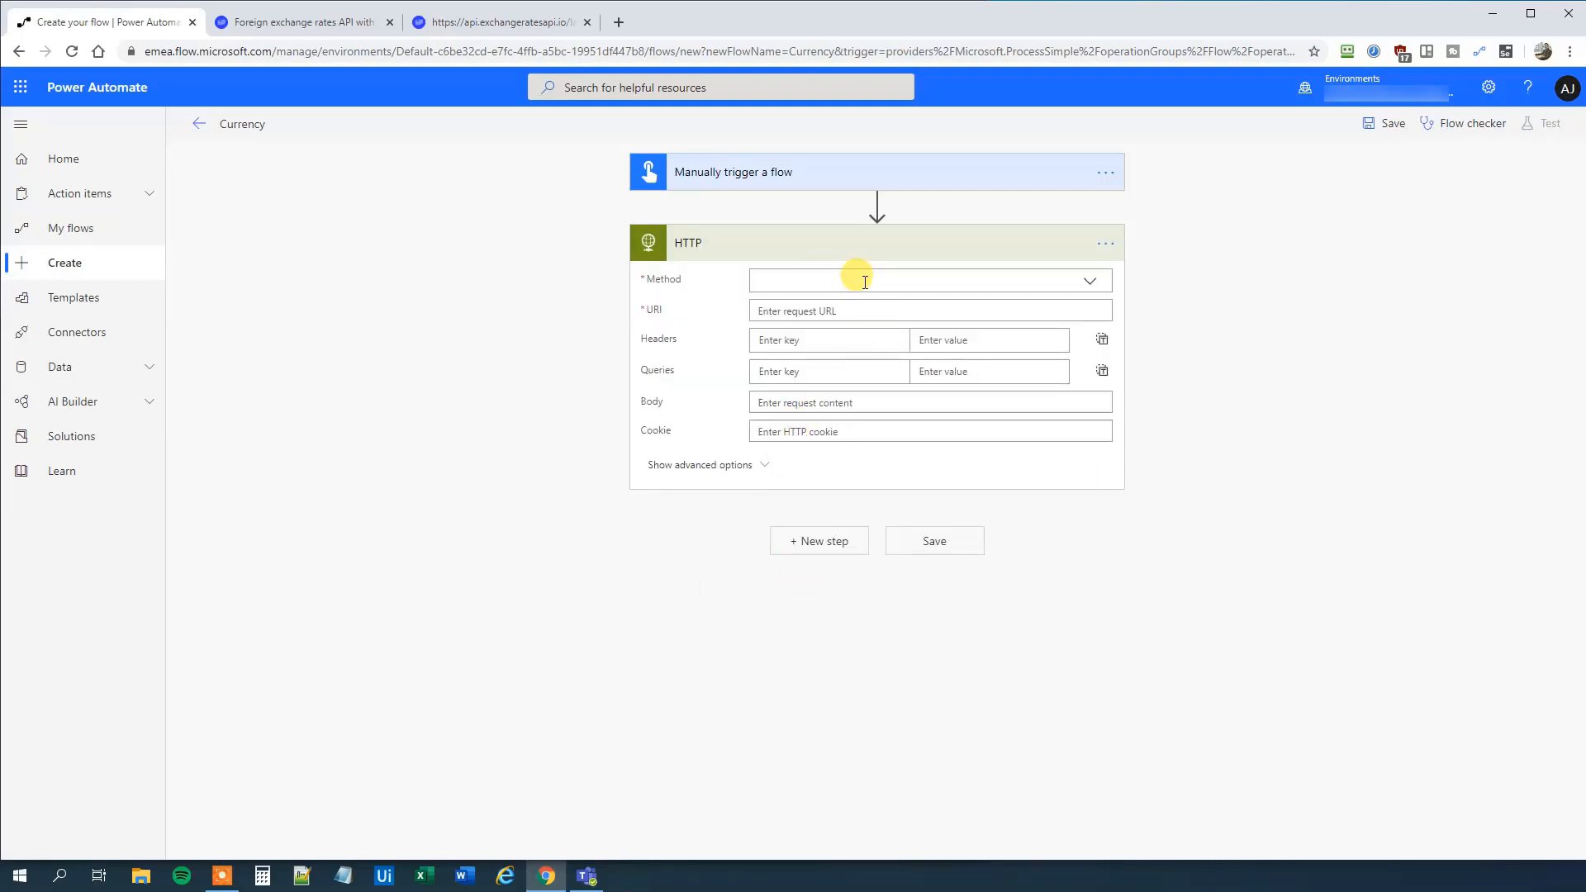
click(303, 22)
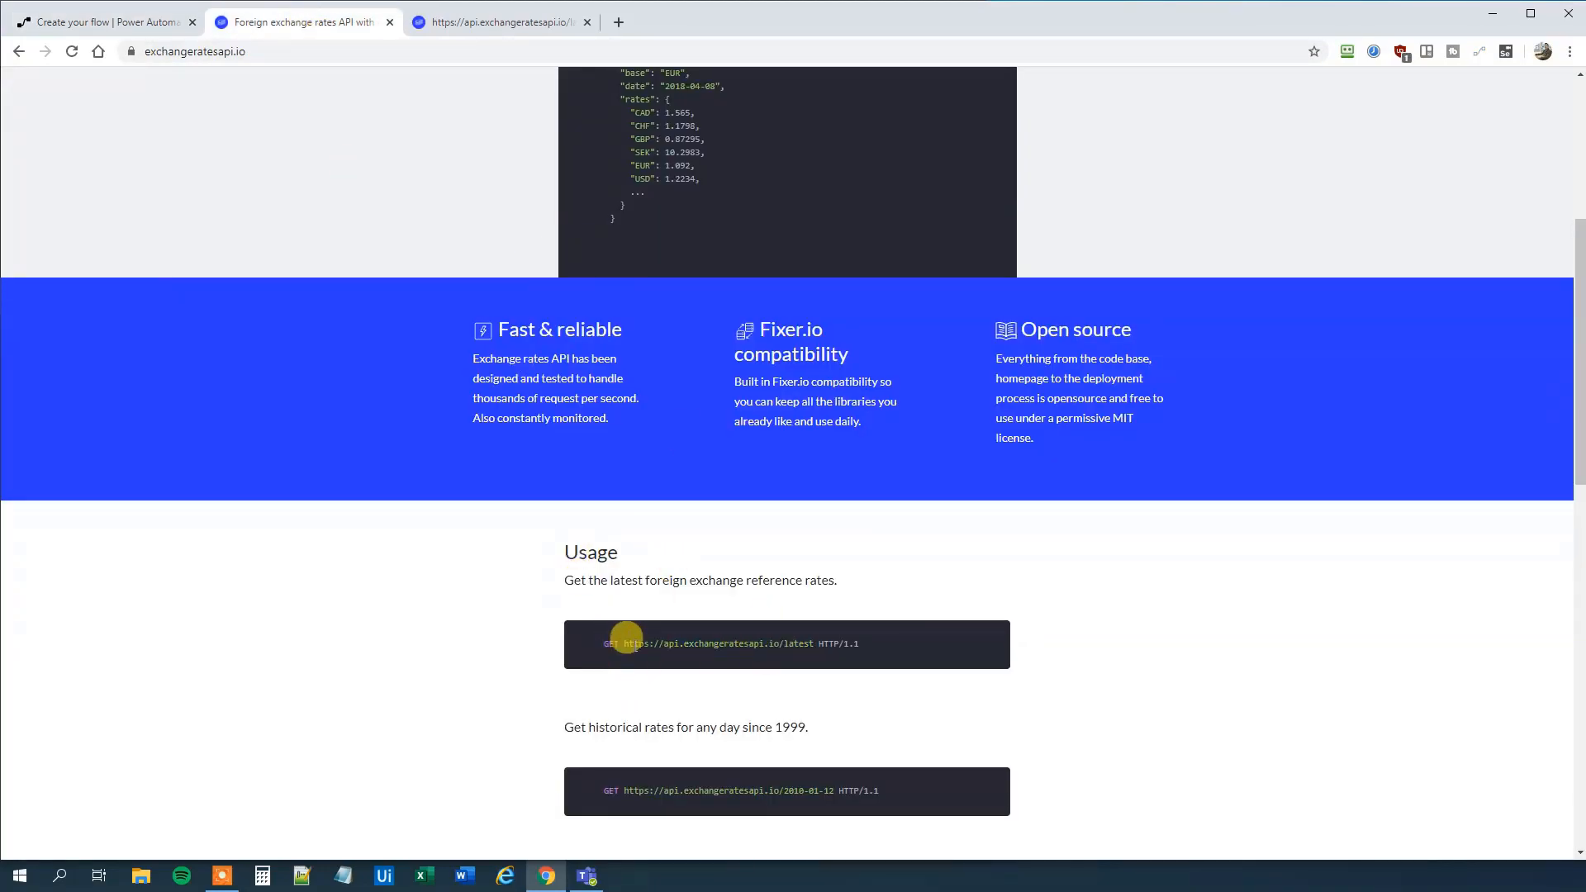
drag(628, 642, 804, 643)
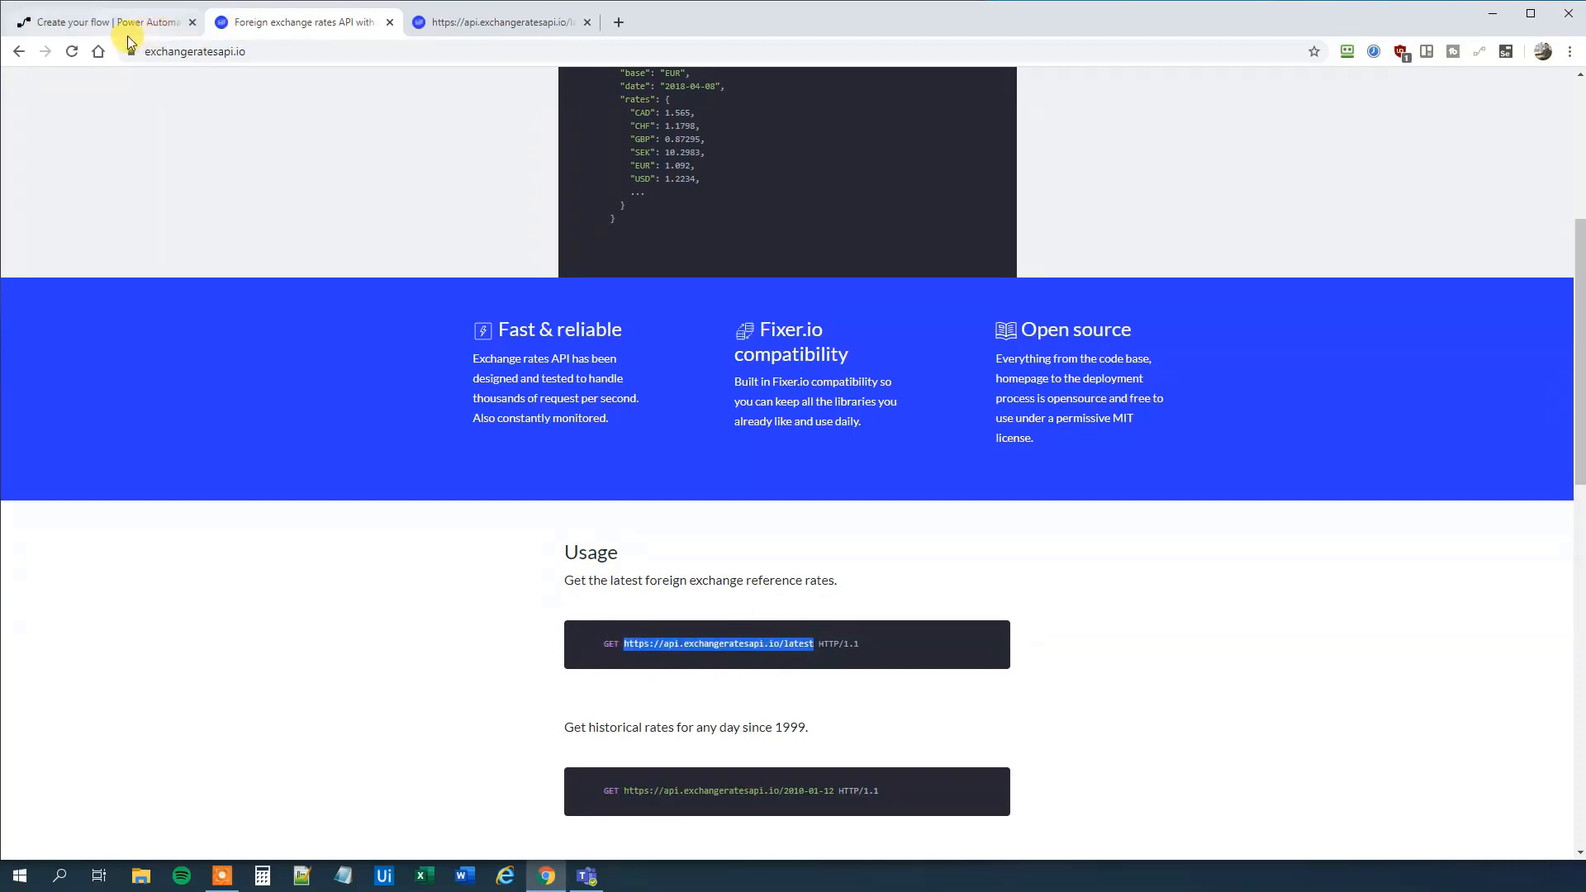
click(101, 21)
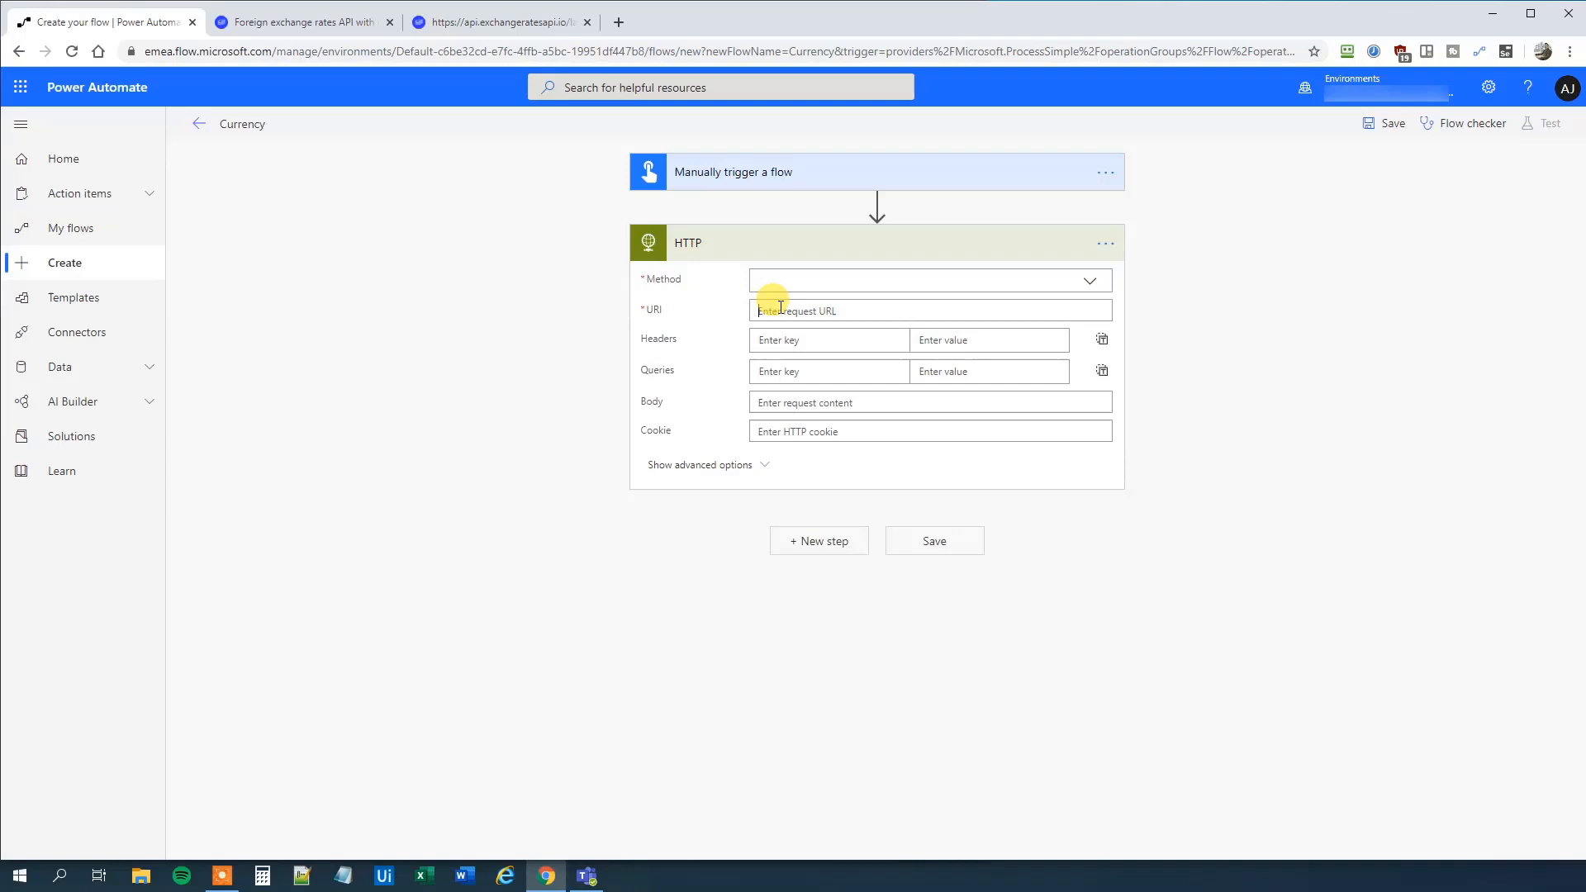
text(https://api.exchangeratesapi.io/latest)
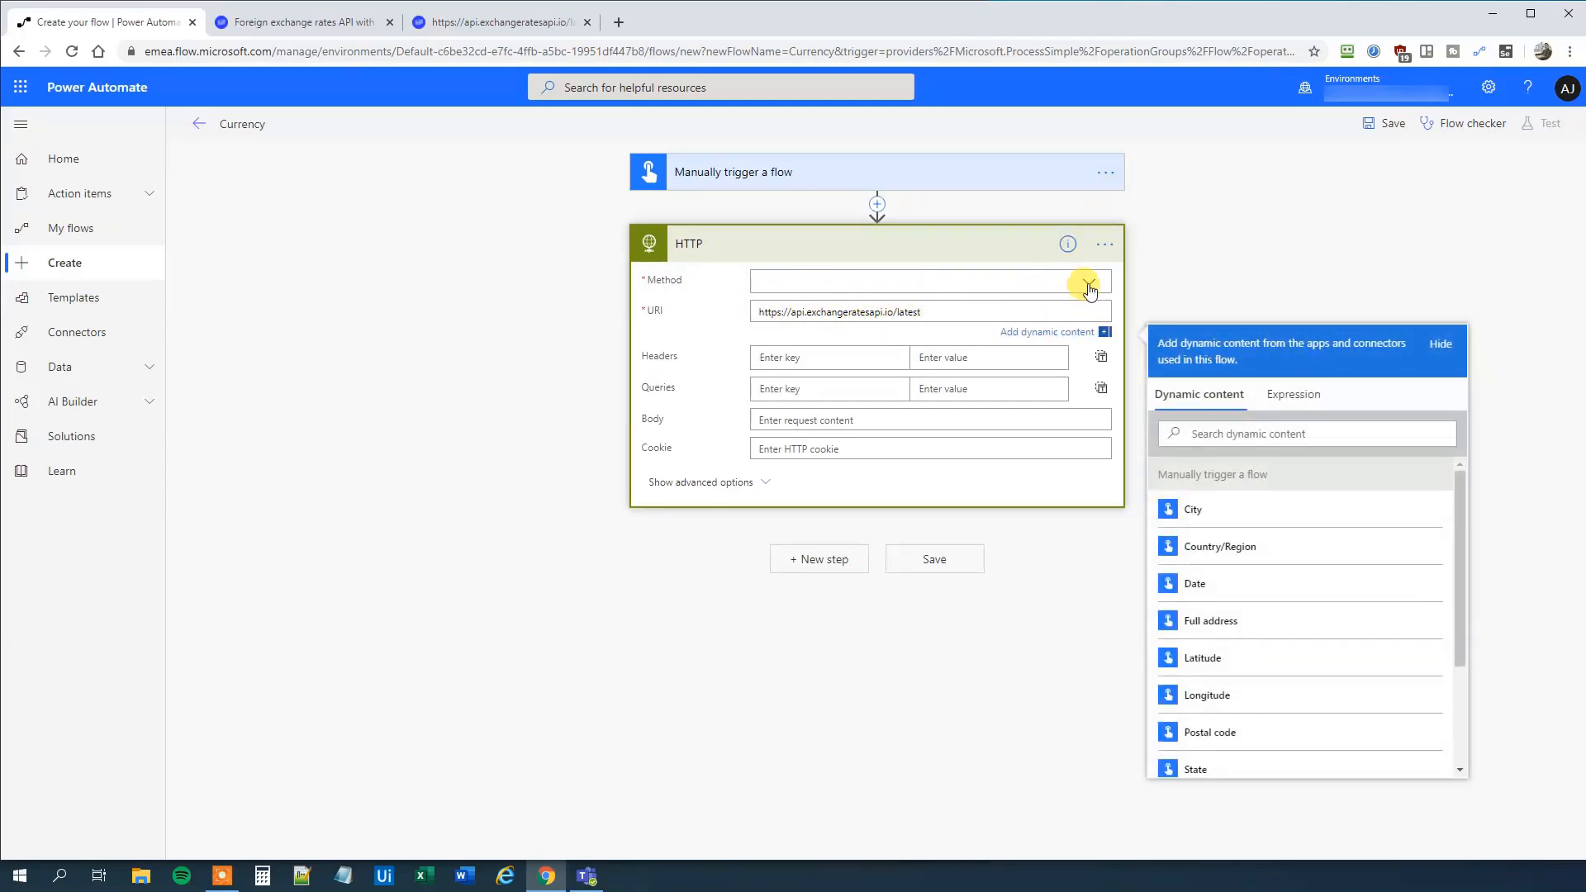
Set the HTTP method to GET and add a new step after it.
click(1087, 281)
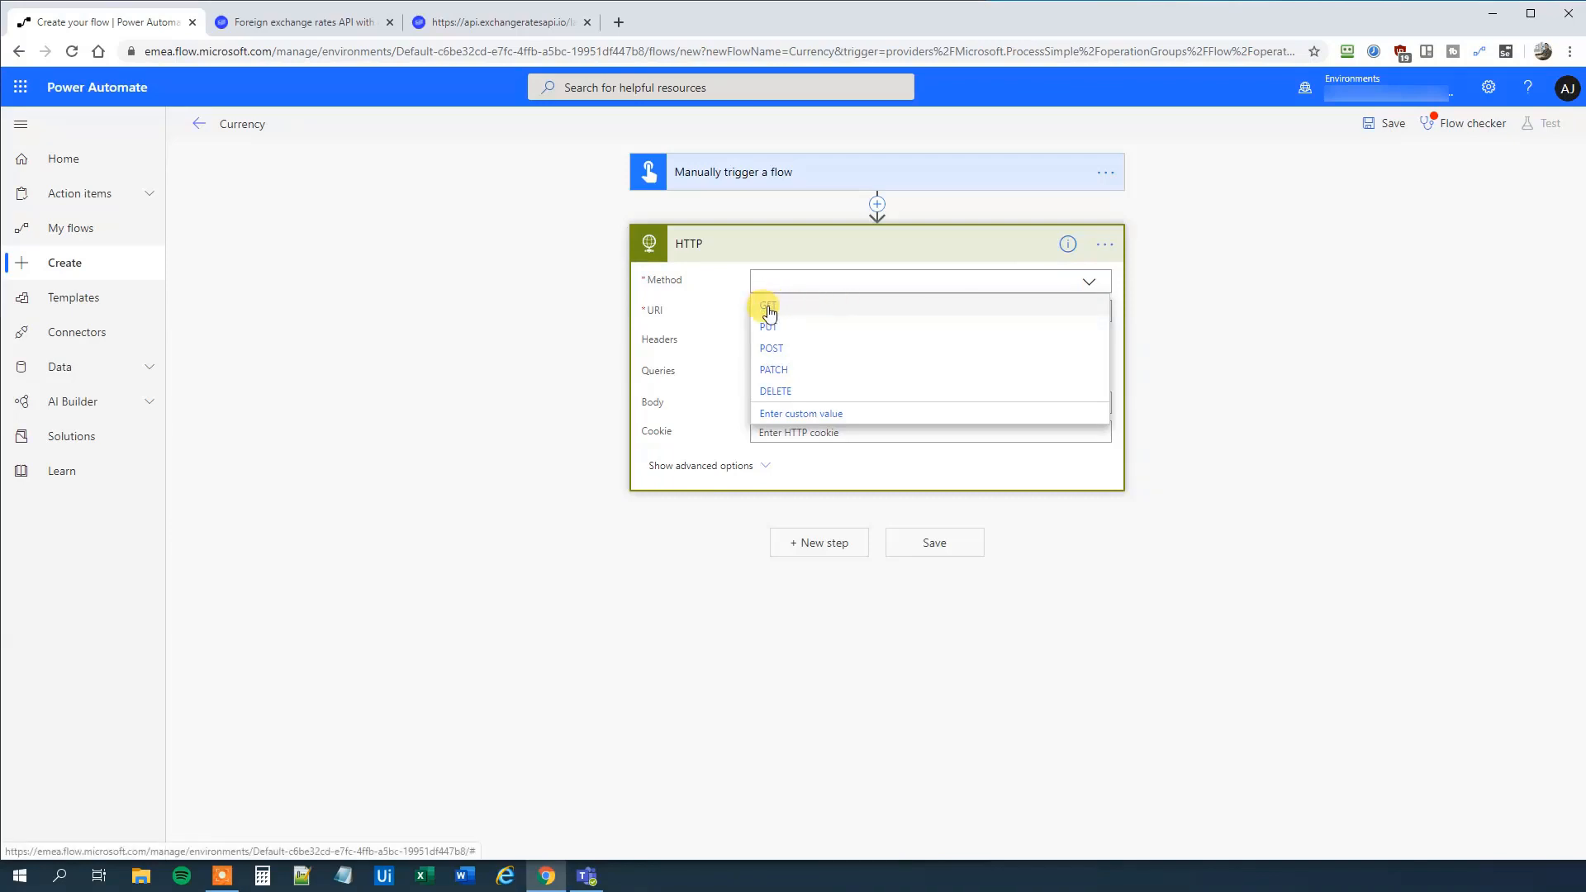
click(768, 309)
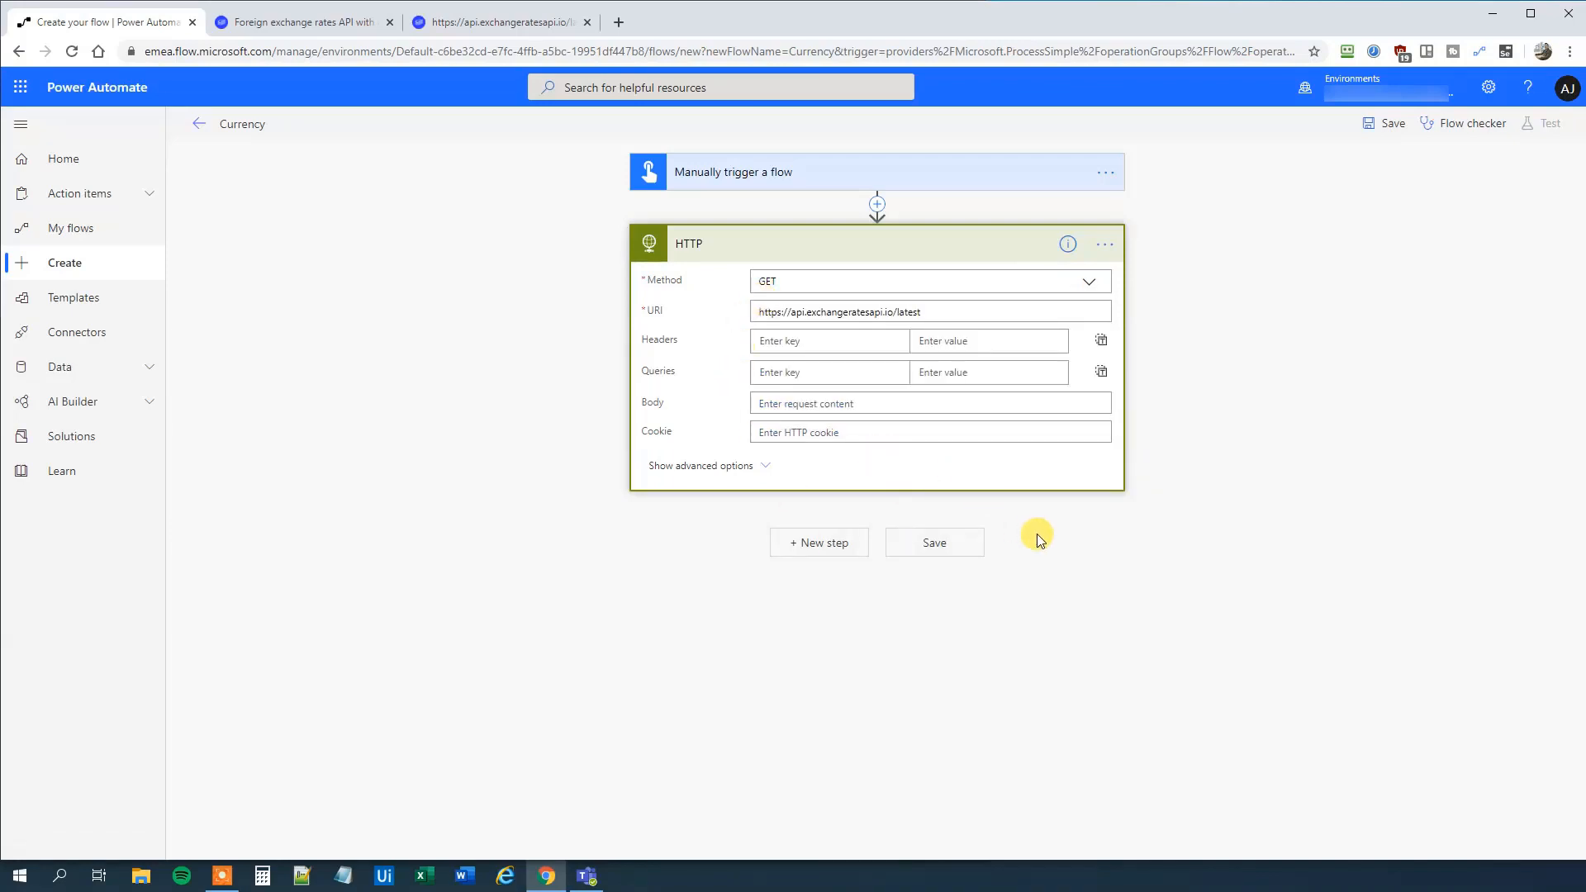
mouse_move(876, 264)
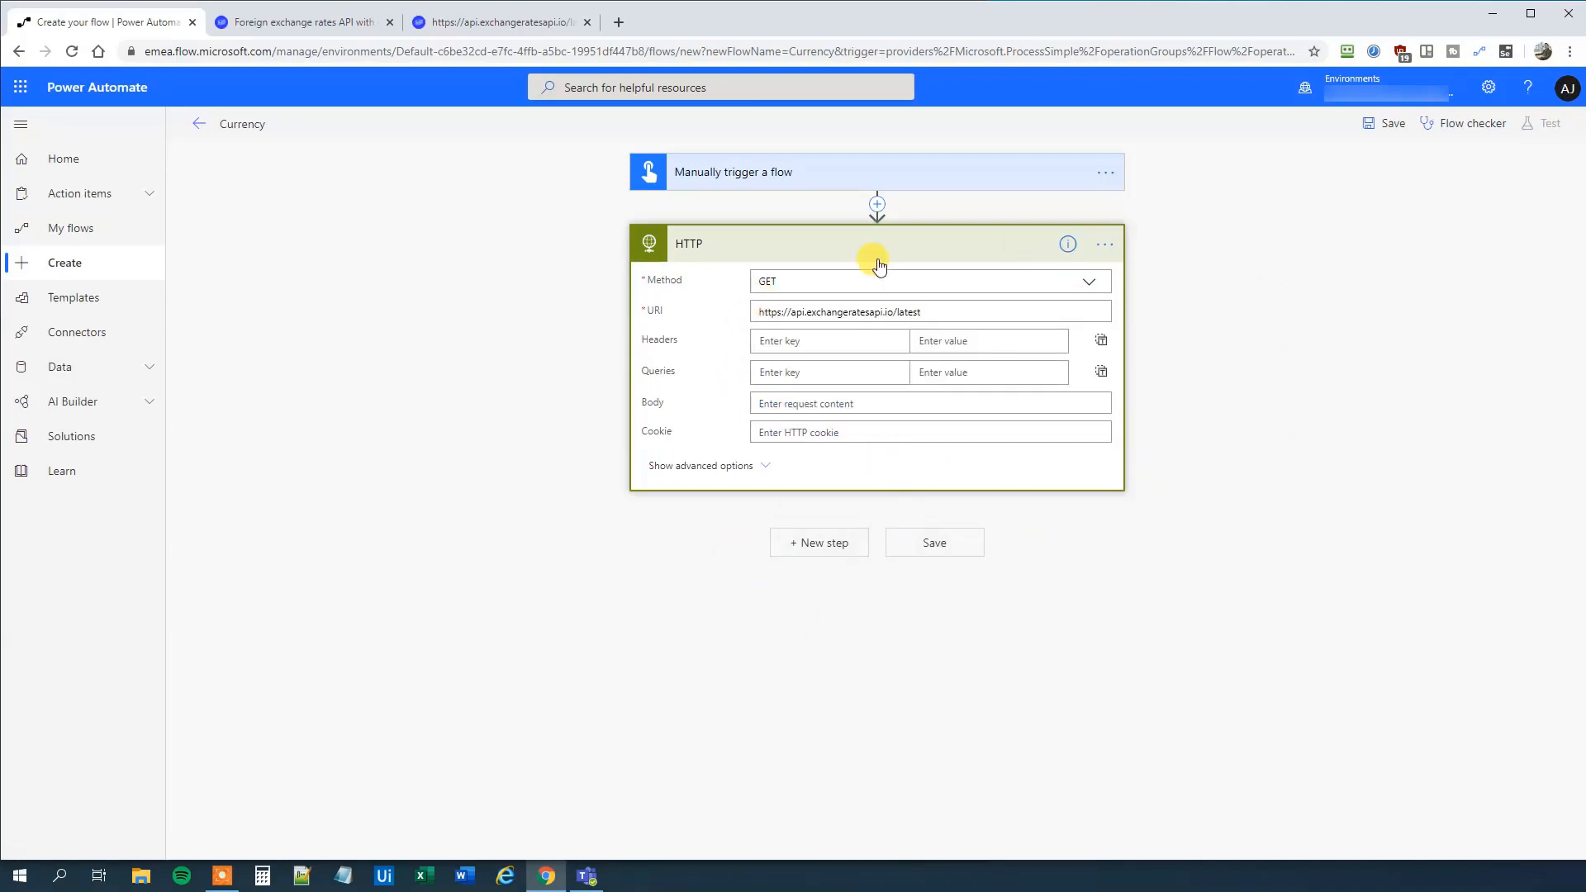
click(496, 21)
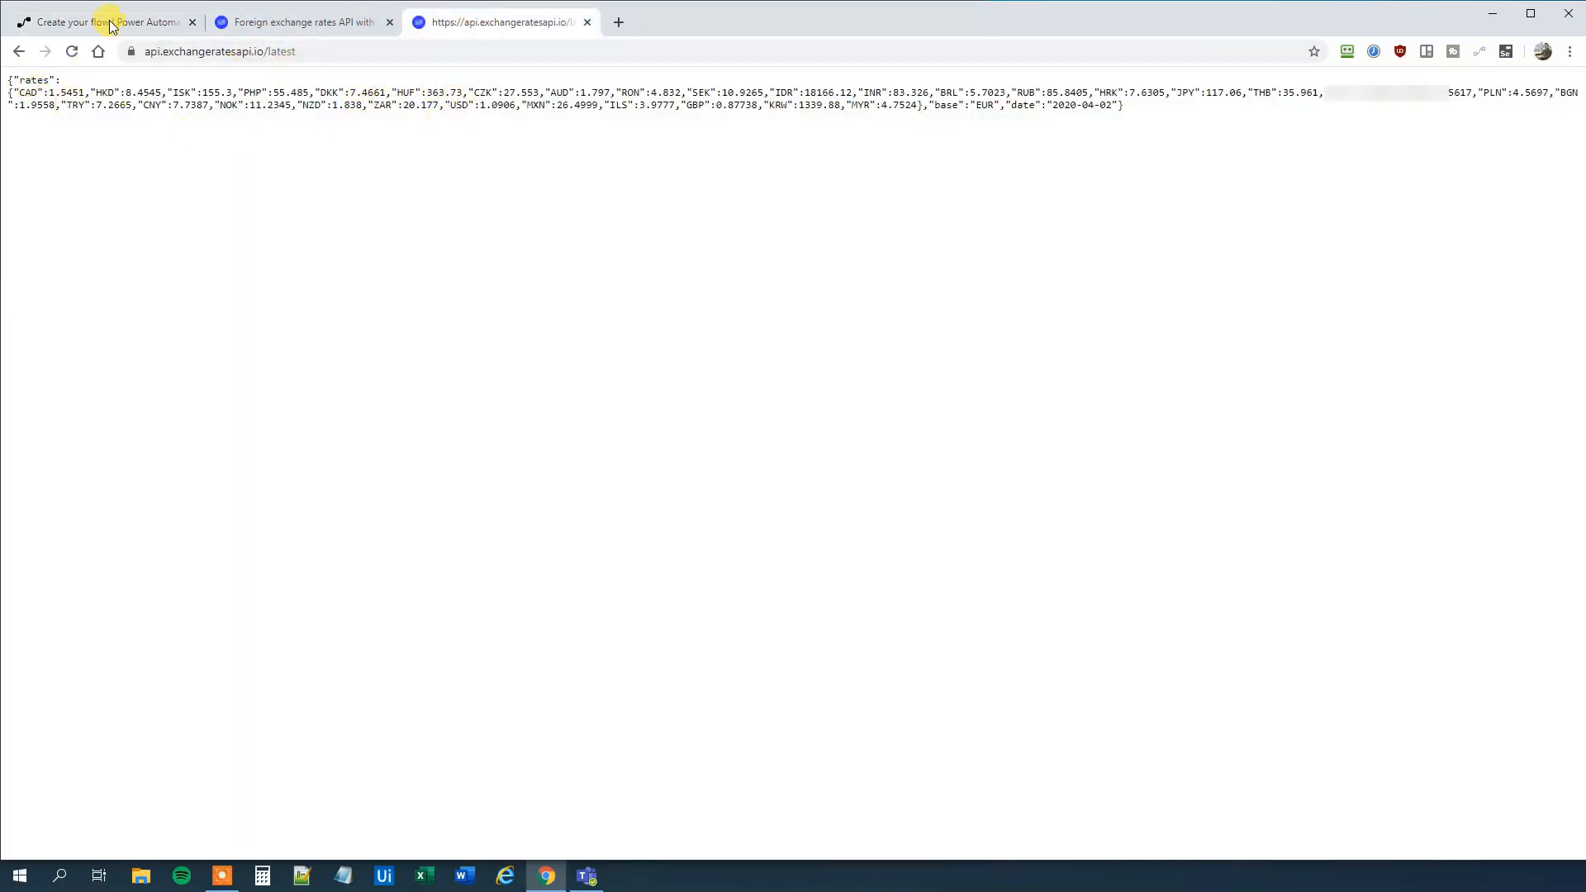
click(101, 22)
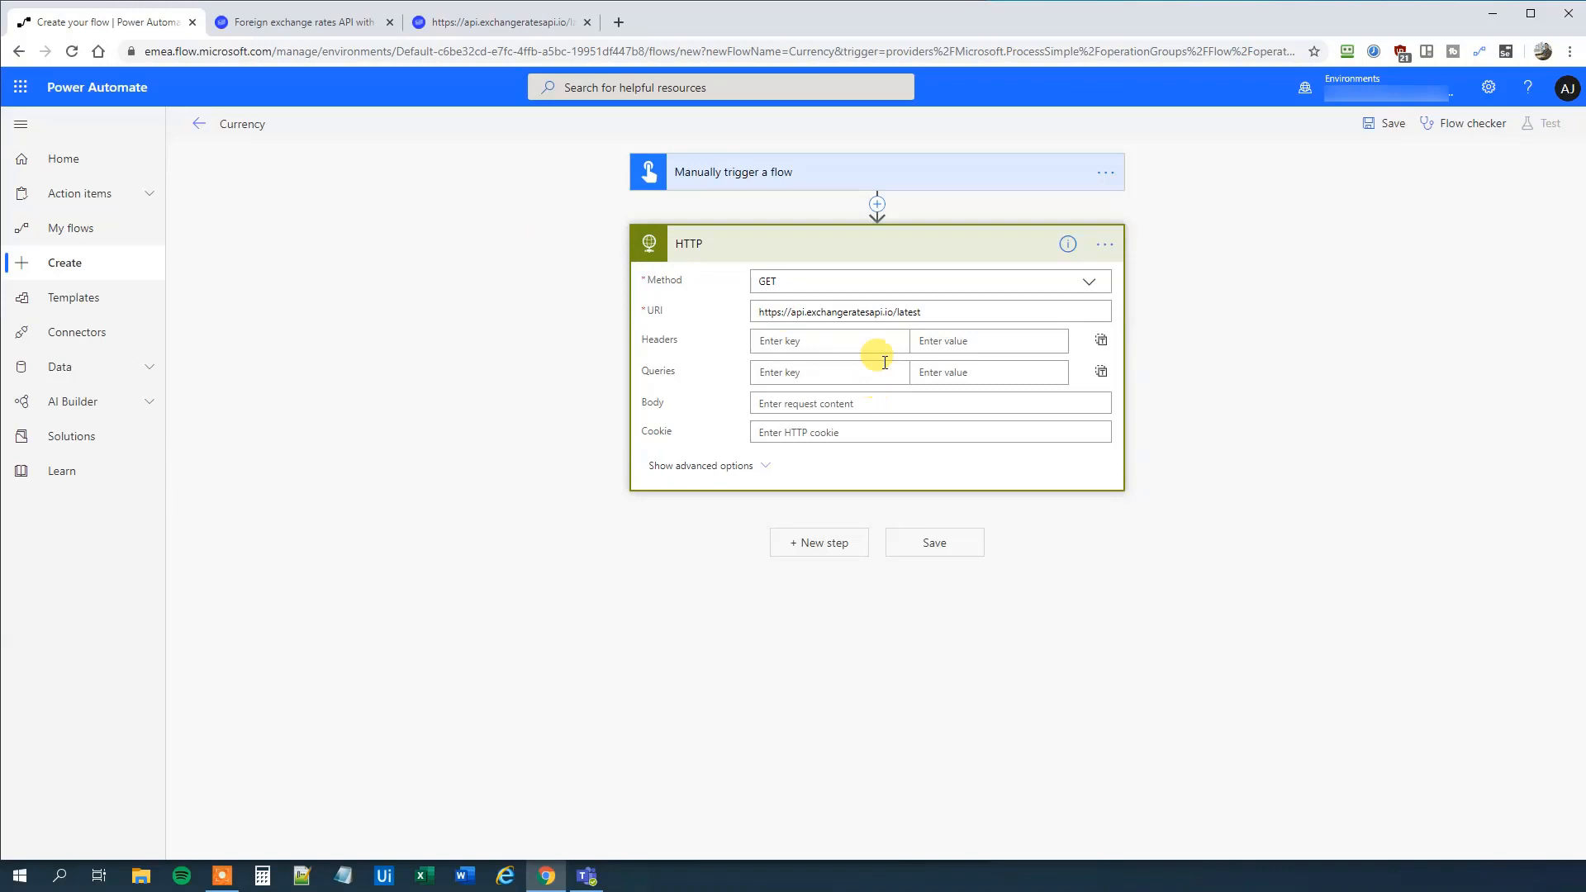
mouse_move(945, 527)
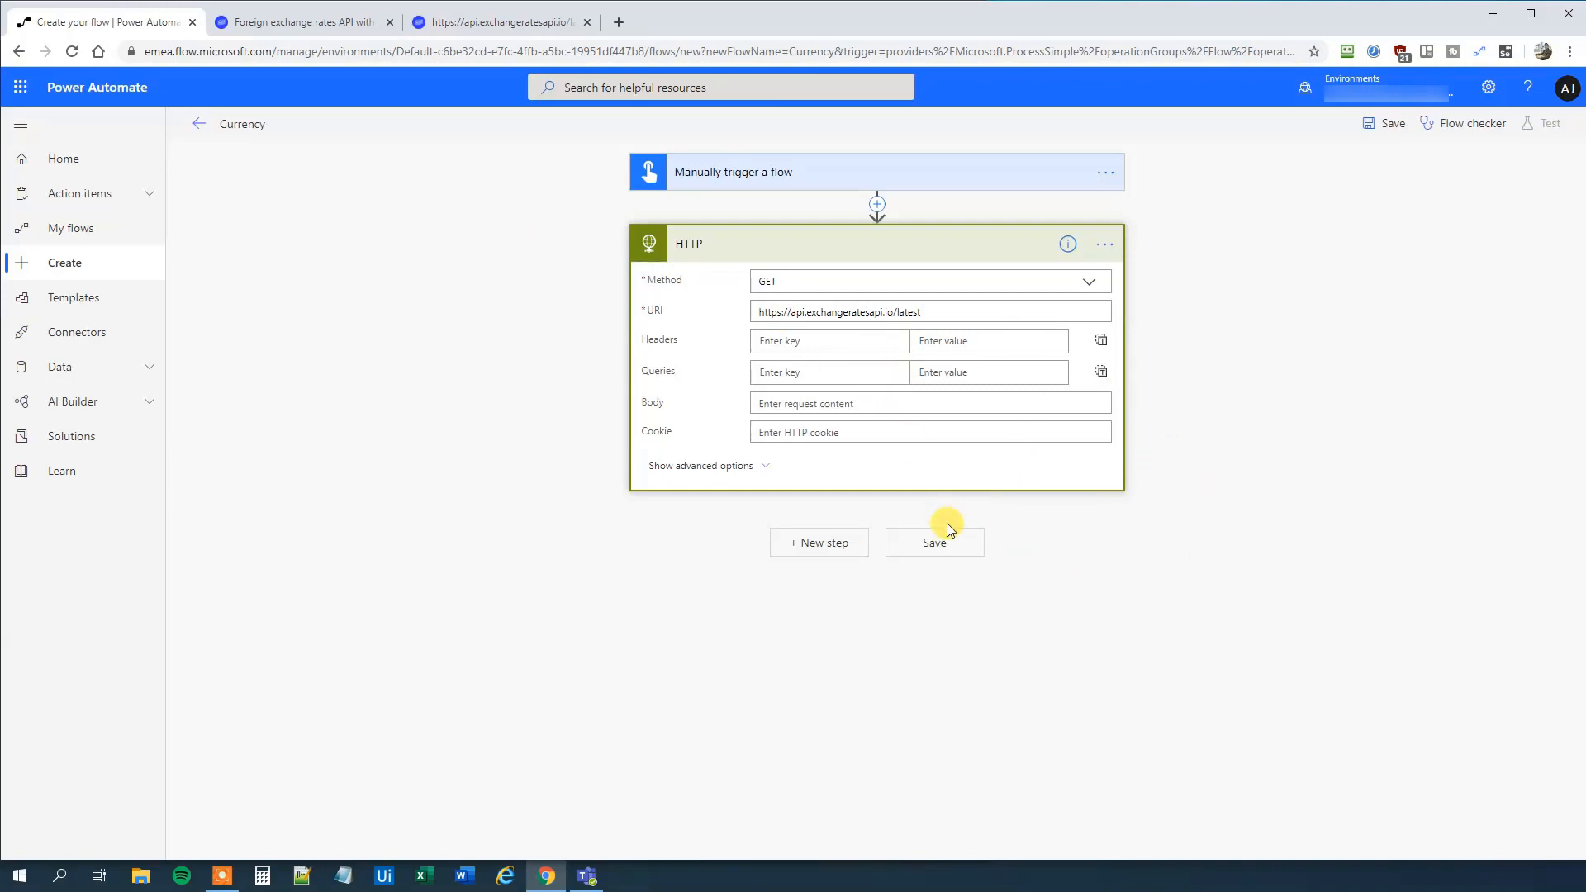
mouse_move(954, 506)
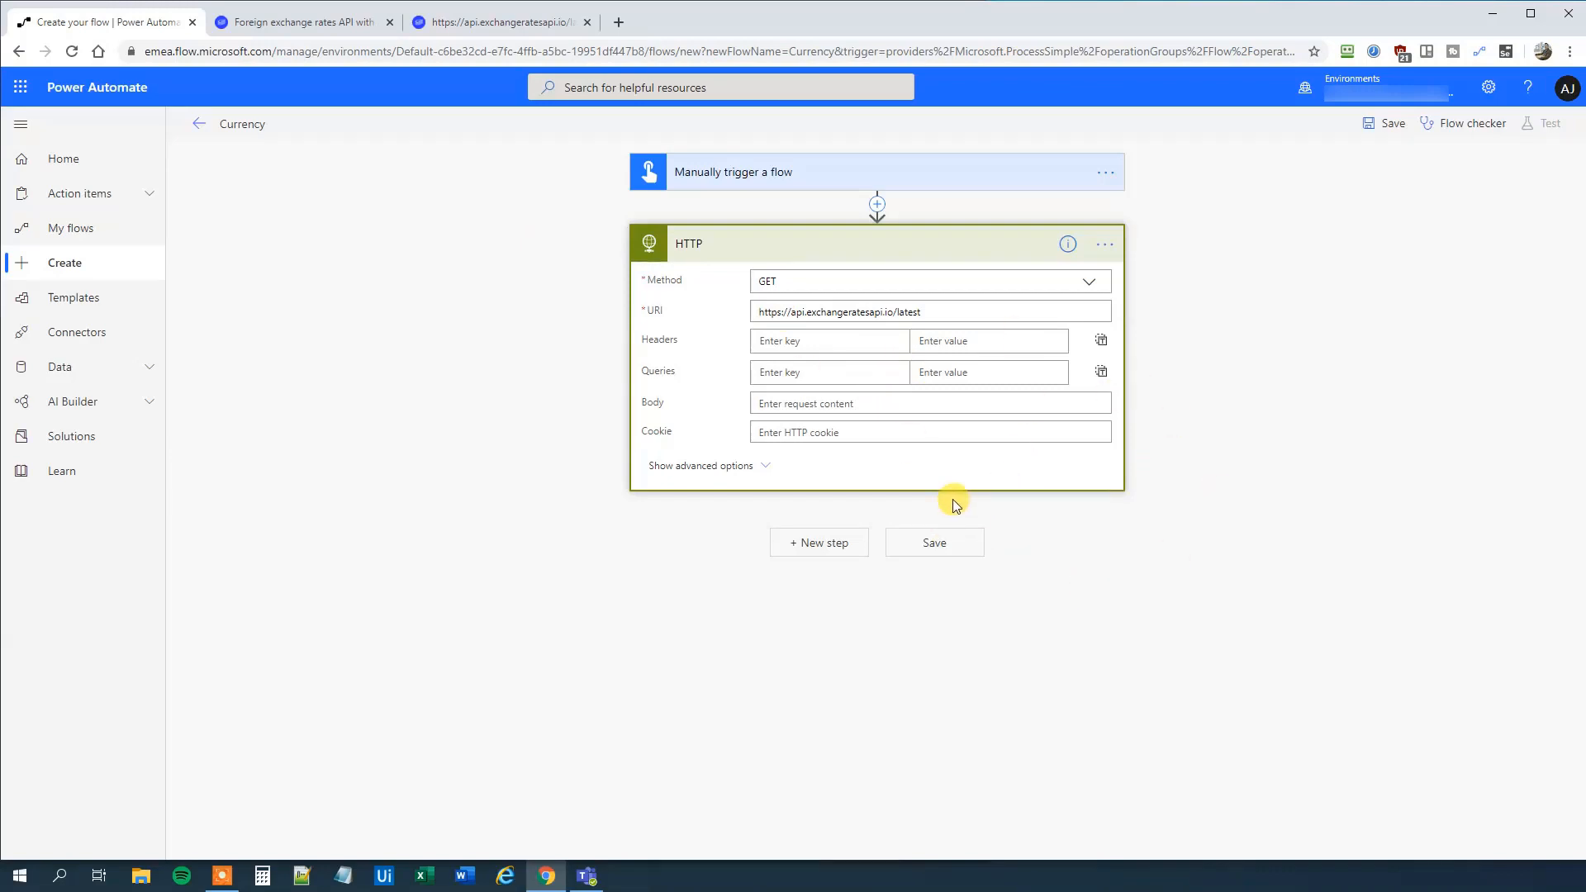
click(818, 542)
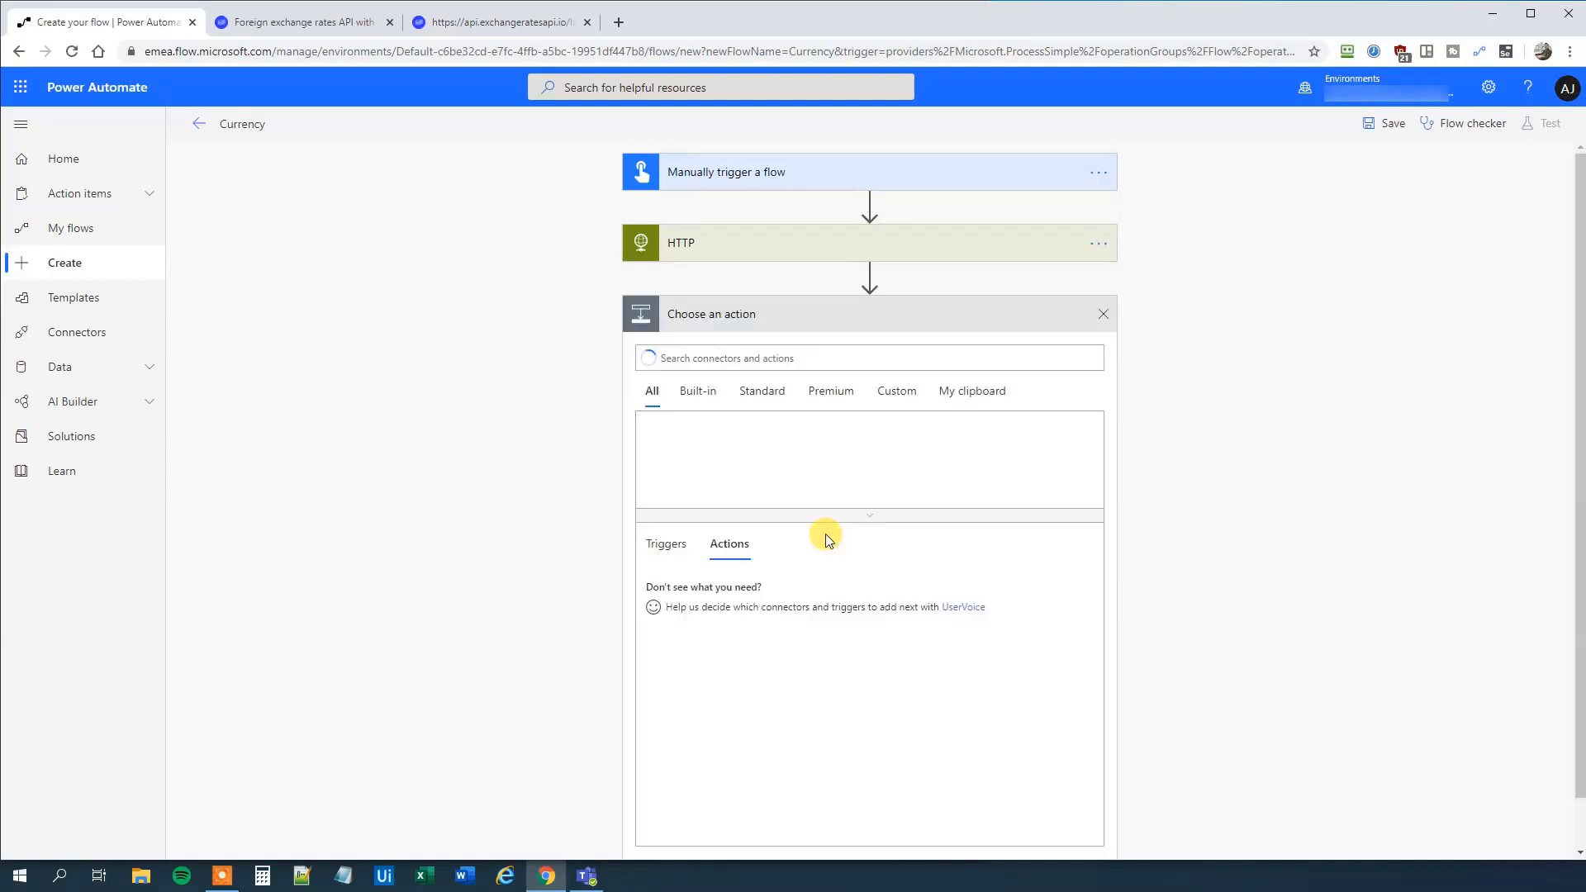
Add a Parse JSON step using the HTTP response Body as content.
text(parse js)
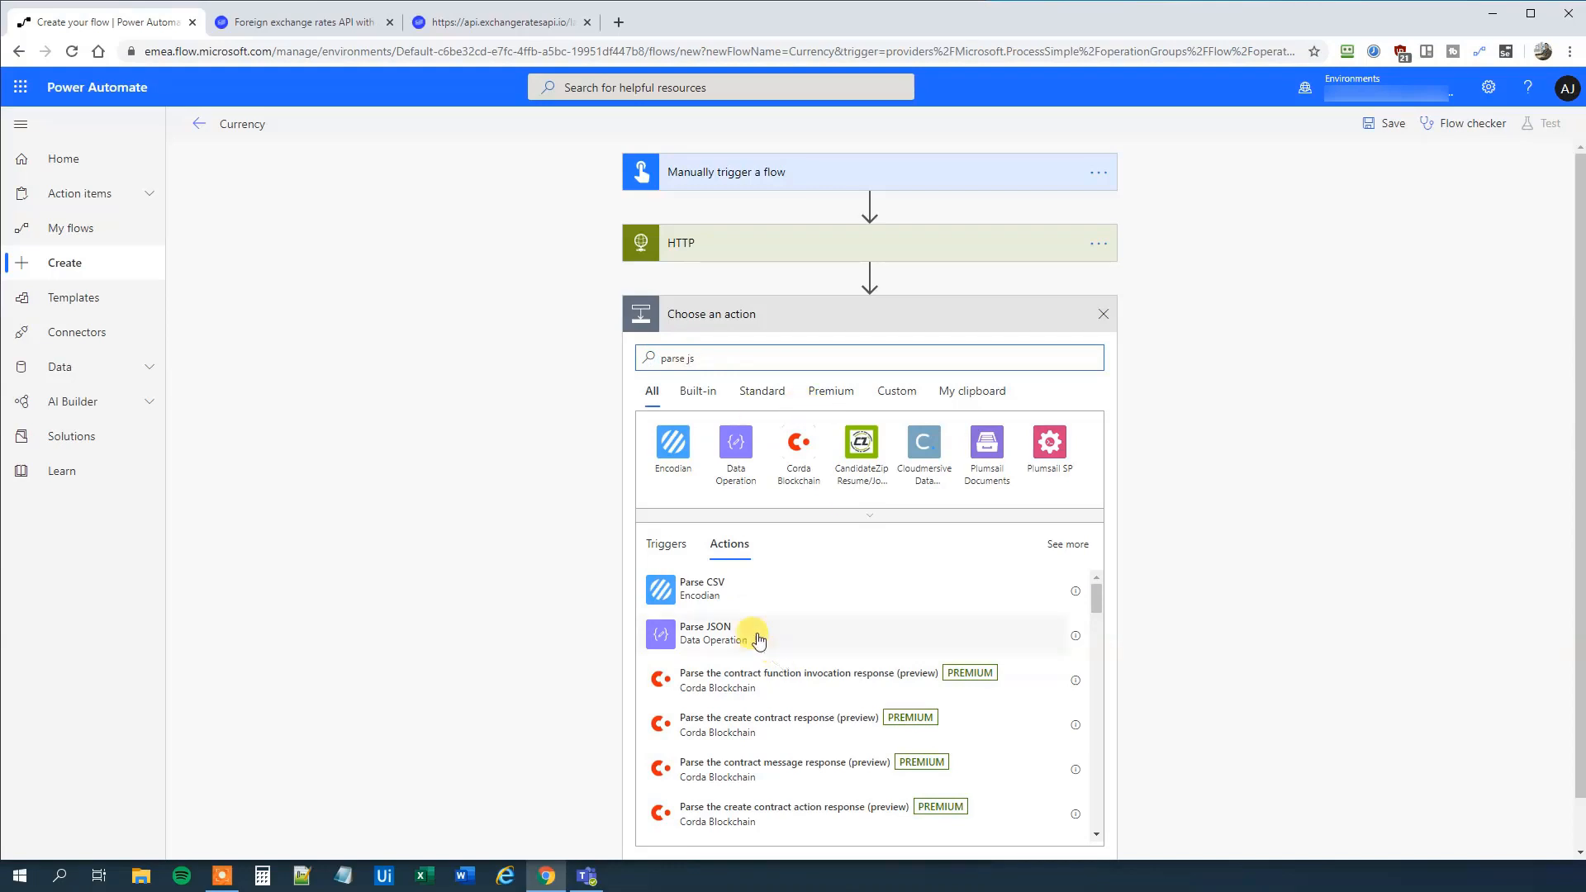
click(706, 633)
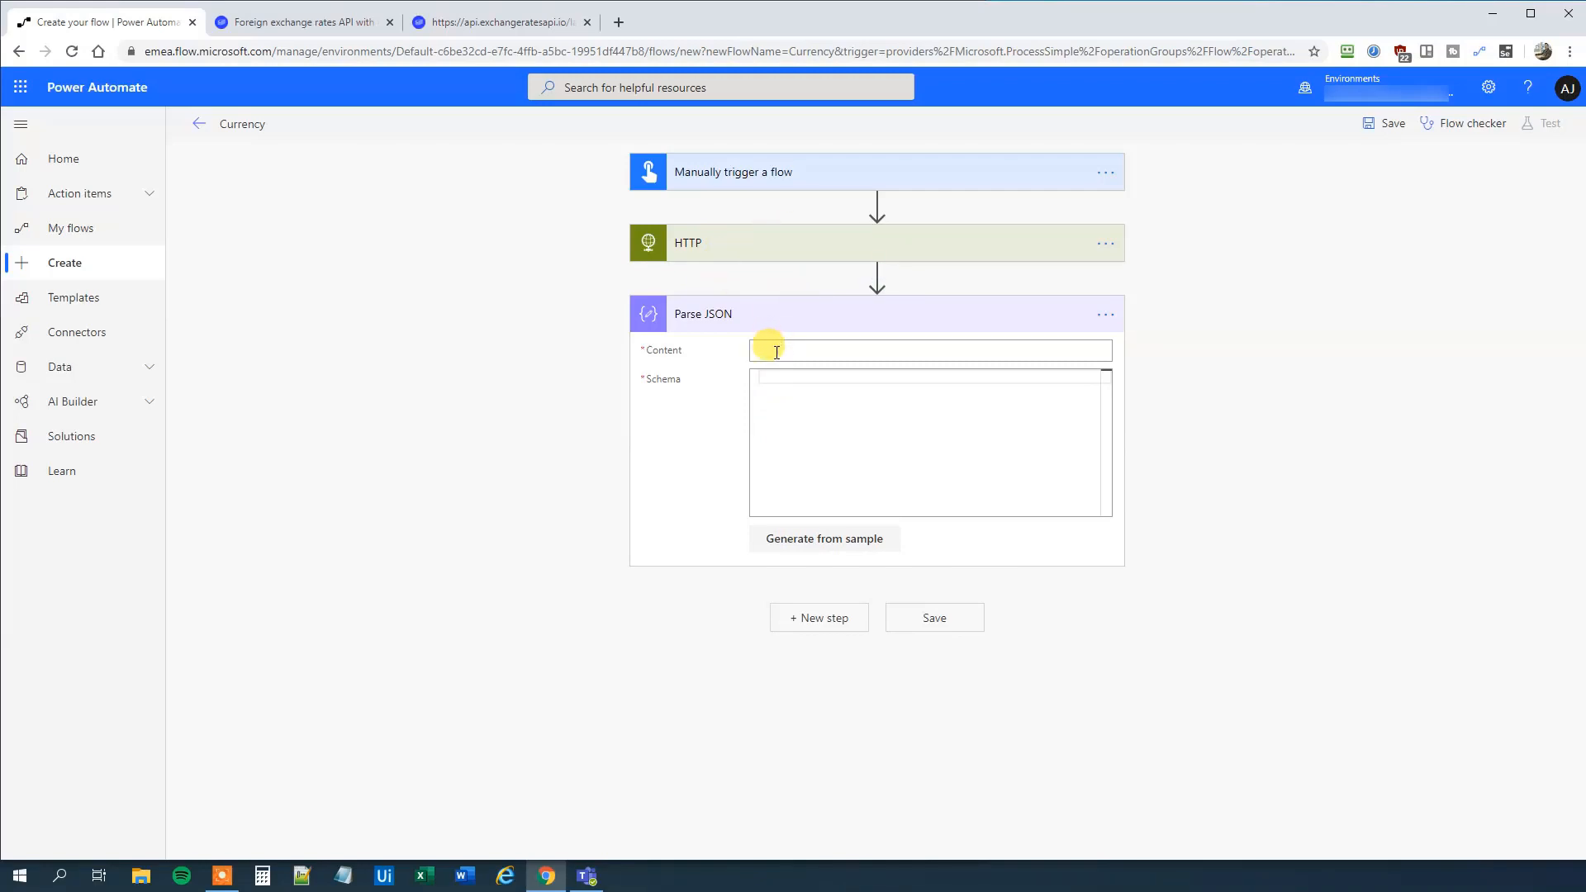
click(929, 350)
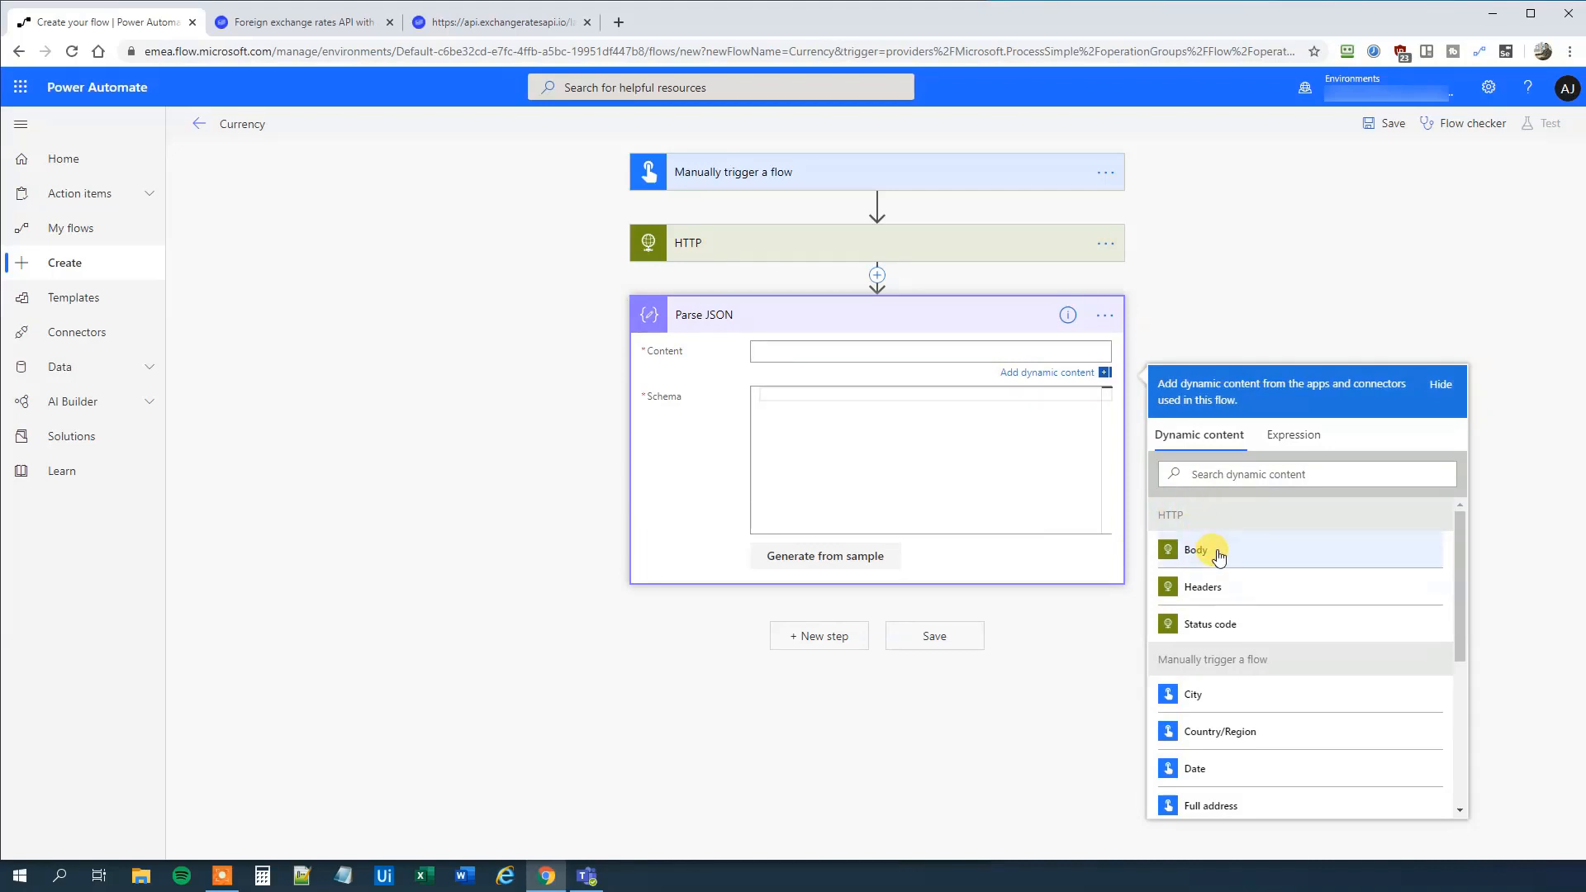
click(1196, 548)
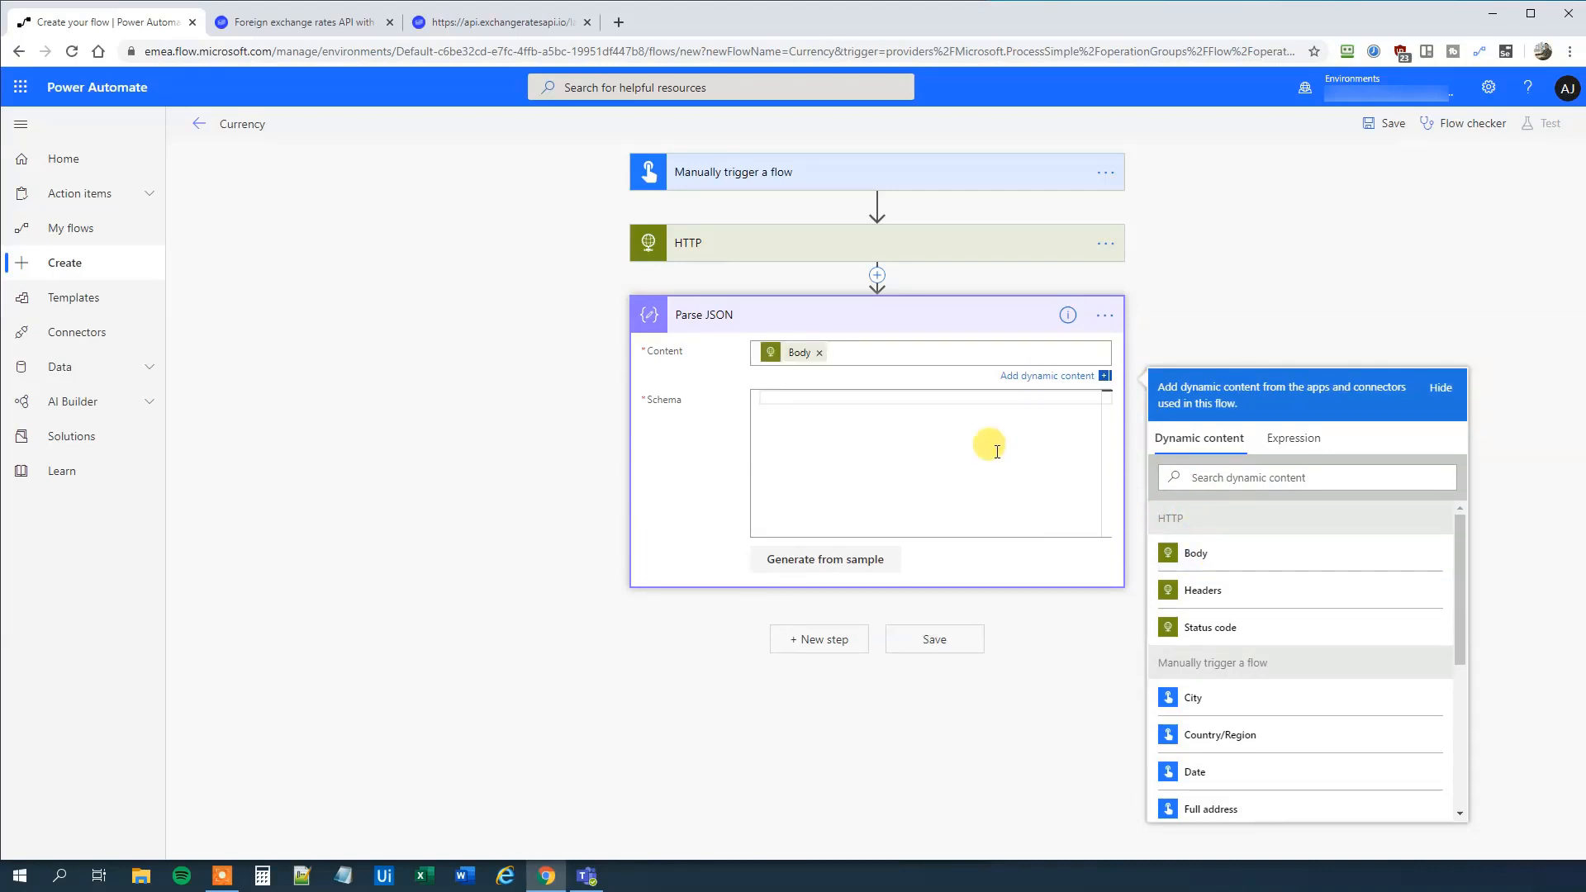
click(1437, 387)
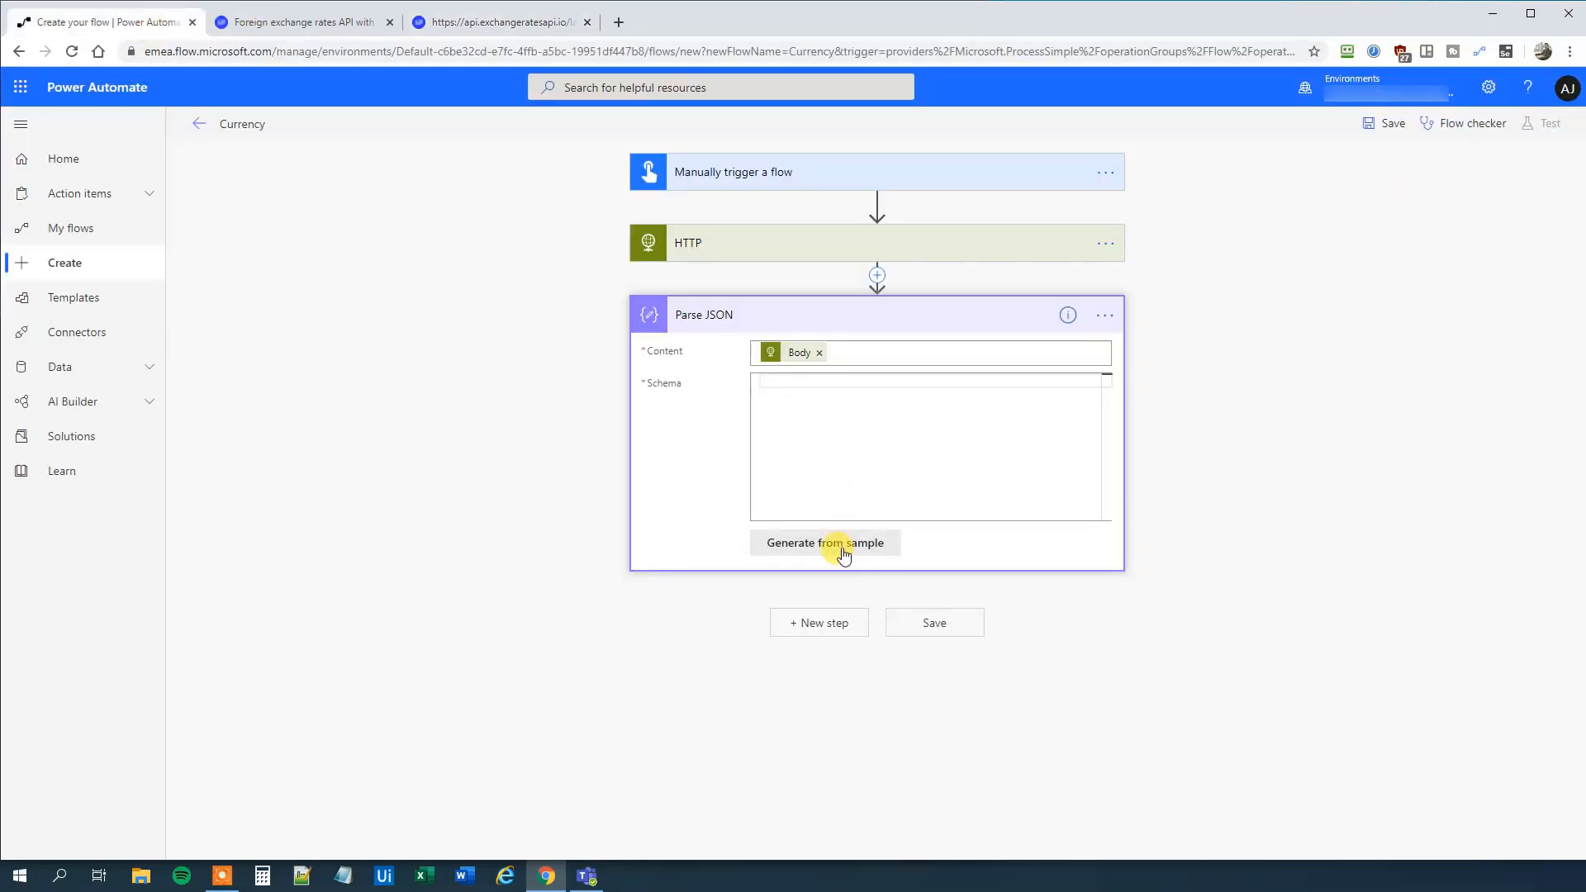
Generate the Parse JSON schema from the sample rates response.
click(826, 543)
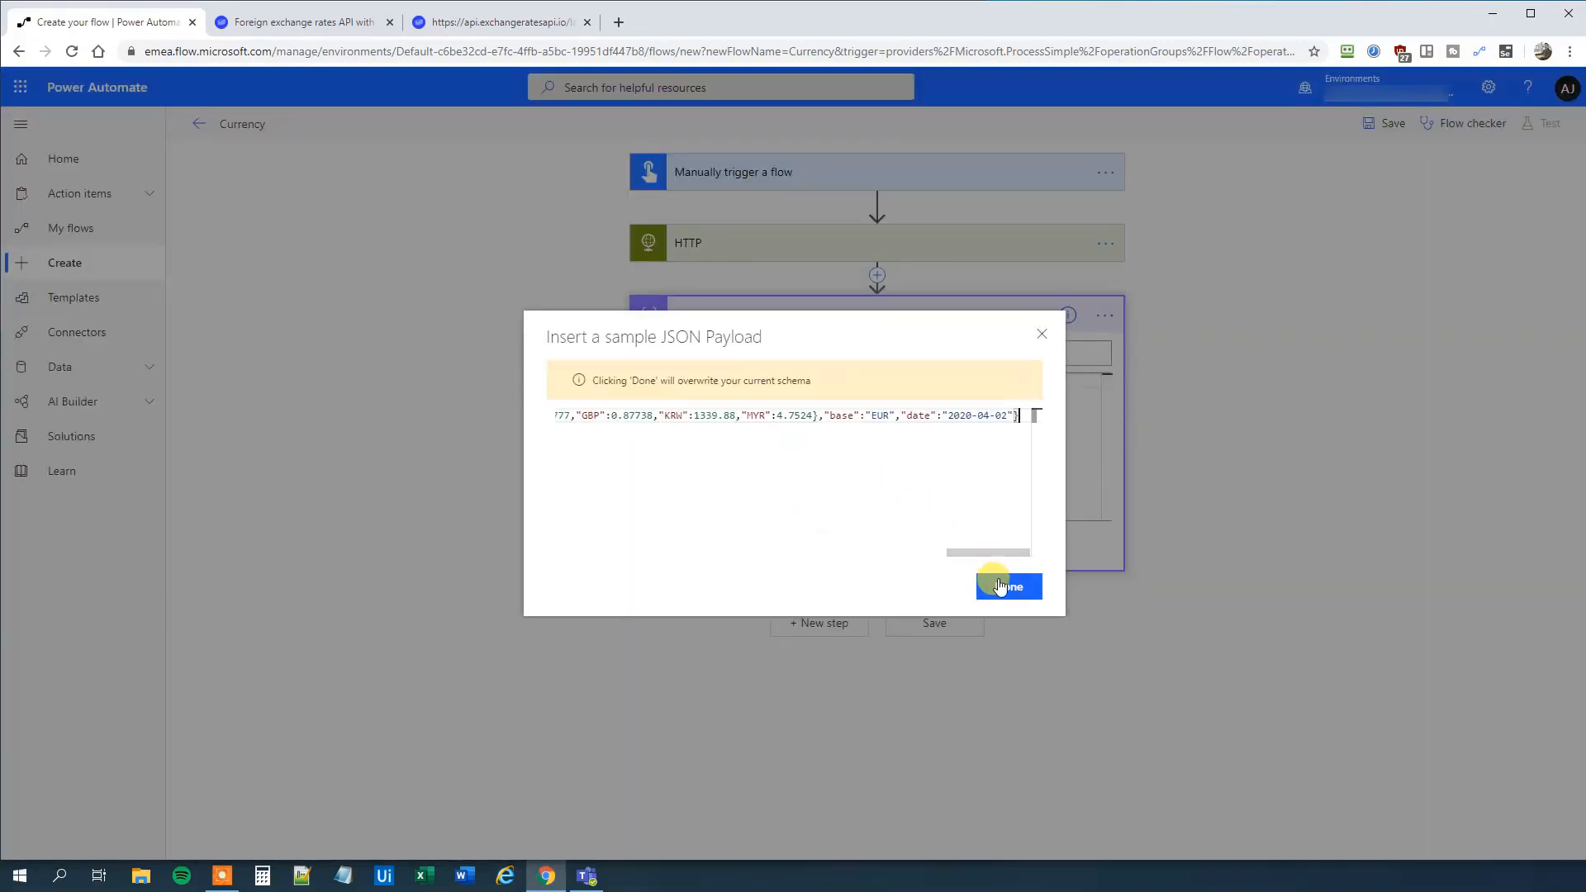
click(1007, 585)
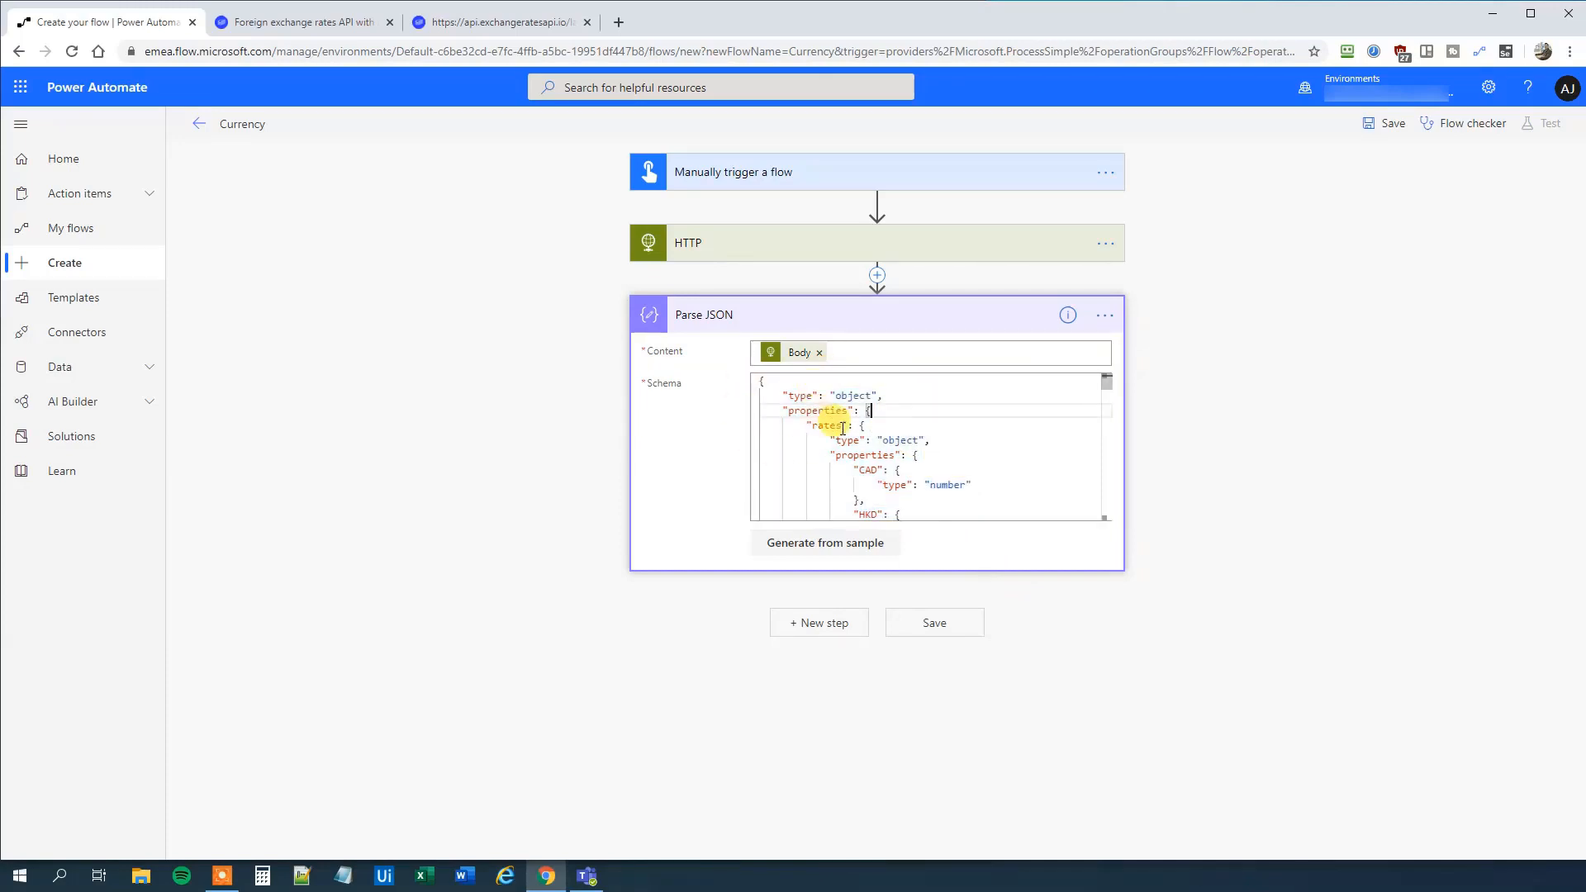
scroll(down, 3)
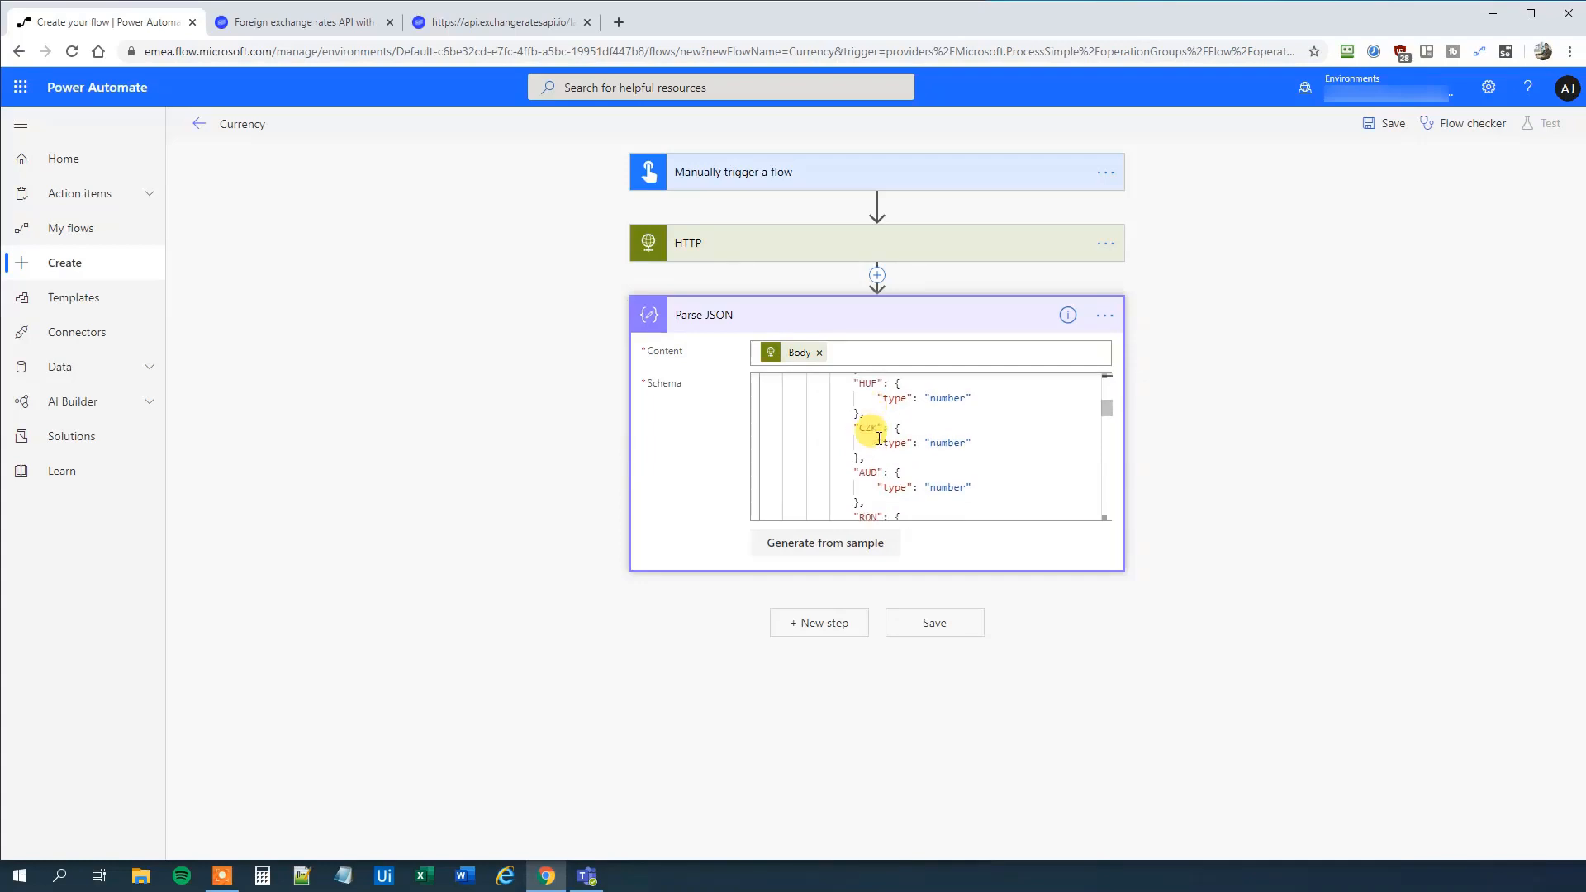
scroll(down, 3)
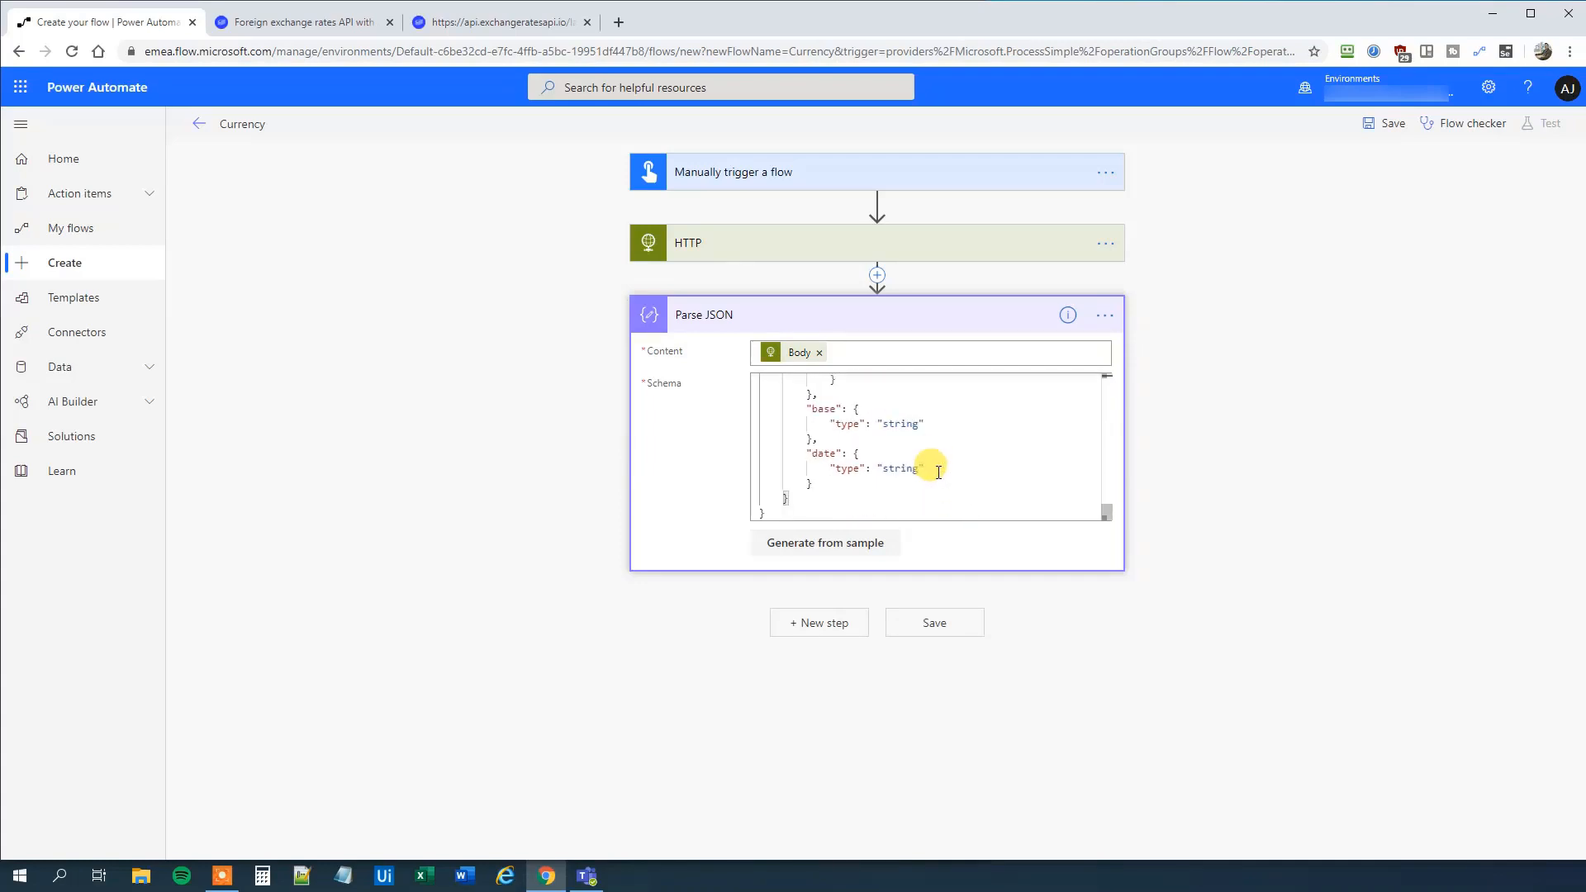
mouse_move(901, 453)
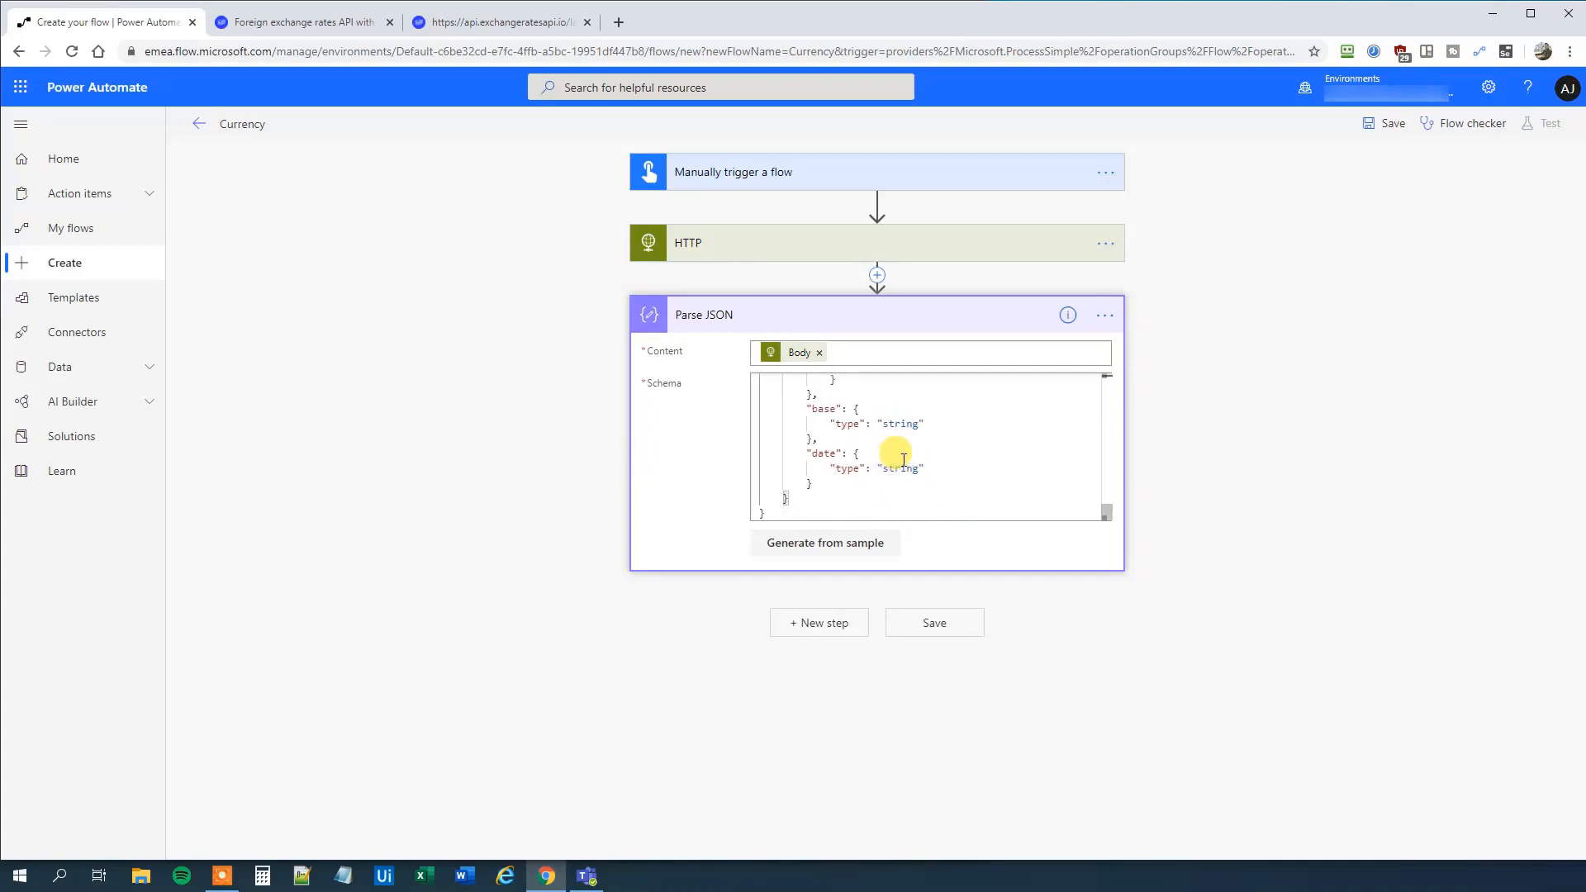
scroll(down, 3)
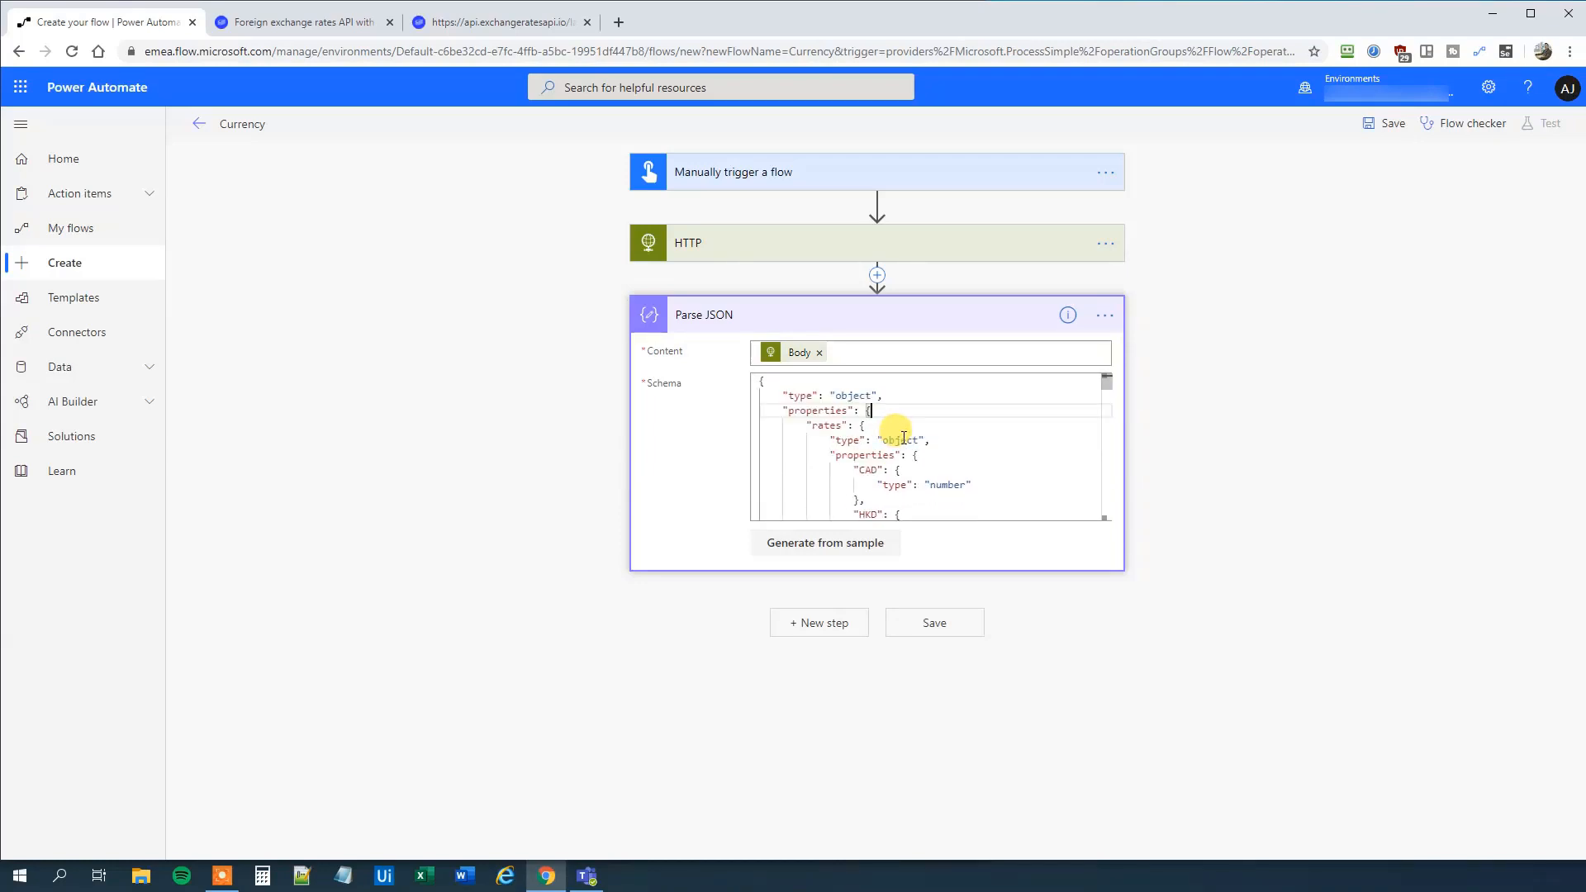
mouse_move(809, 323)
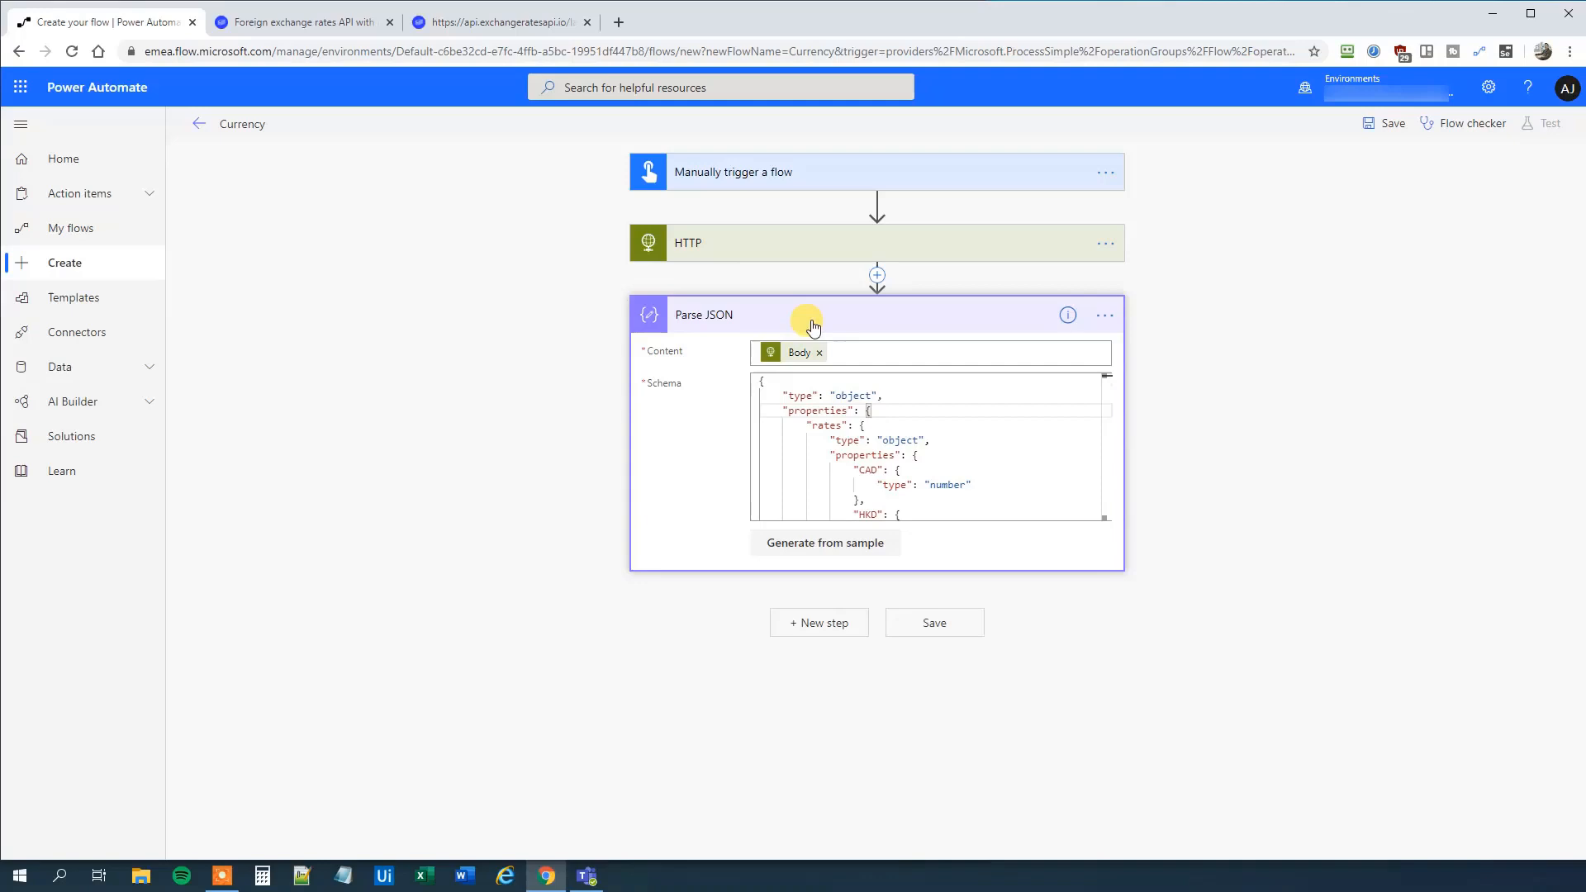
mouse_move(617, 873)
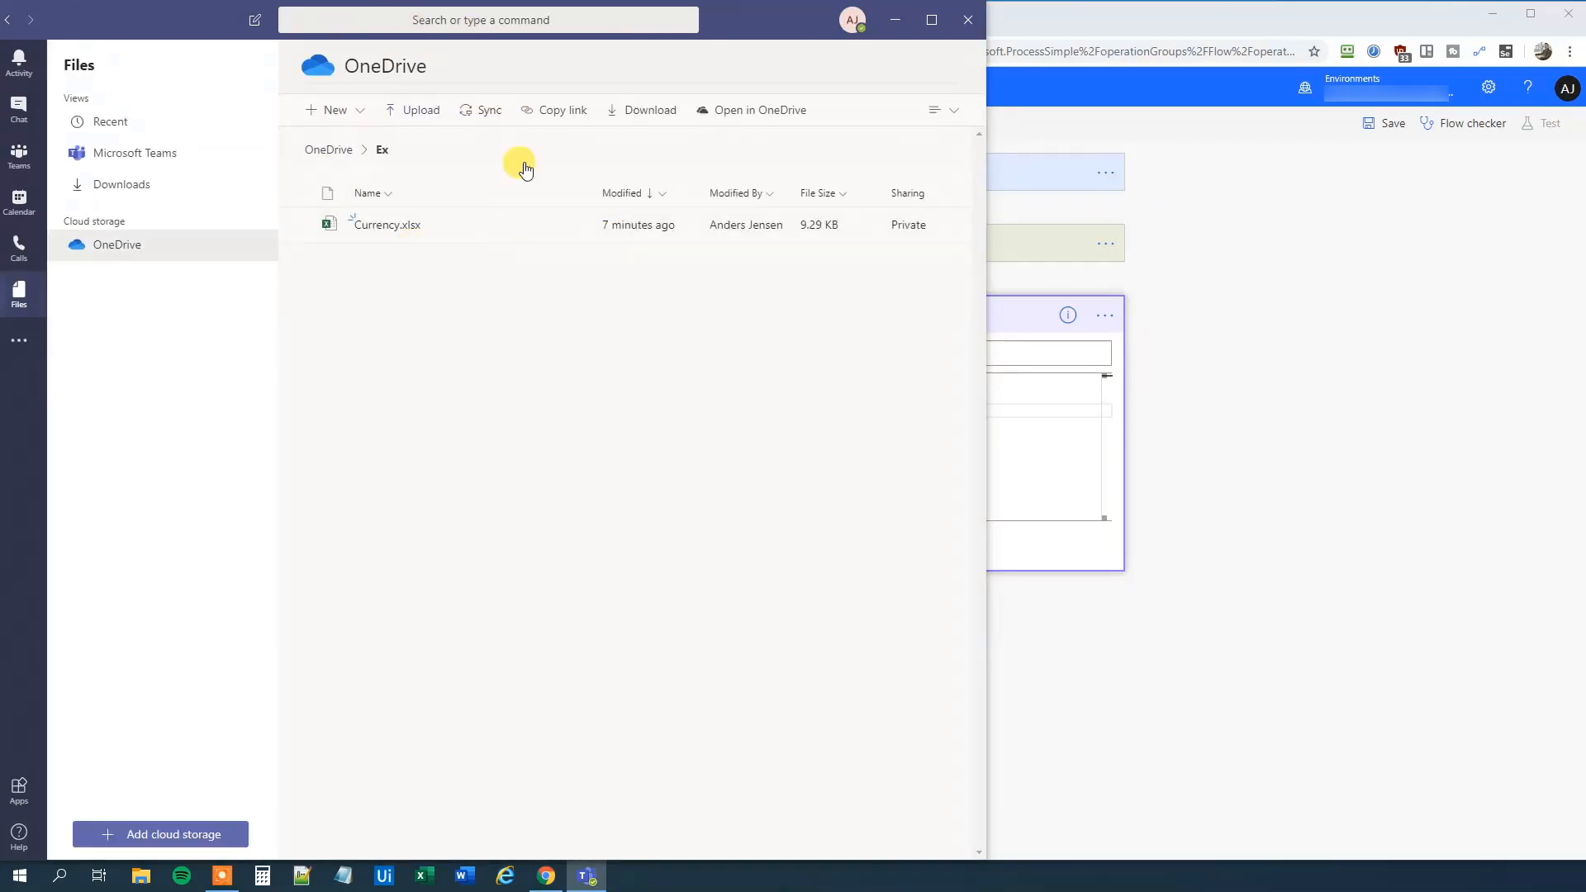
mouse_move(329, 157)
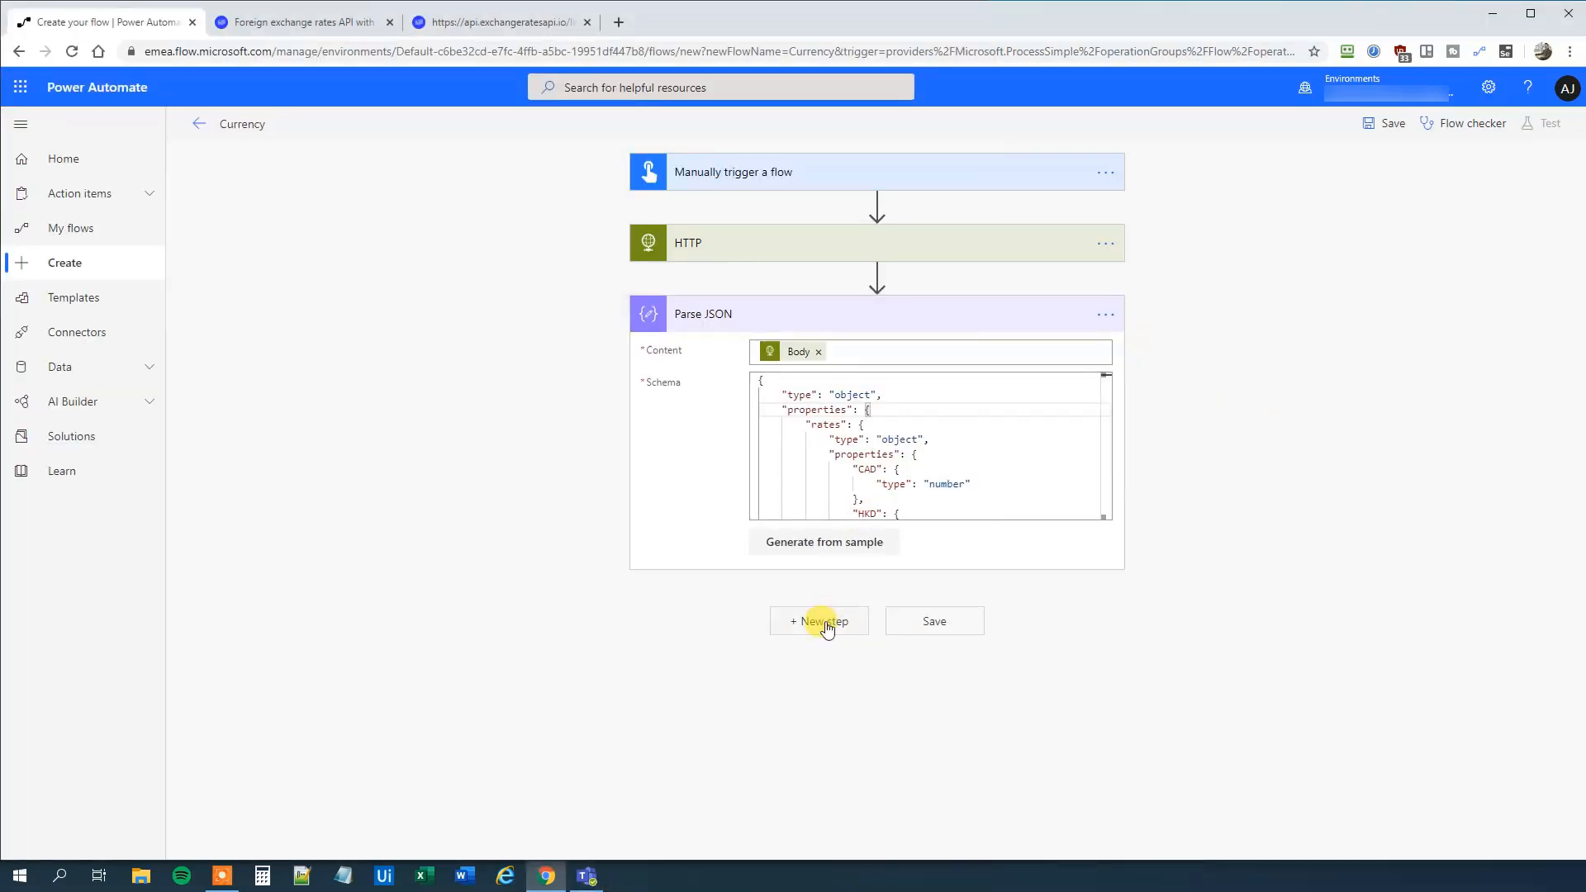
Add Excel 'Add a row into a table' with OneDrive for Business as location.
click(818, 621)
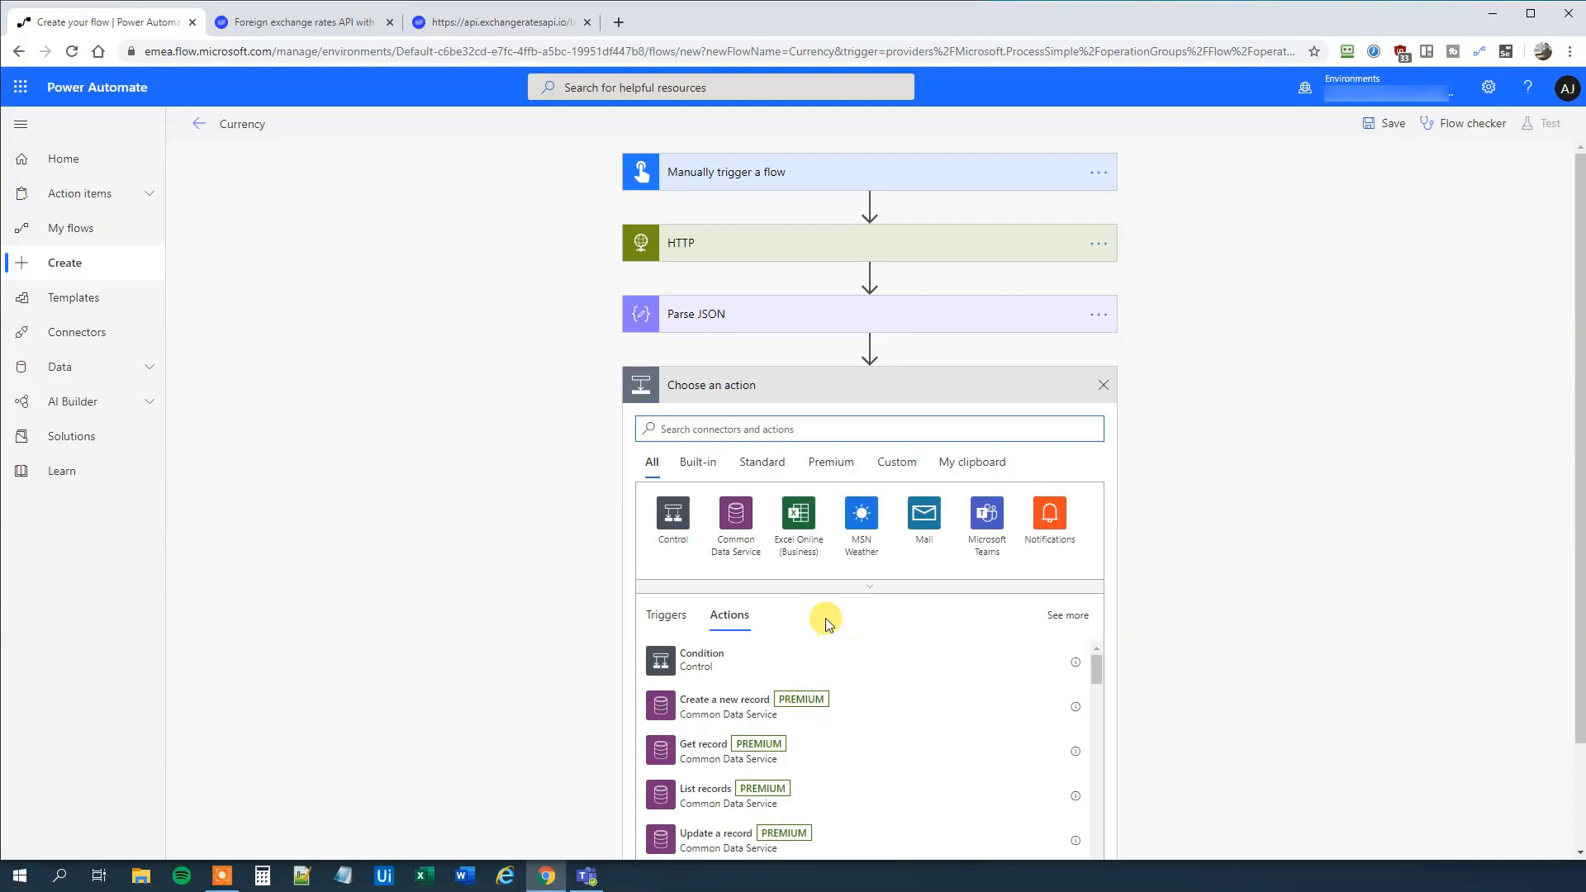
text(add a row)
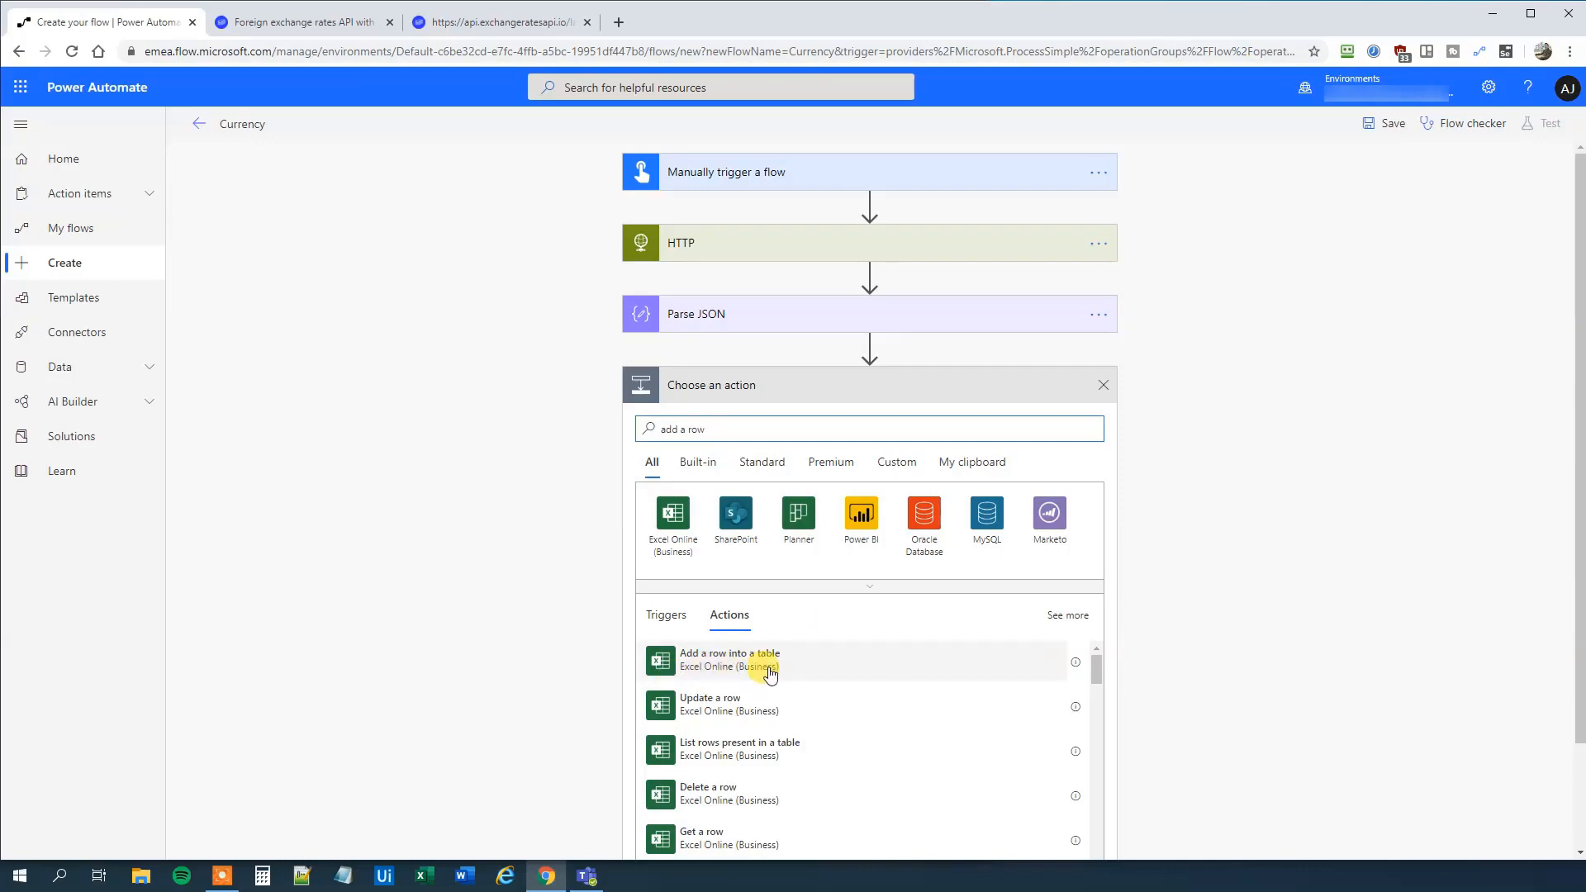
click(728, 659)
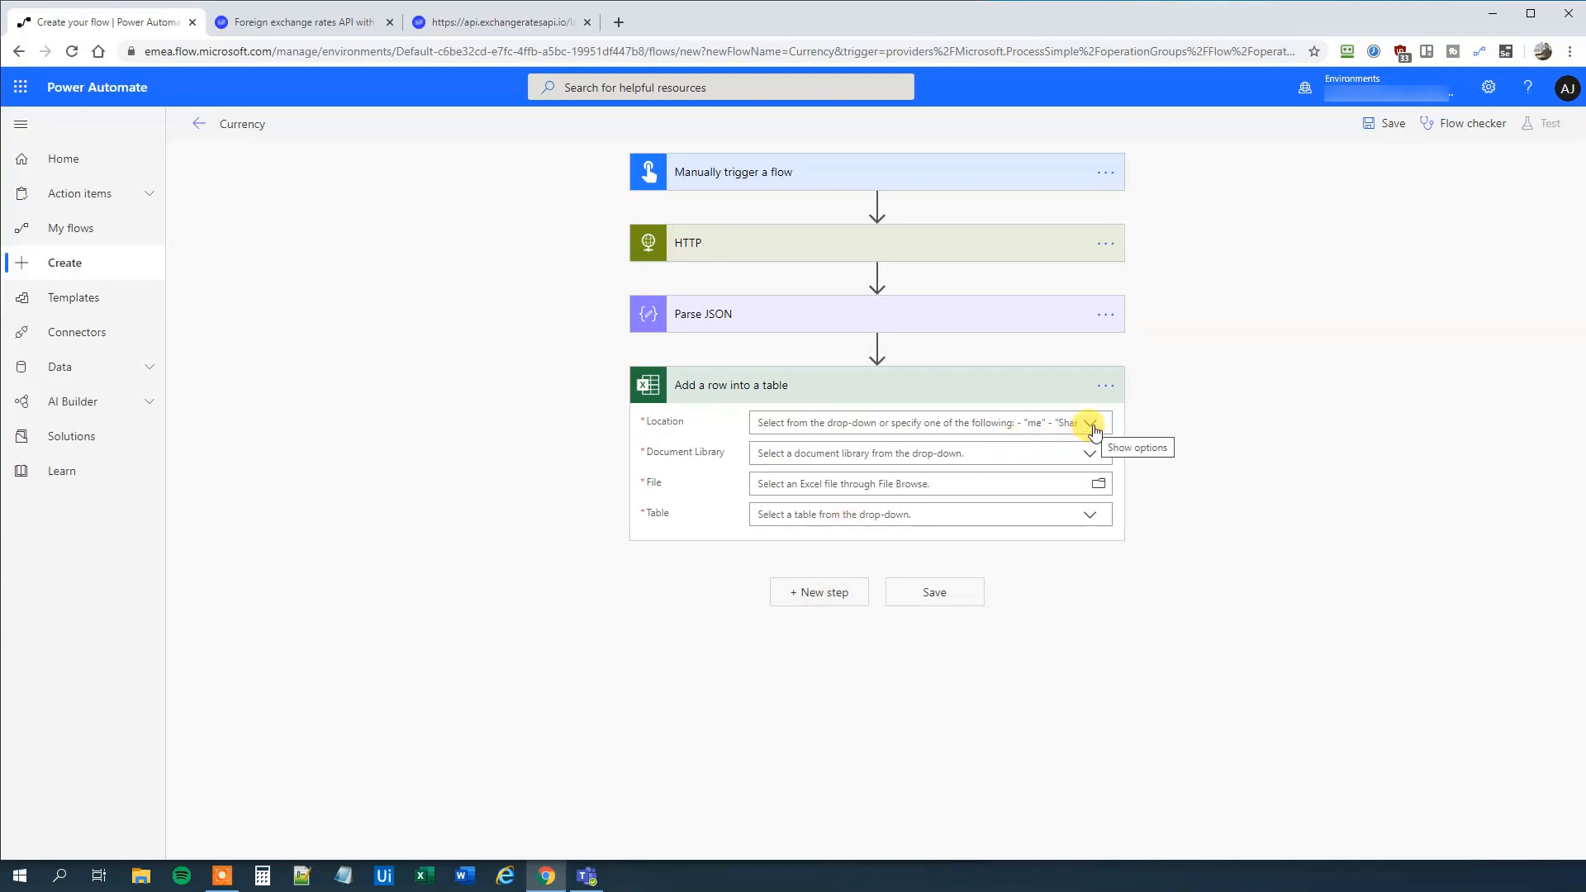
click(1091, 421)
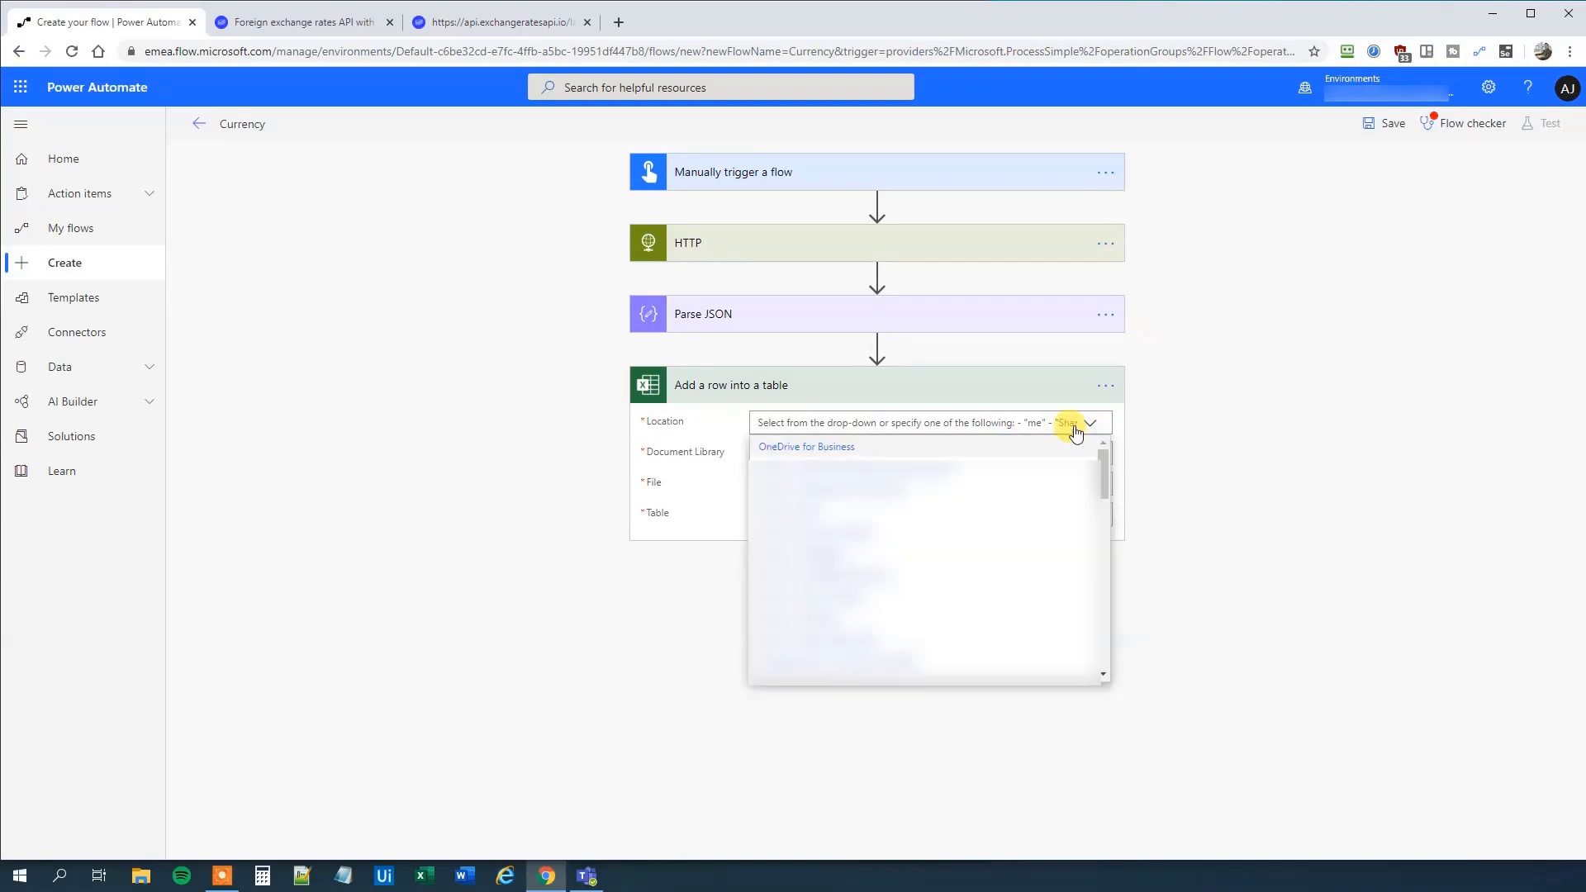
click(807, 446)
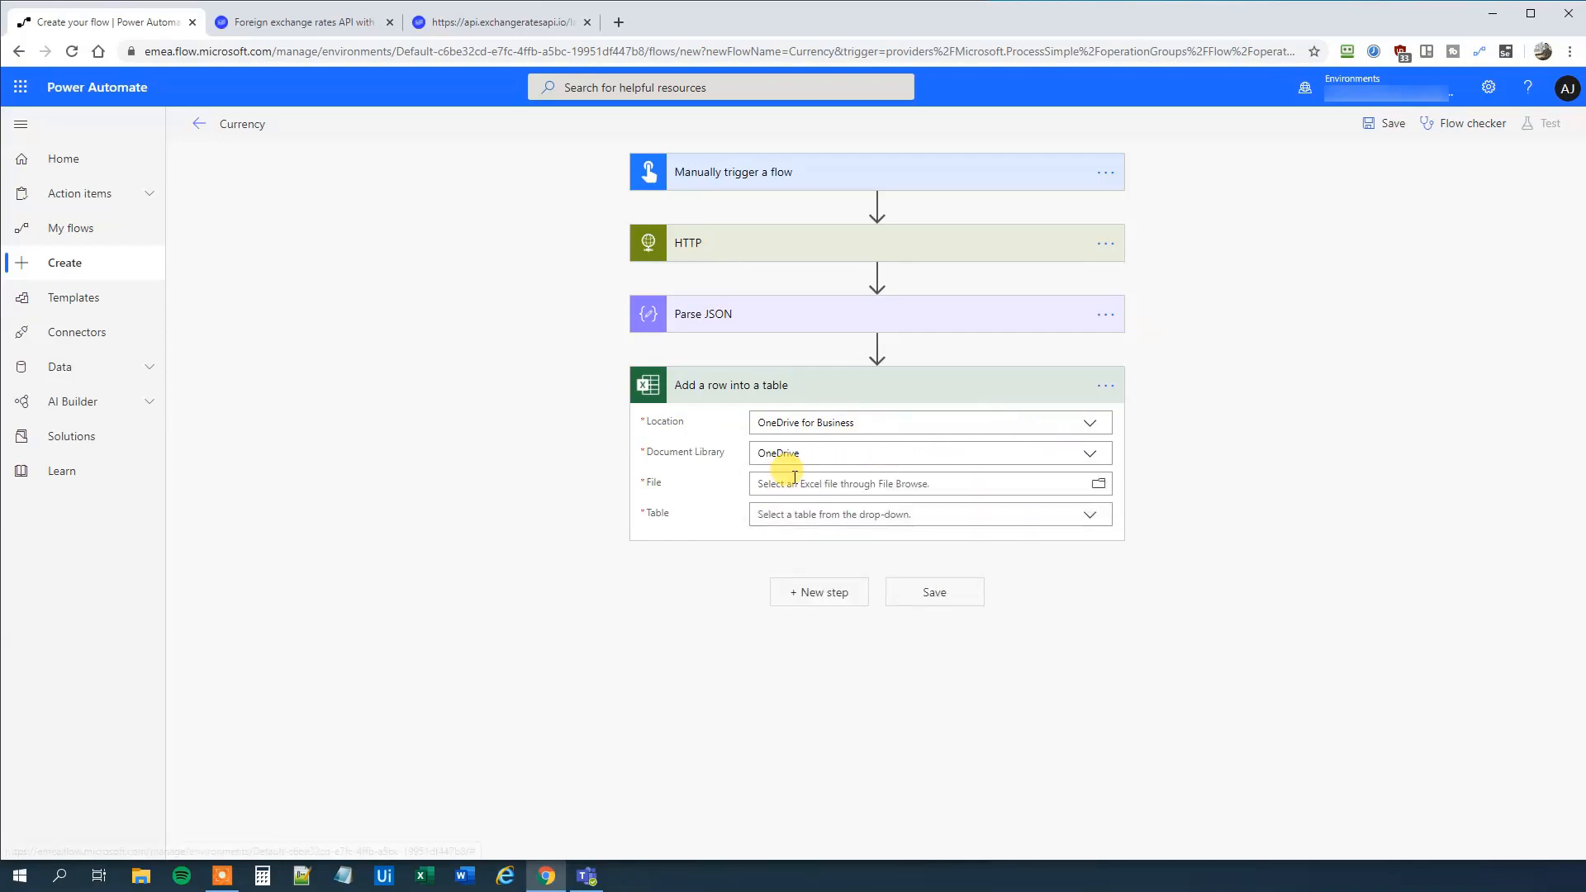
mouse_move(1099, 484)
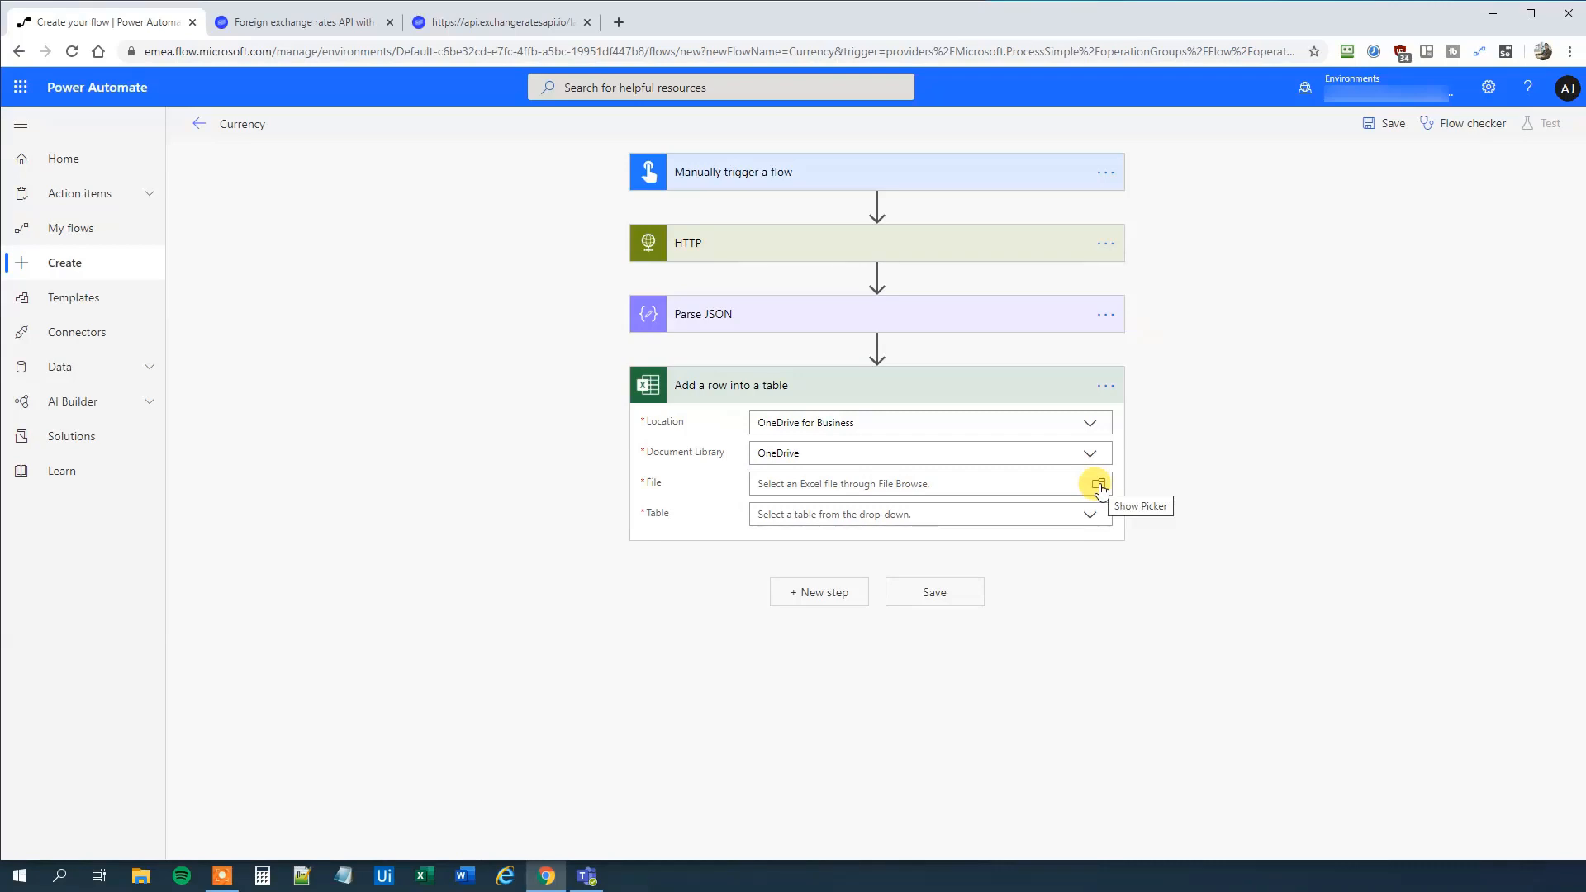
Browse to Ex/Currency.xlsx and choose Table1 as the target table.
click(1099, 485)
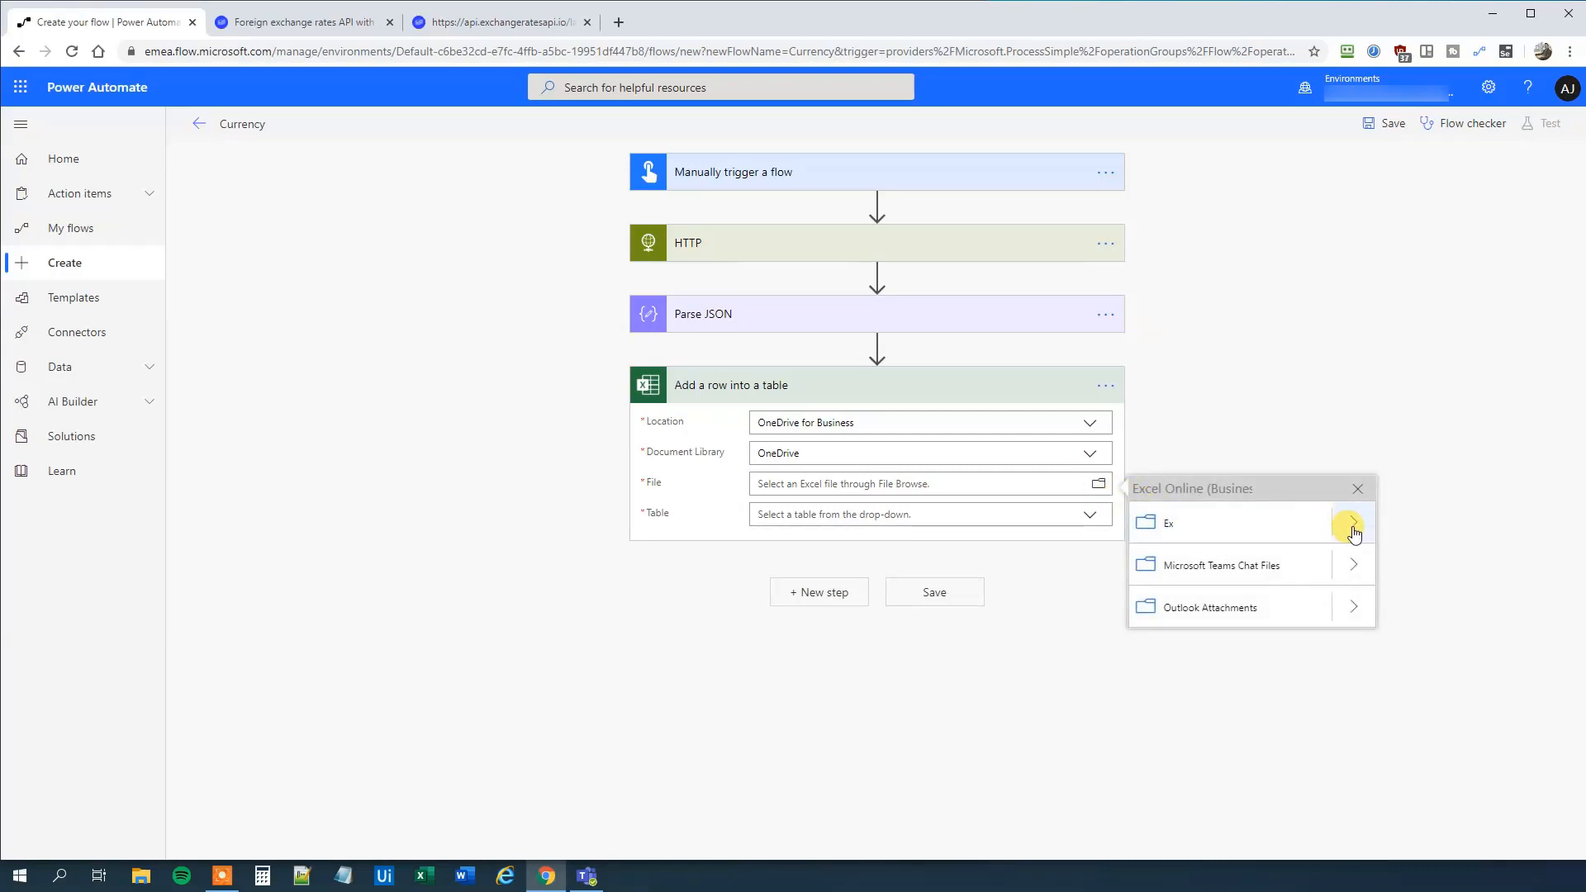
click(1354, 532)
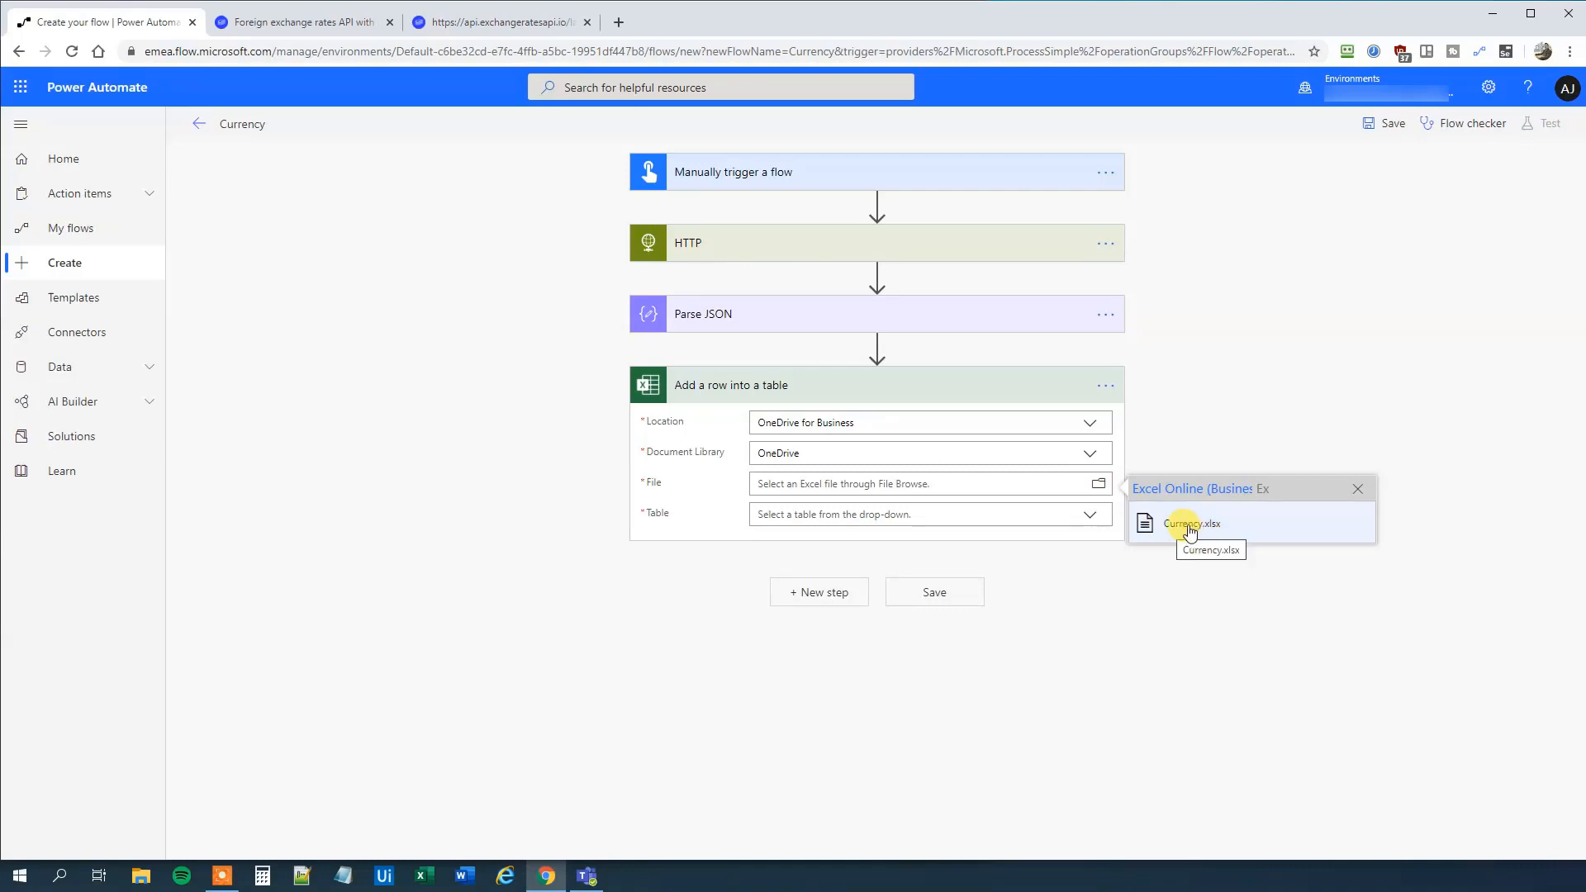
click(1192, 524)
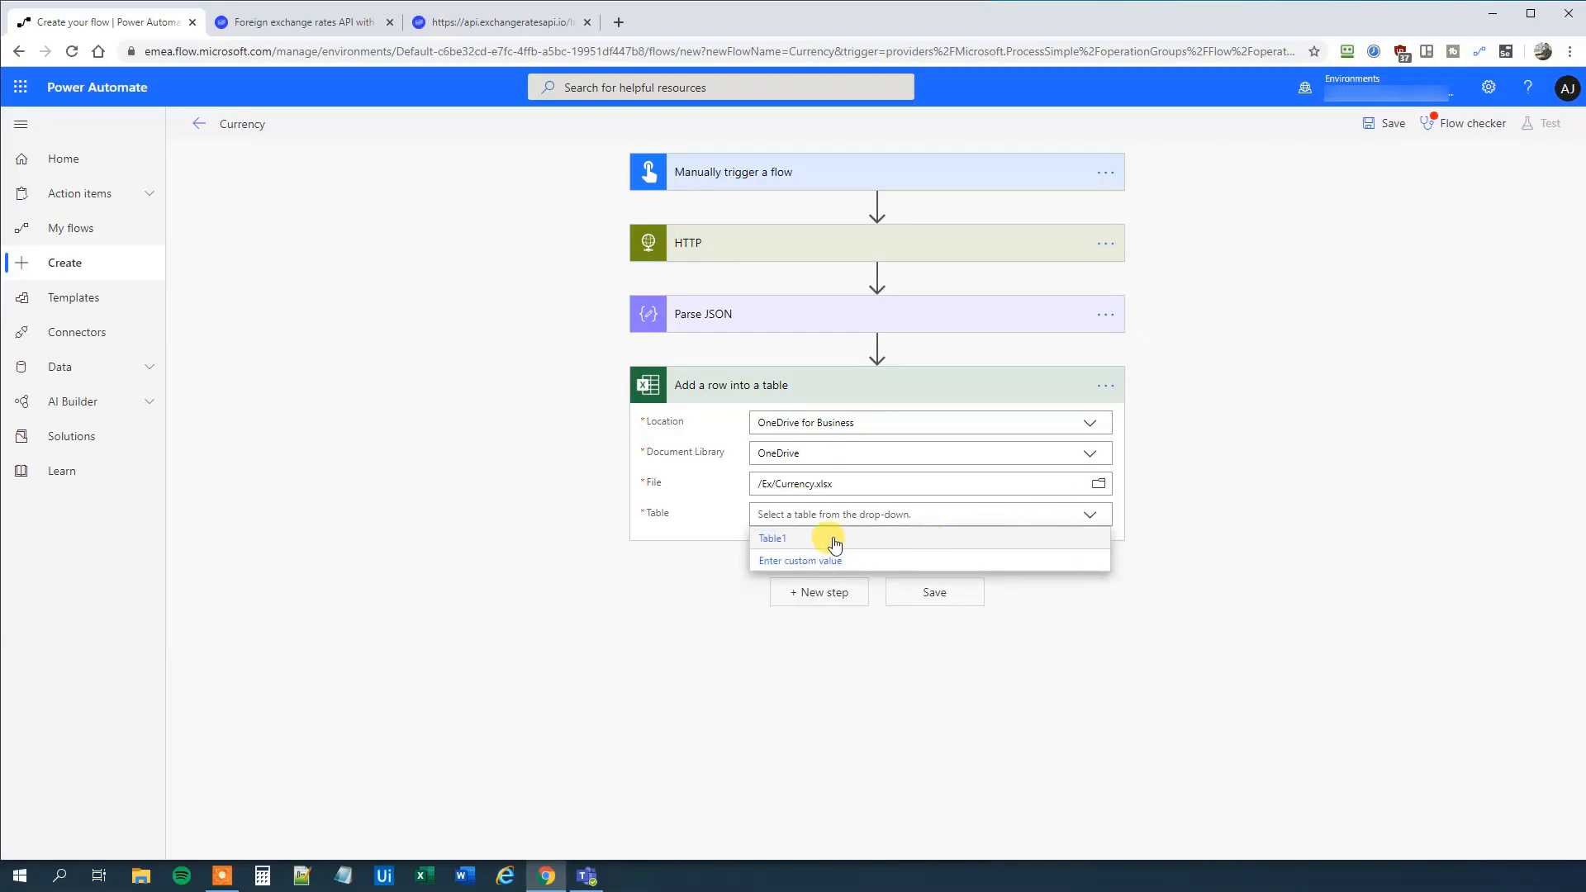
click(774, 539)
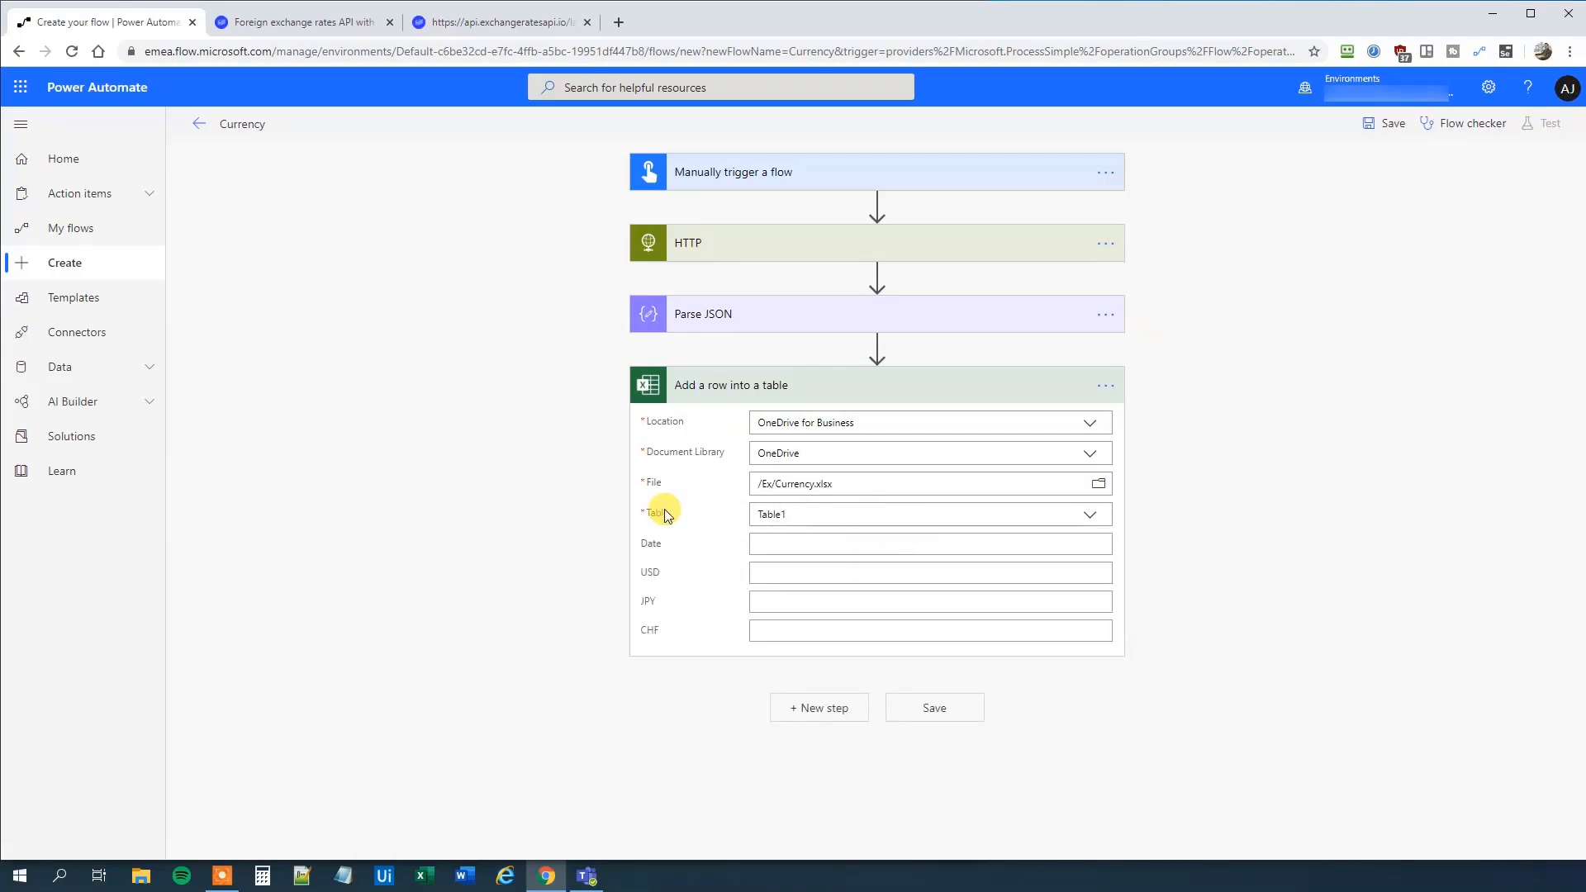
mouse_move(674, 537)
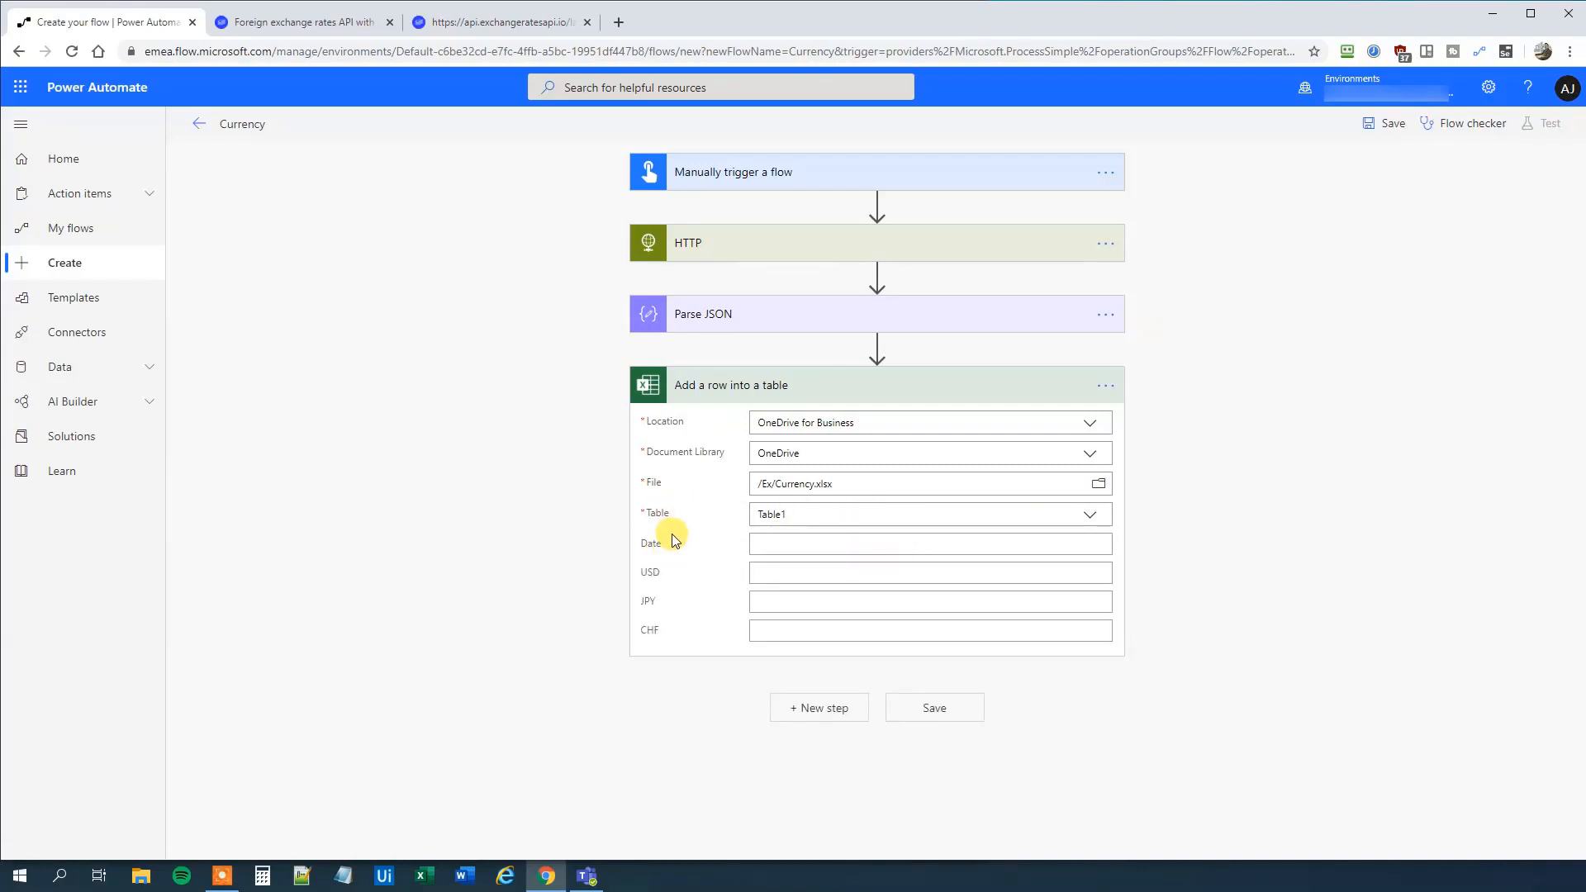
mouse_move(666, 554)
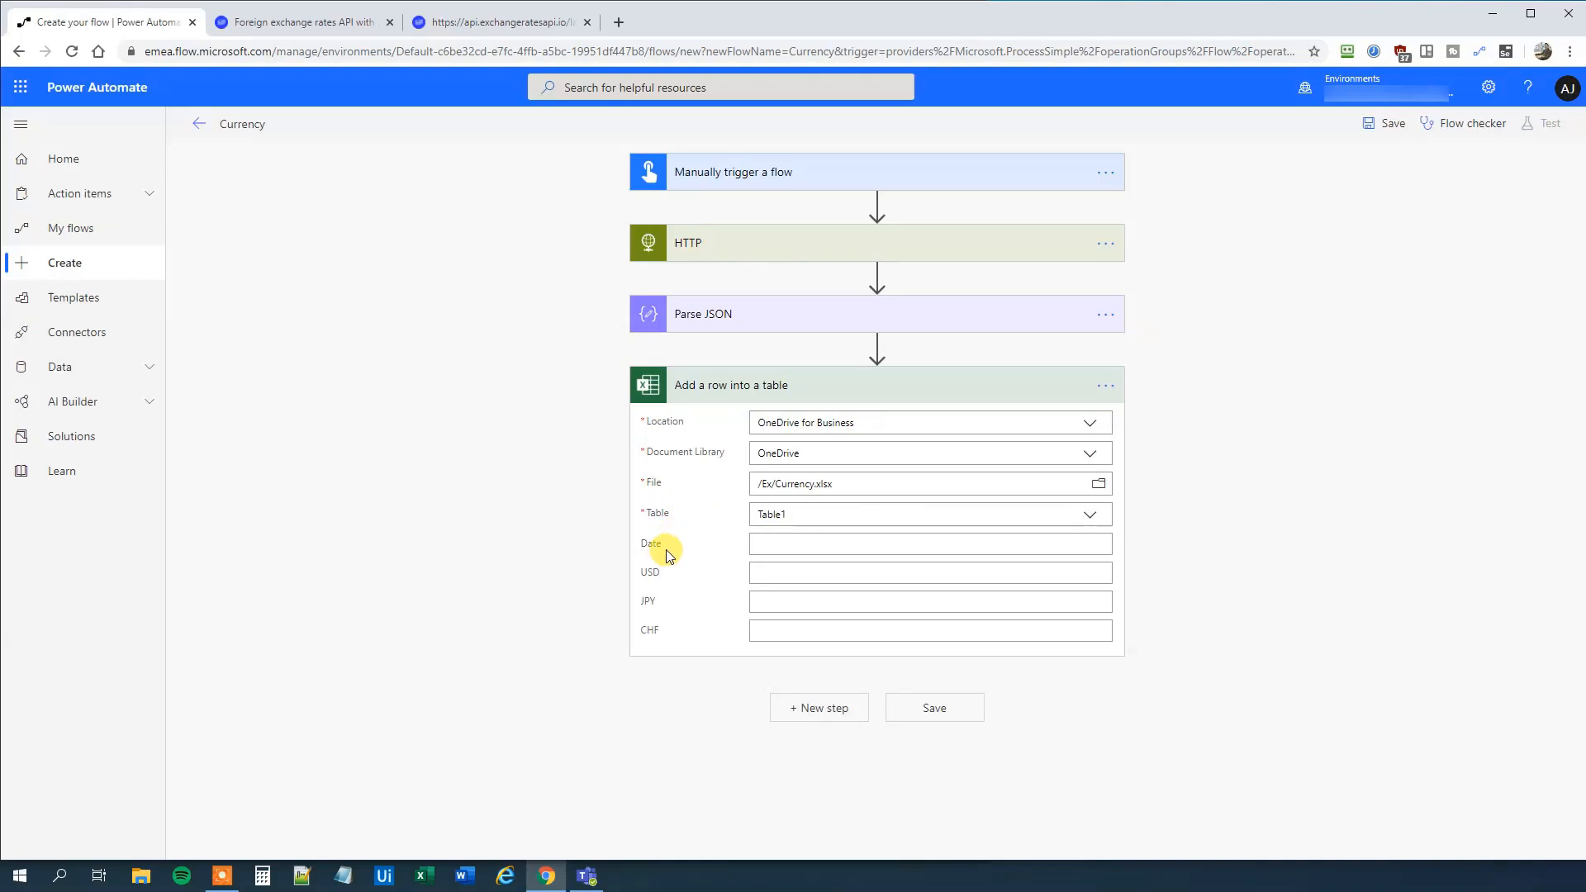
mouse_move(662, 575)
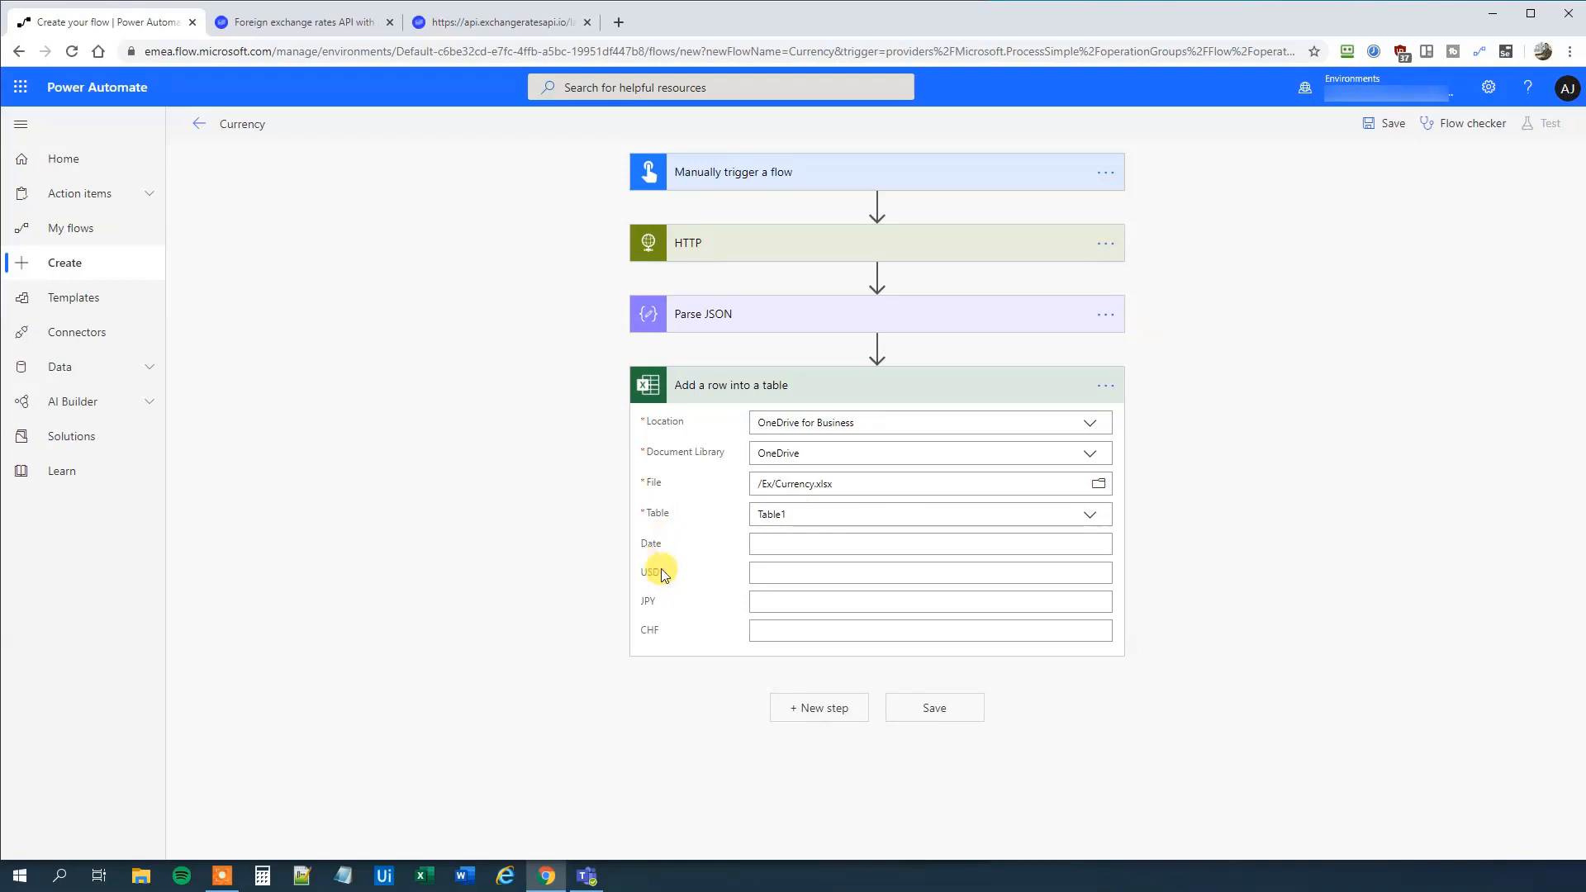
mouse_move(696, 615)
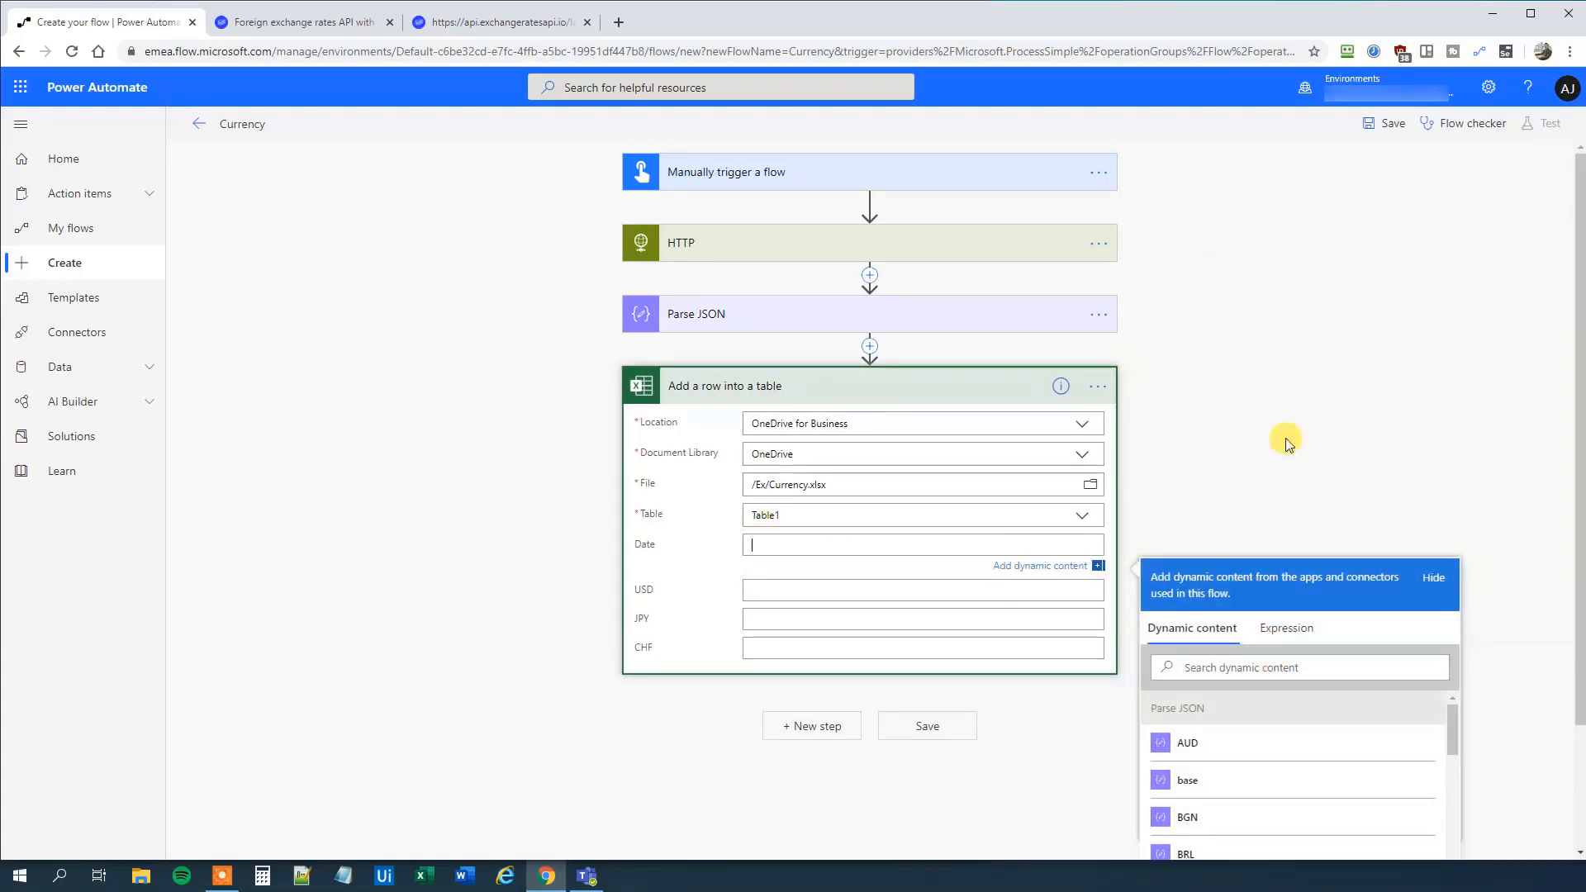
Map the Date, USD, JPY and CHF columns to the parsed date, USD, JPY and CHF values.
scroll(down, 3)
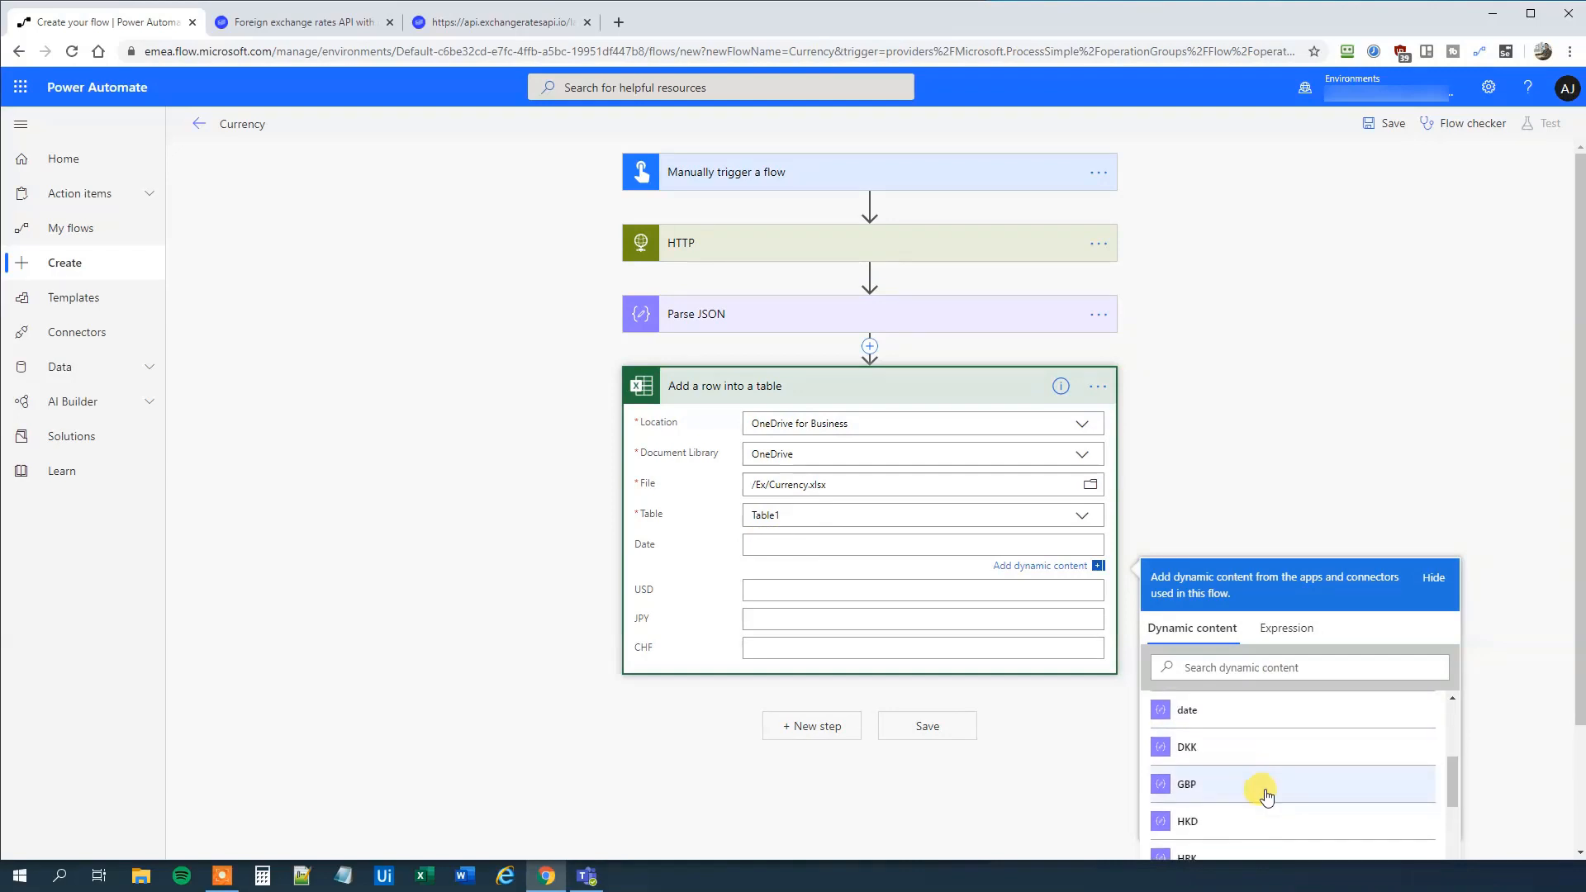
click(1186, 708)
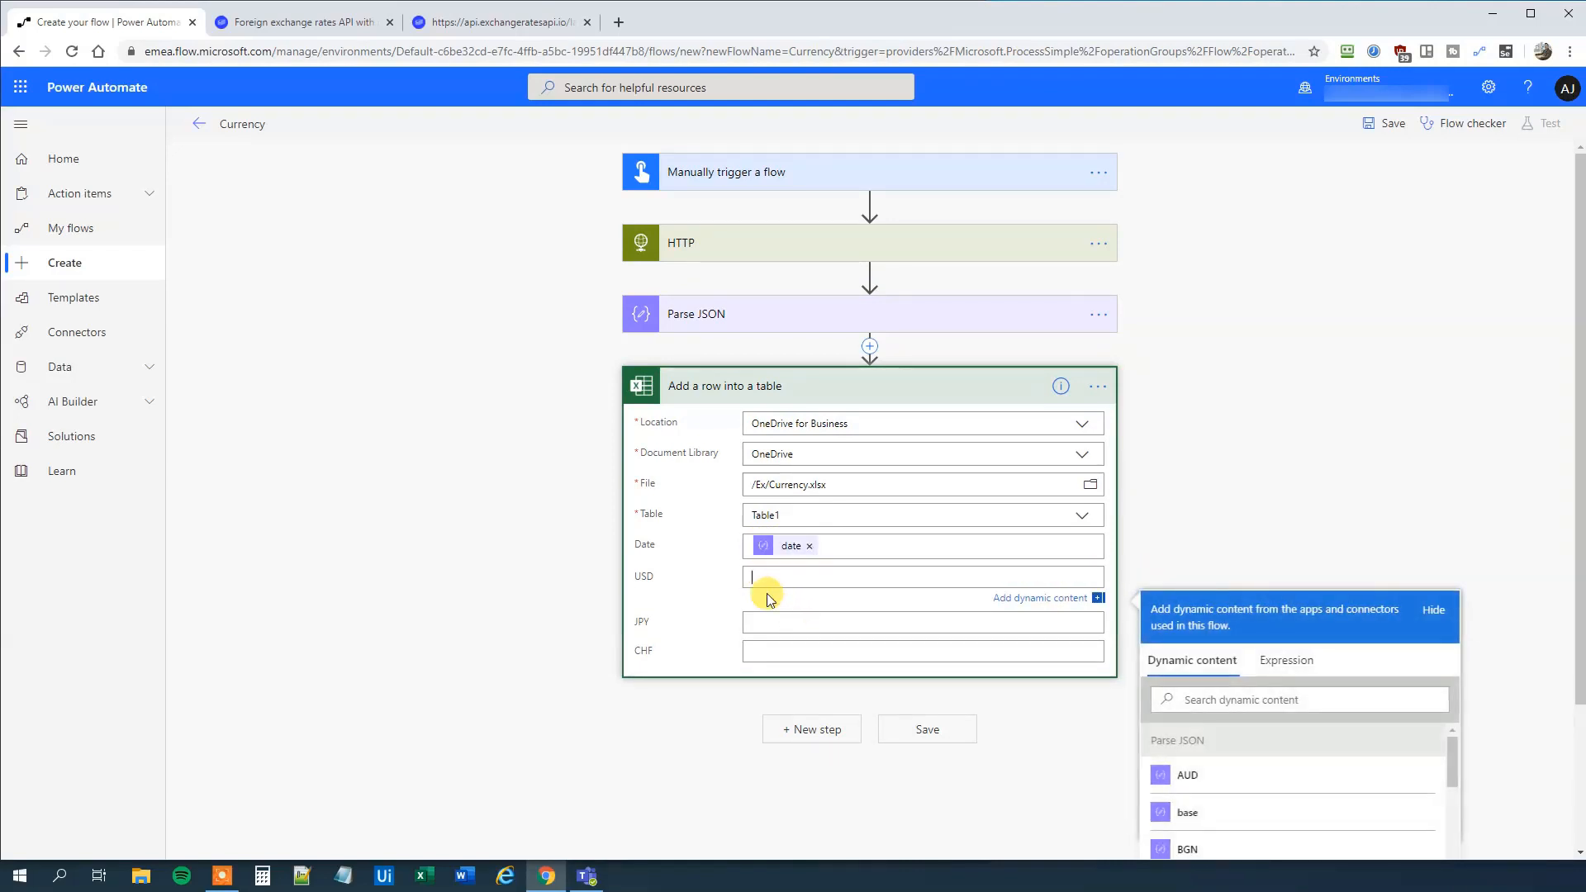
scroll(down, 3)
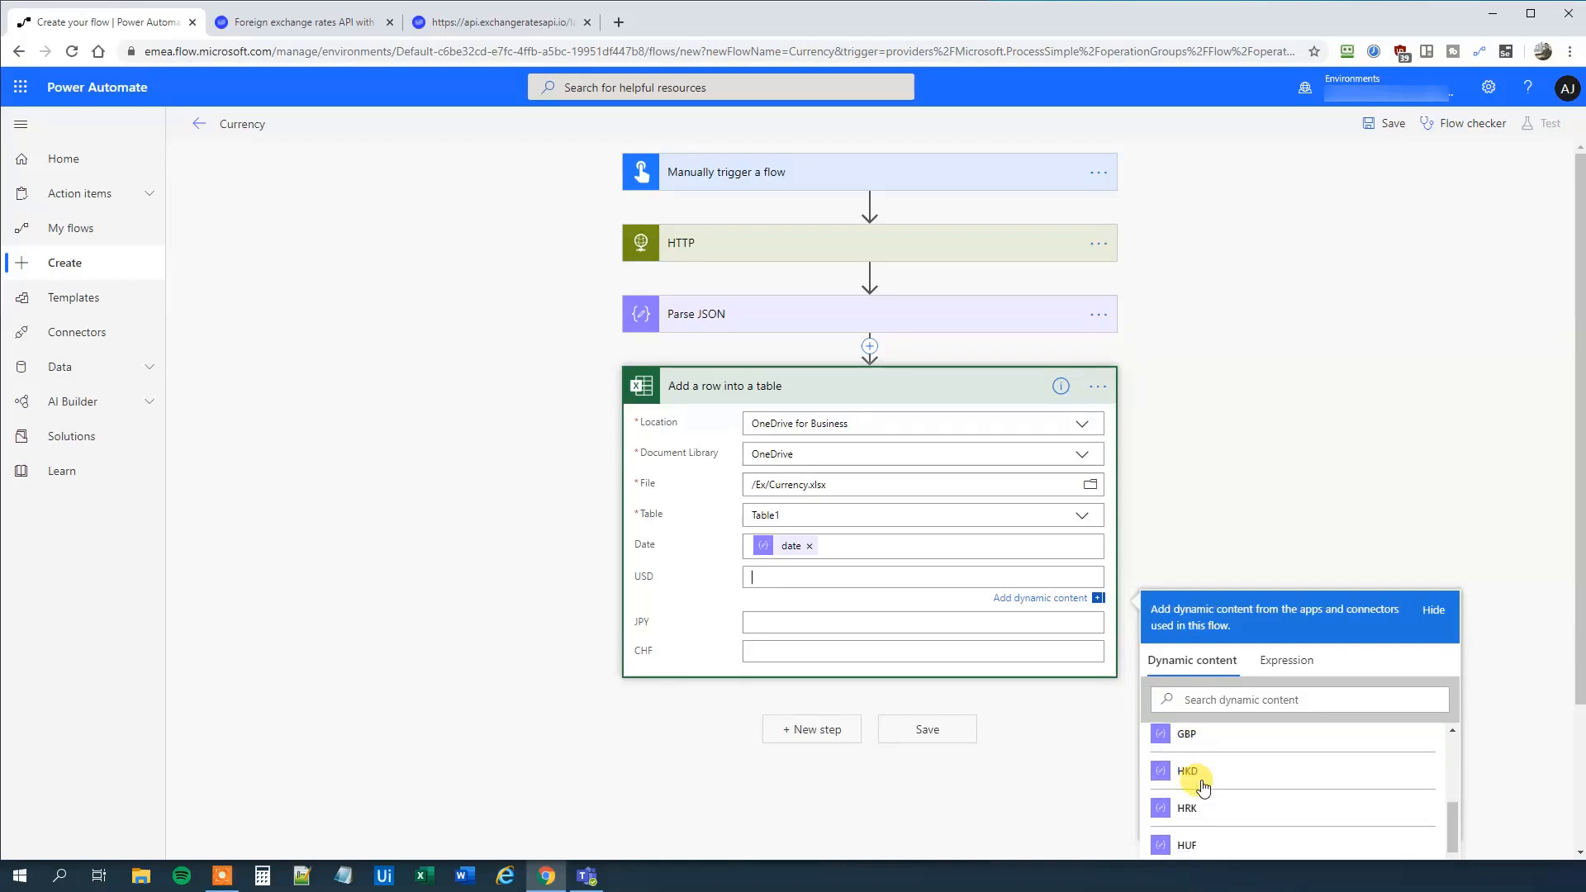
scroll(down, 3)
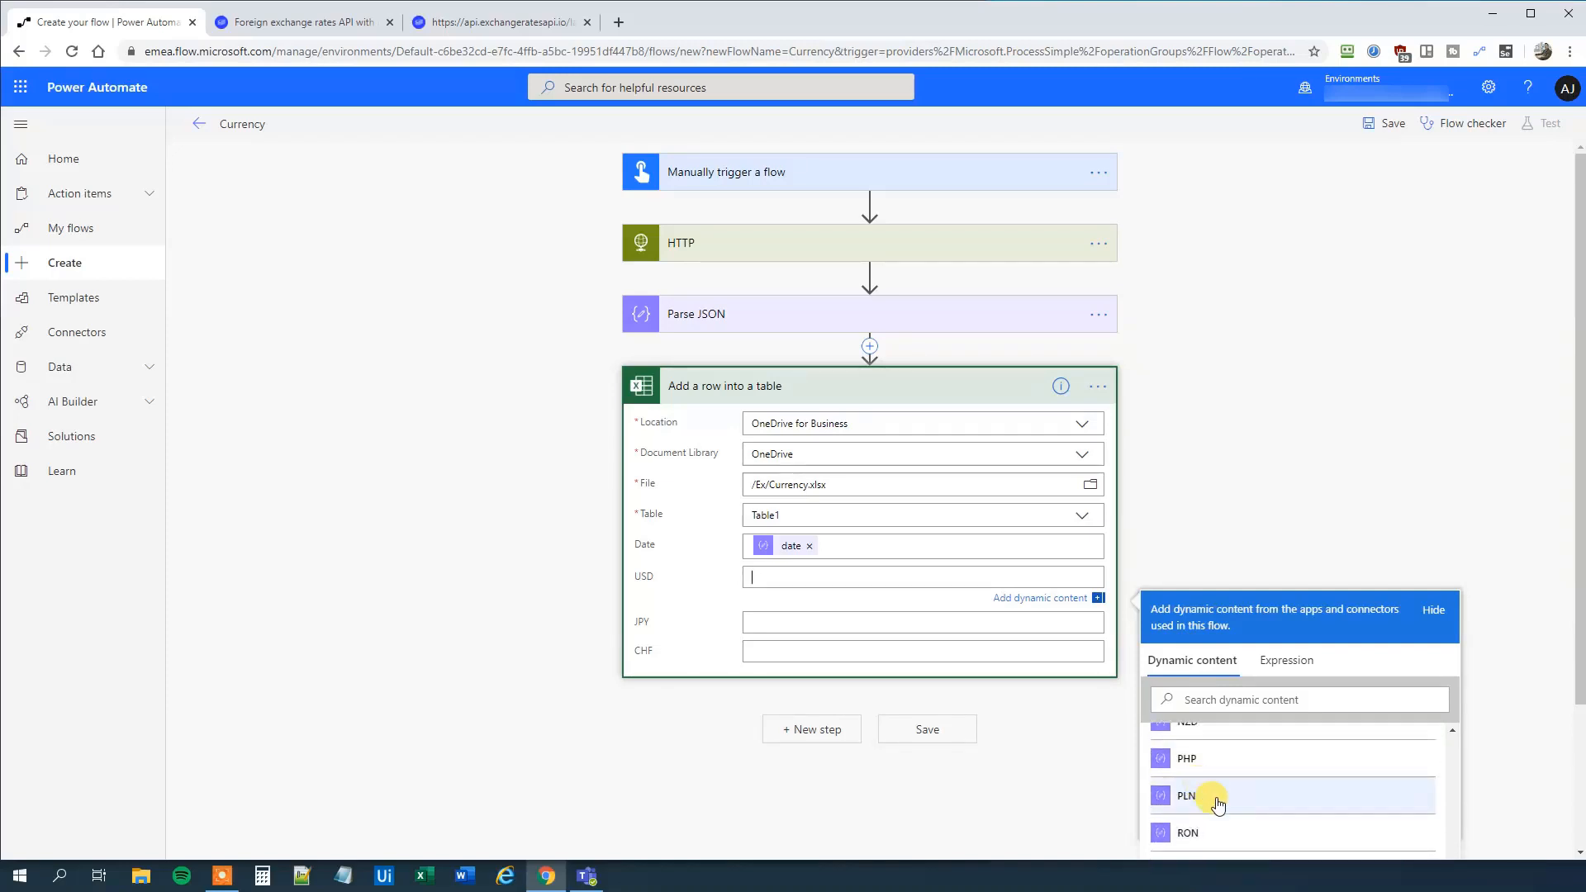
scroll(down, 3)
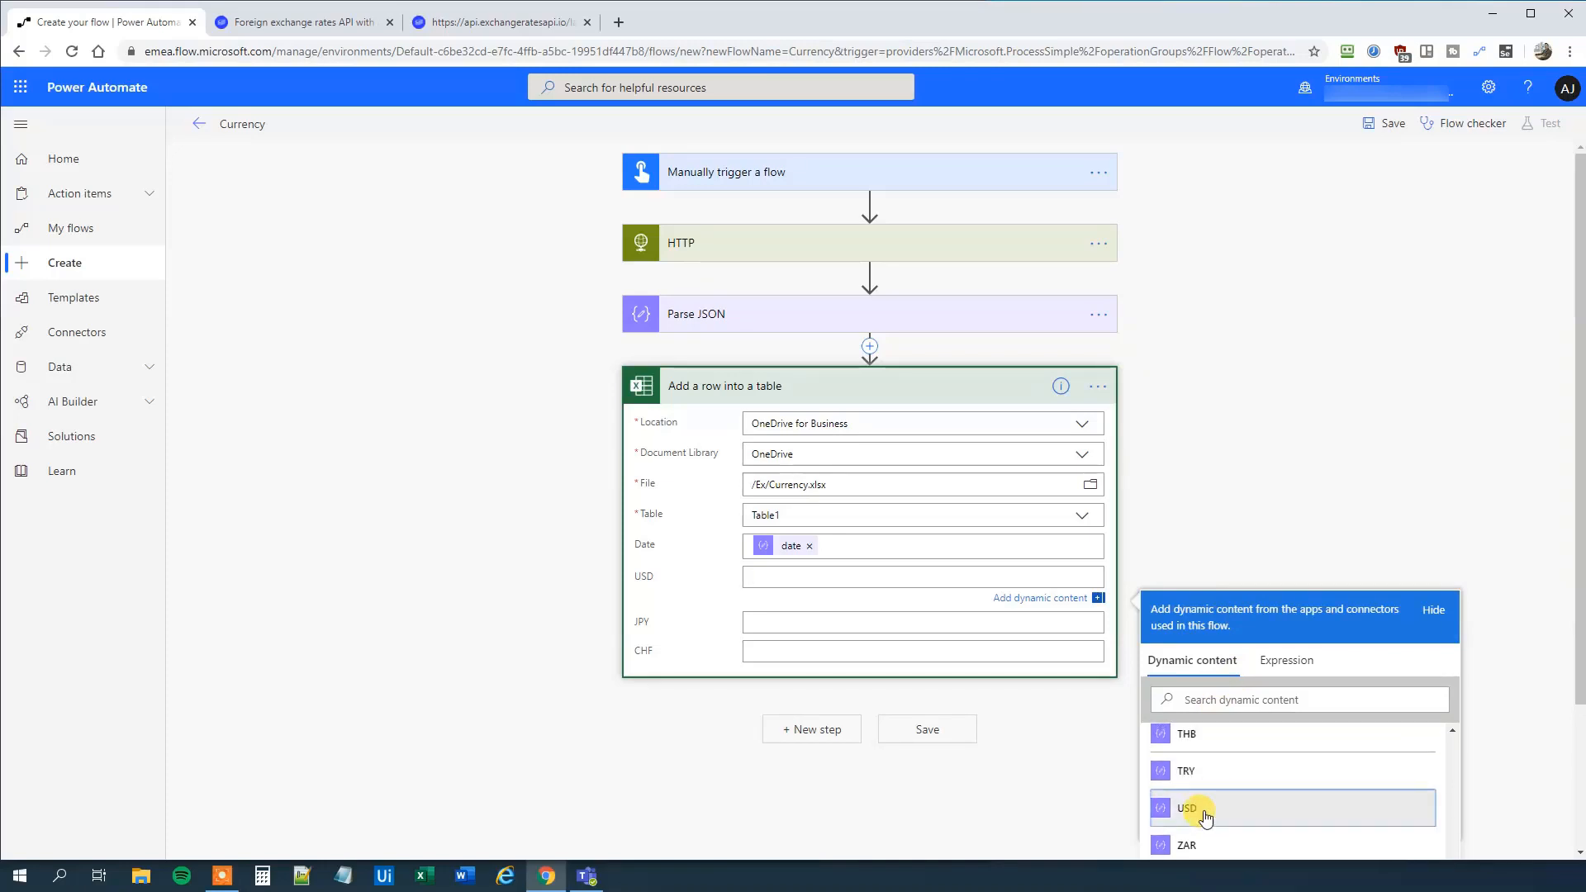
click(1188, 809)
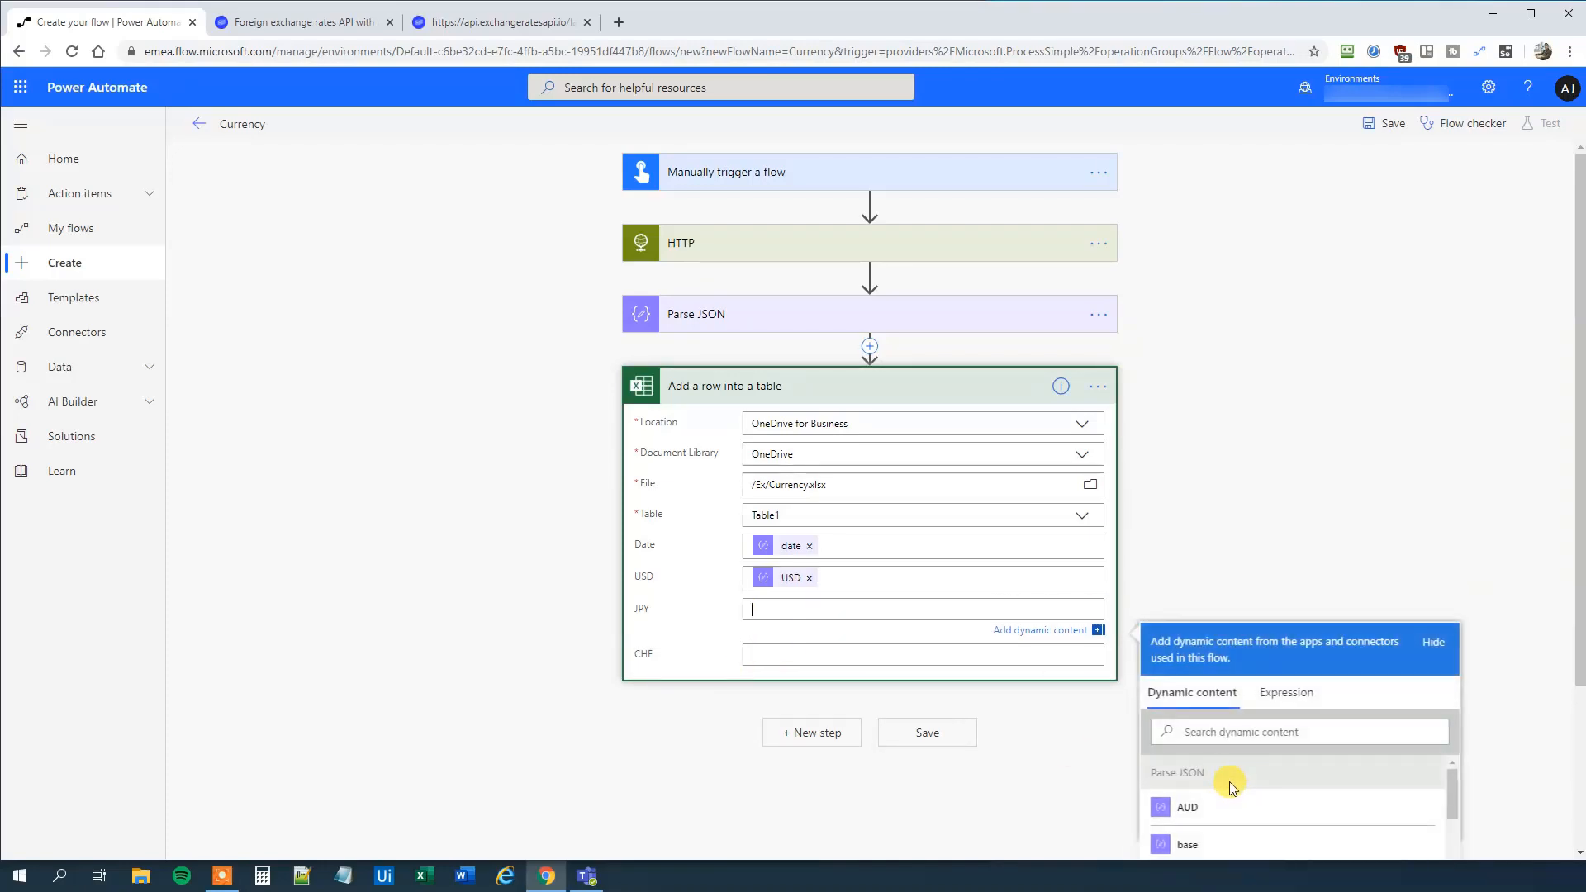
scroll(down, 3)
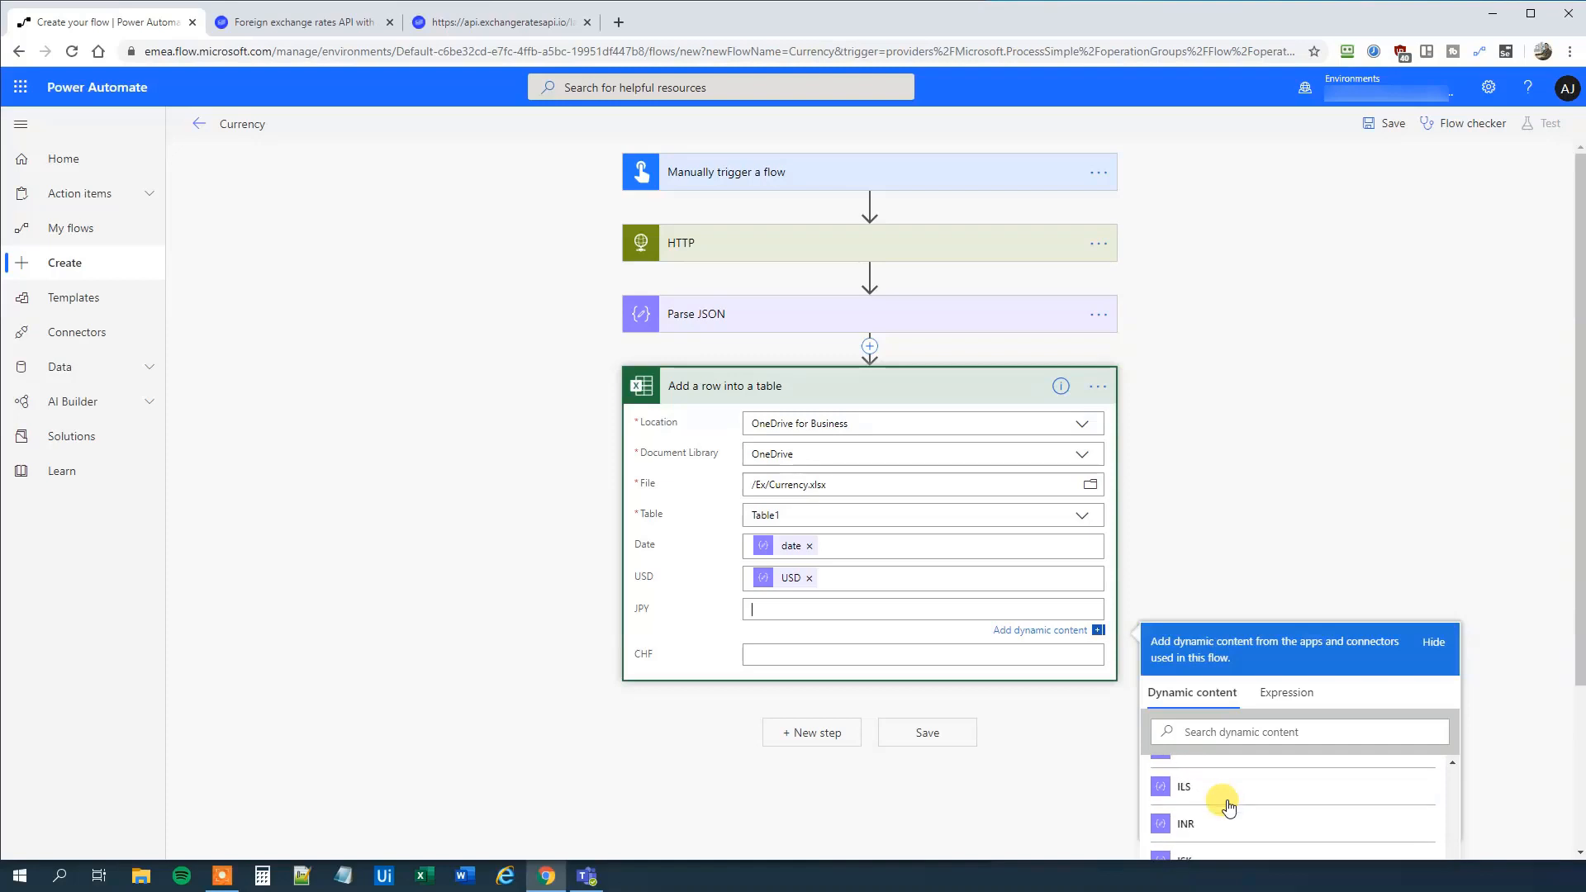
click(1185, 819)
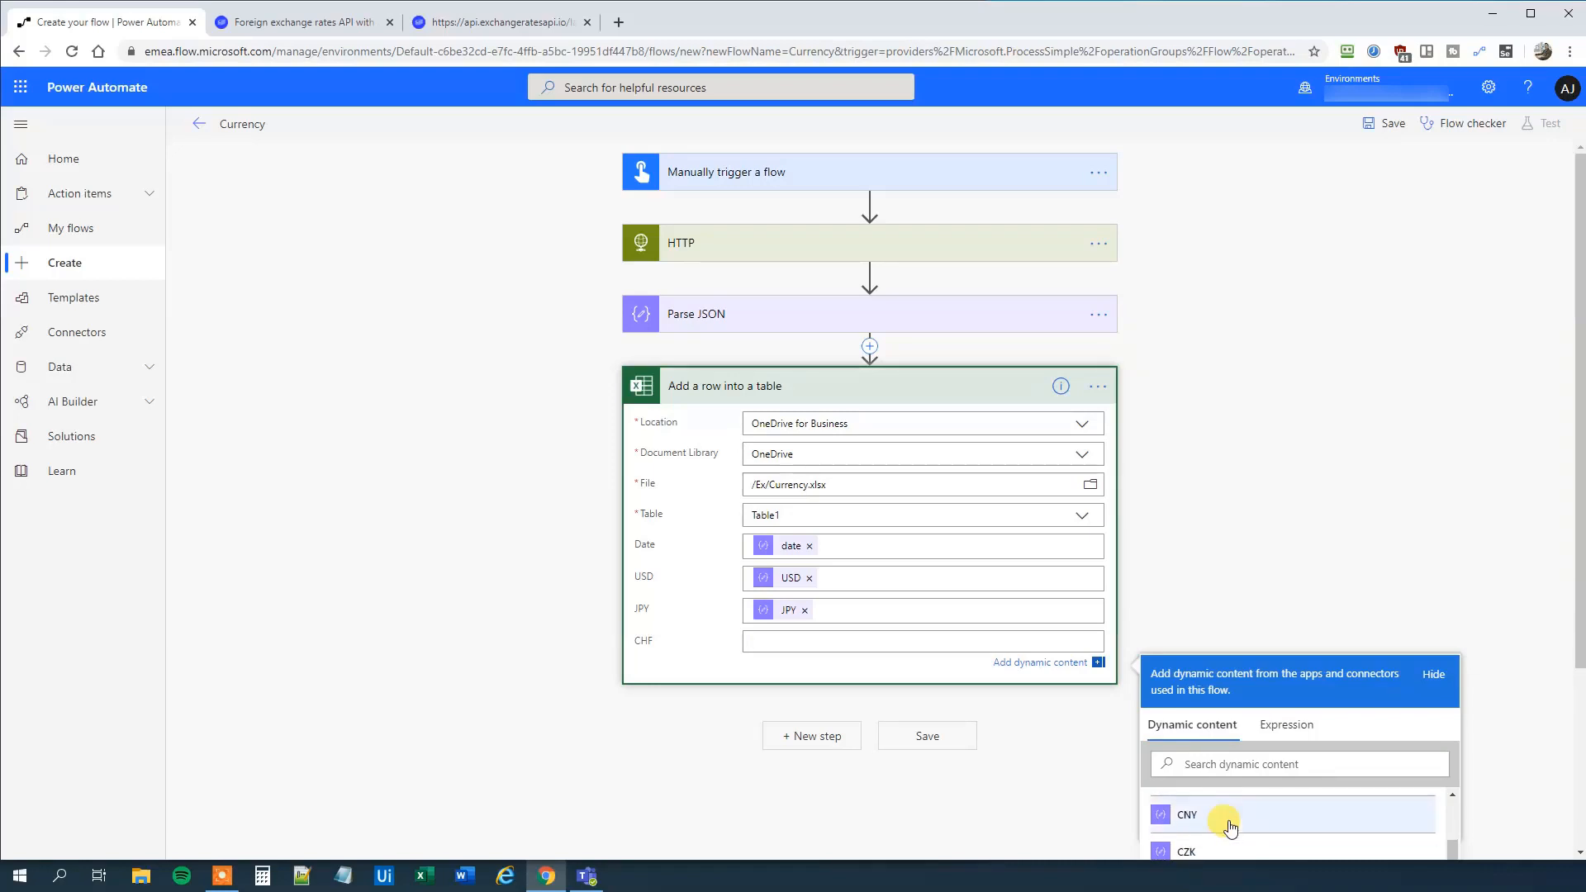
click(1186, 814)
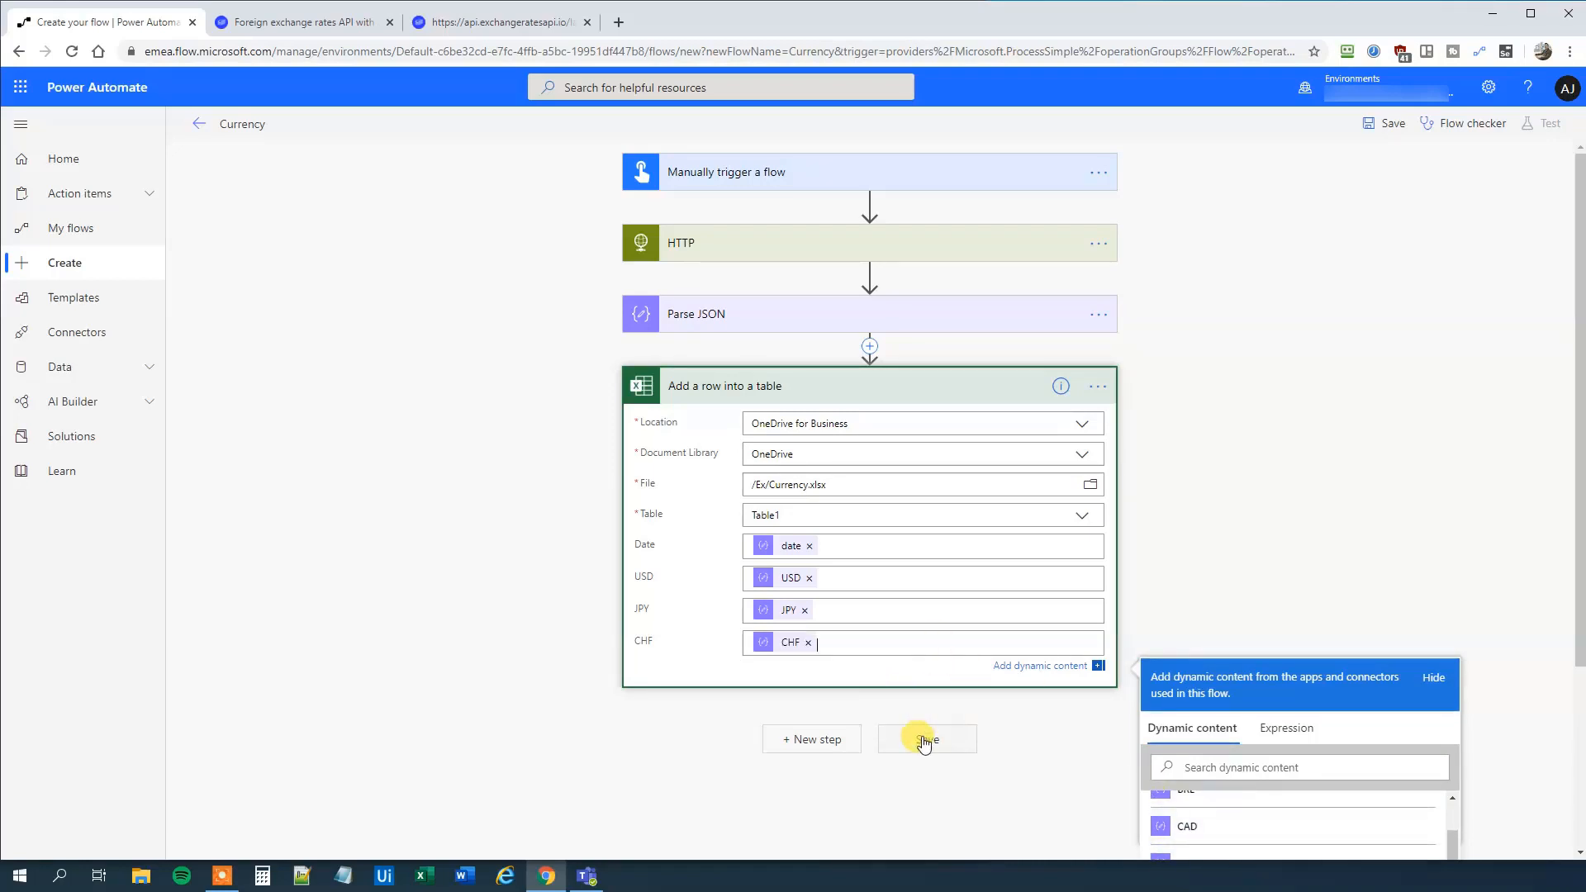
Save the Currency flow and start a manually triggered test.
click(926, 739)
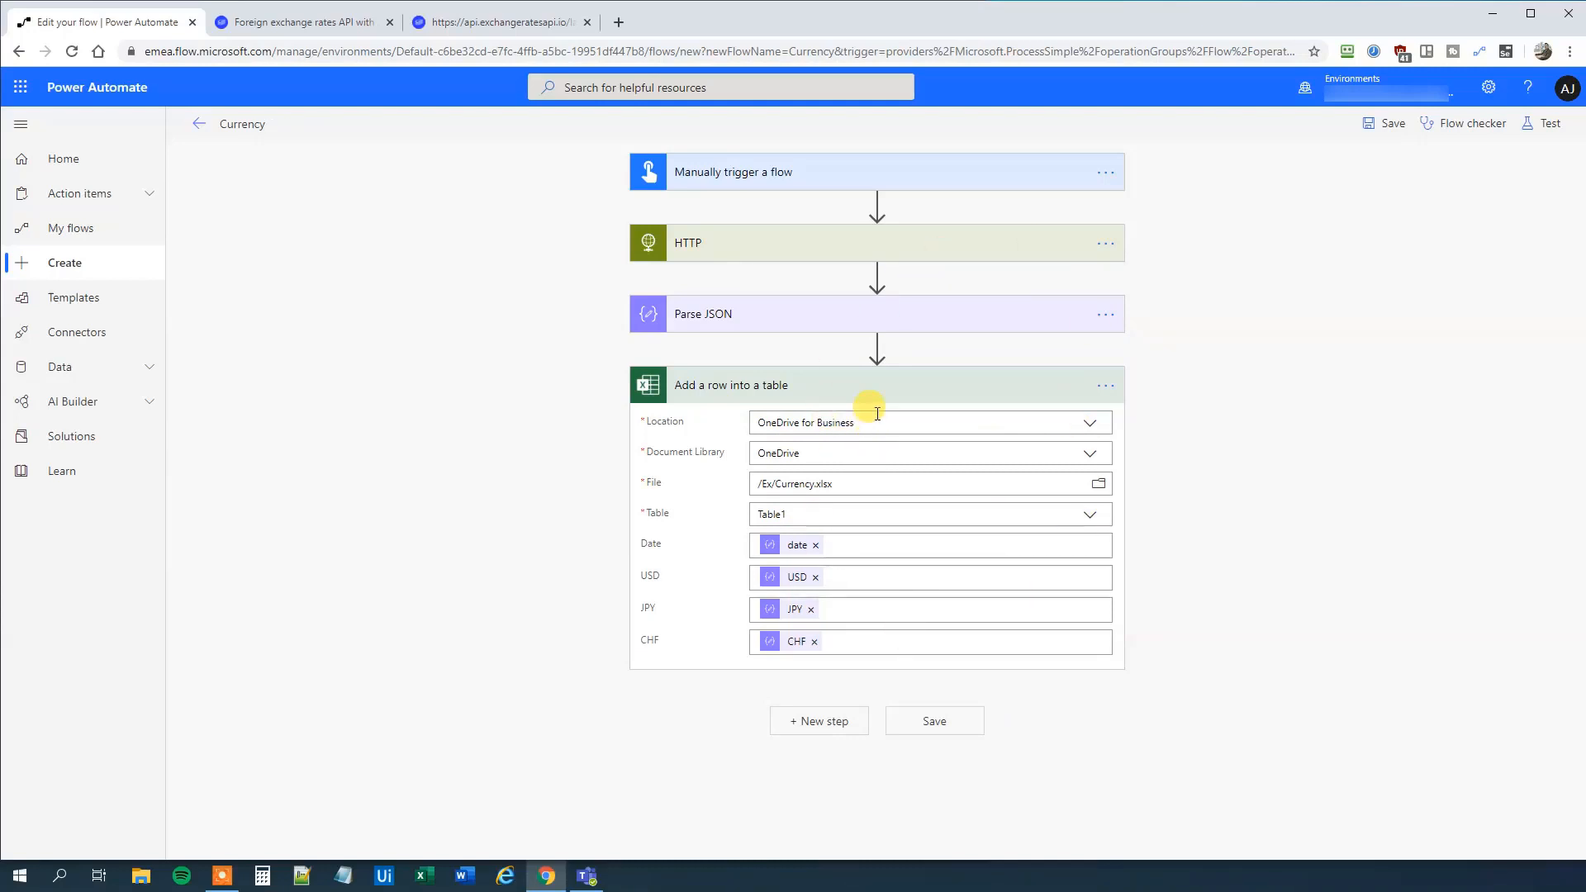
click(1547, 122)
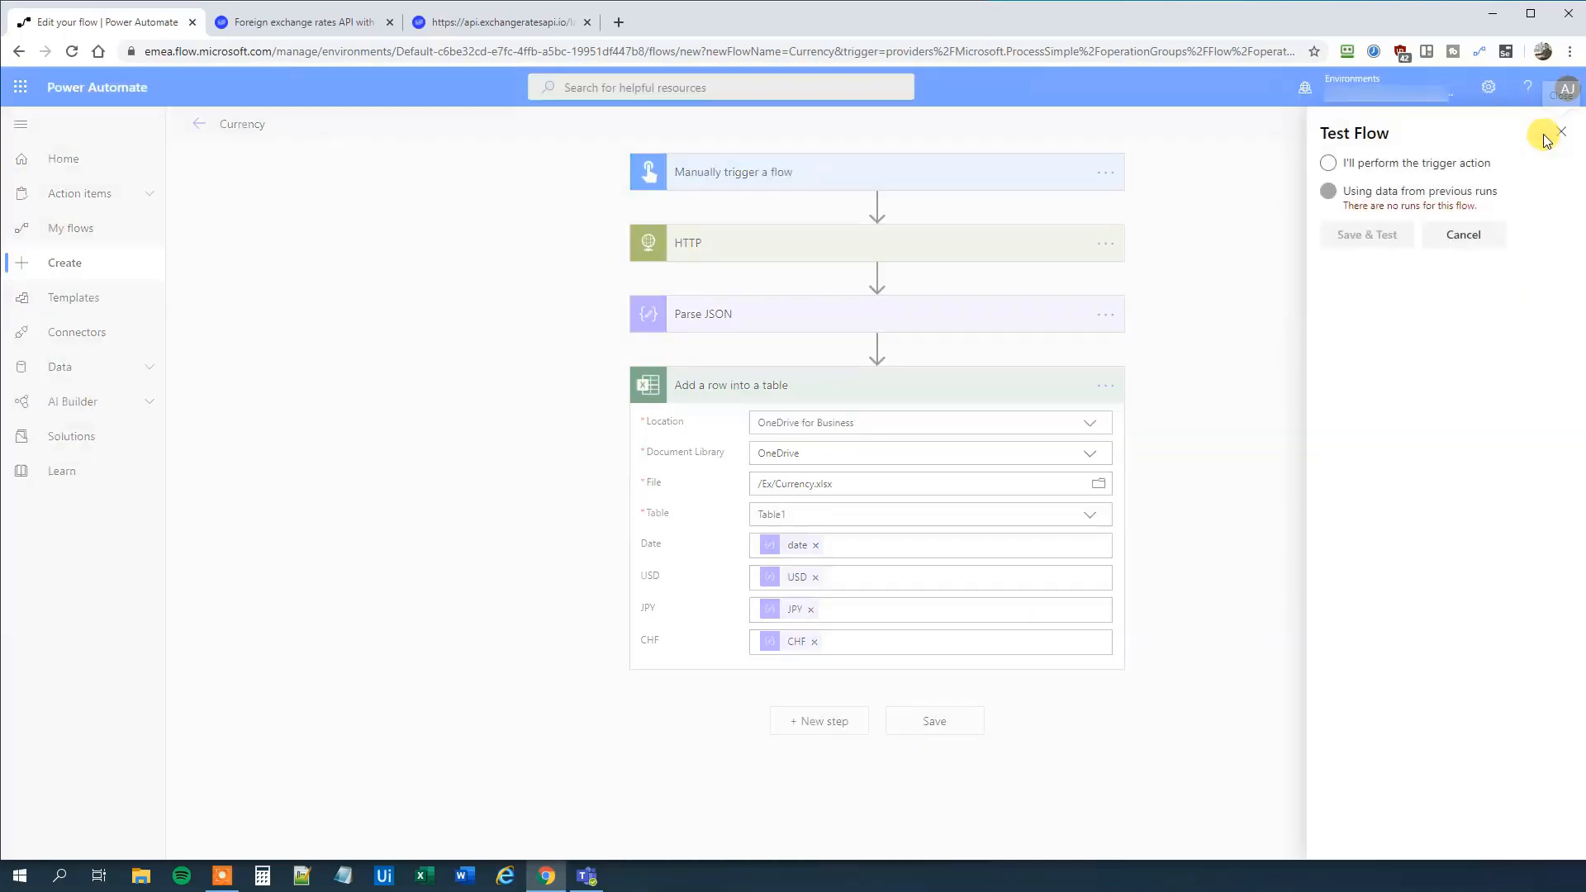
click(1328, 164)
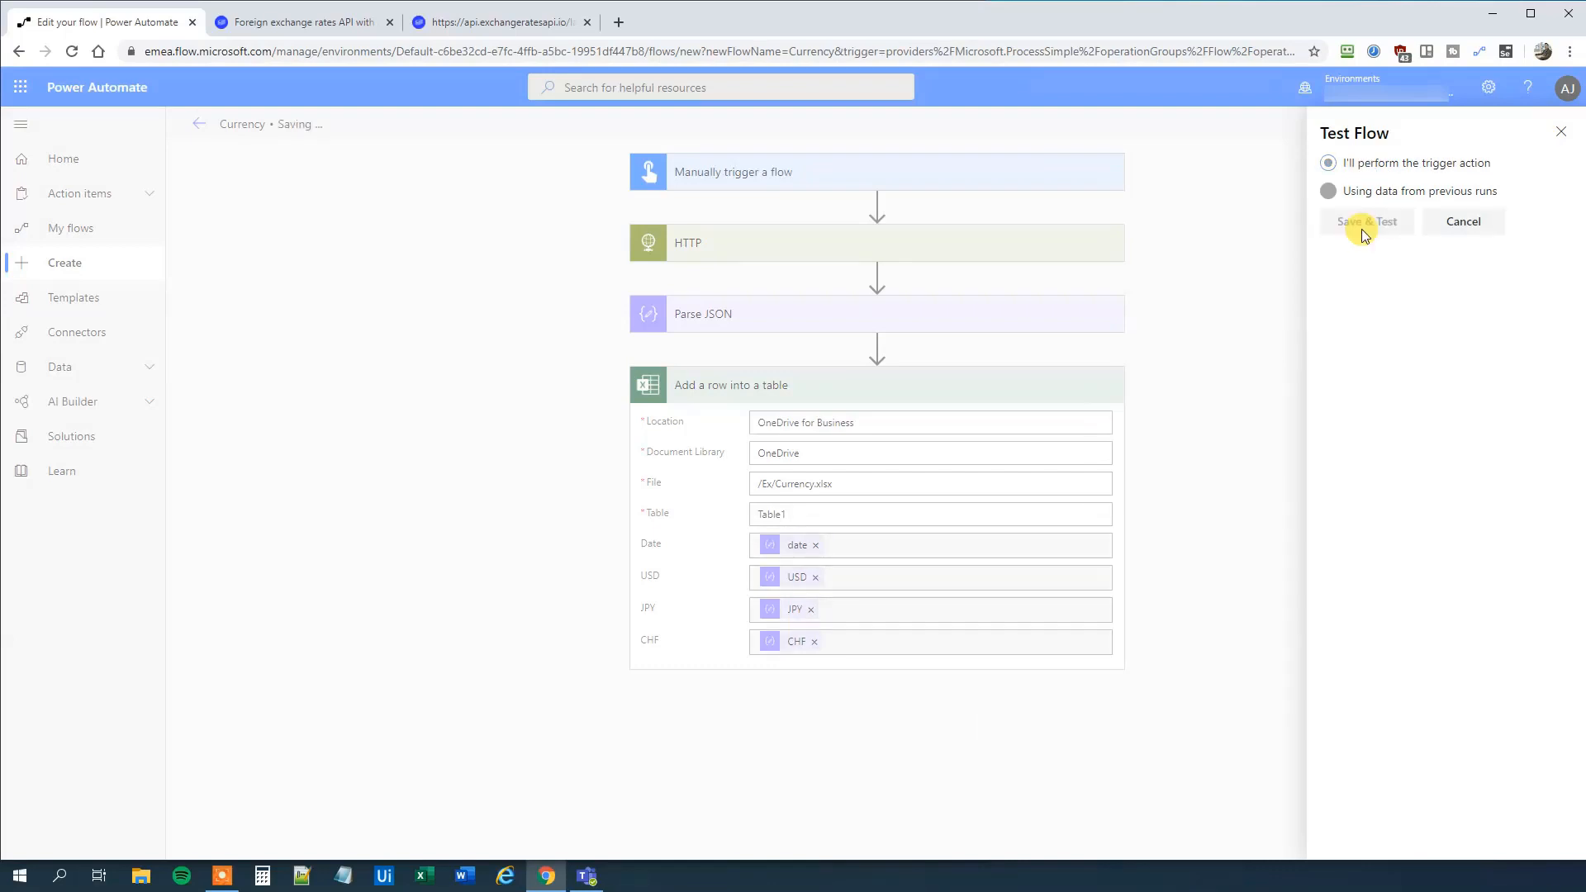
click(1366, 221)
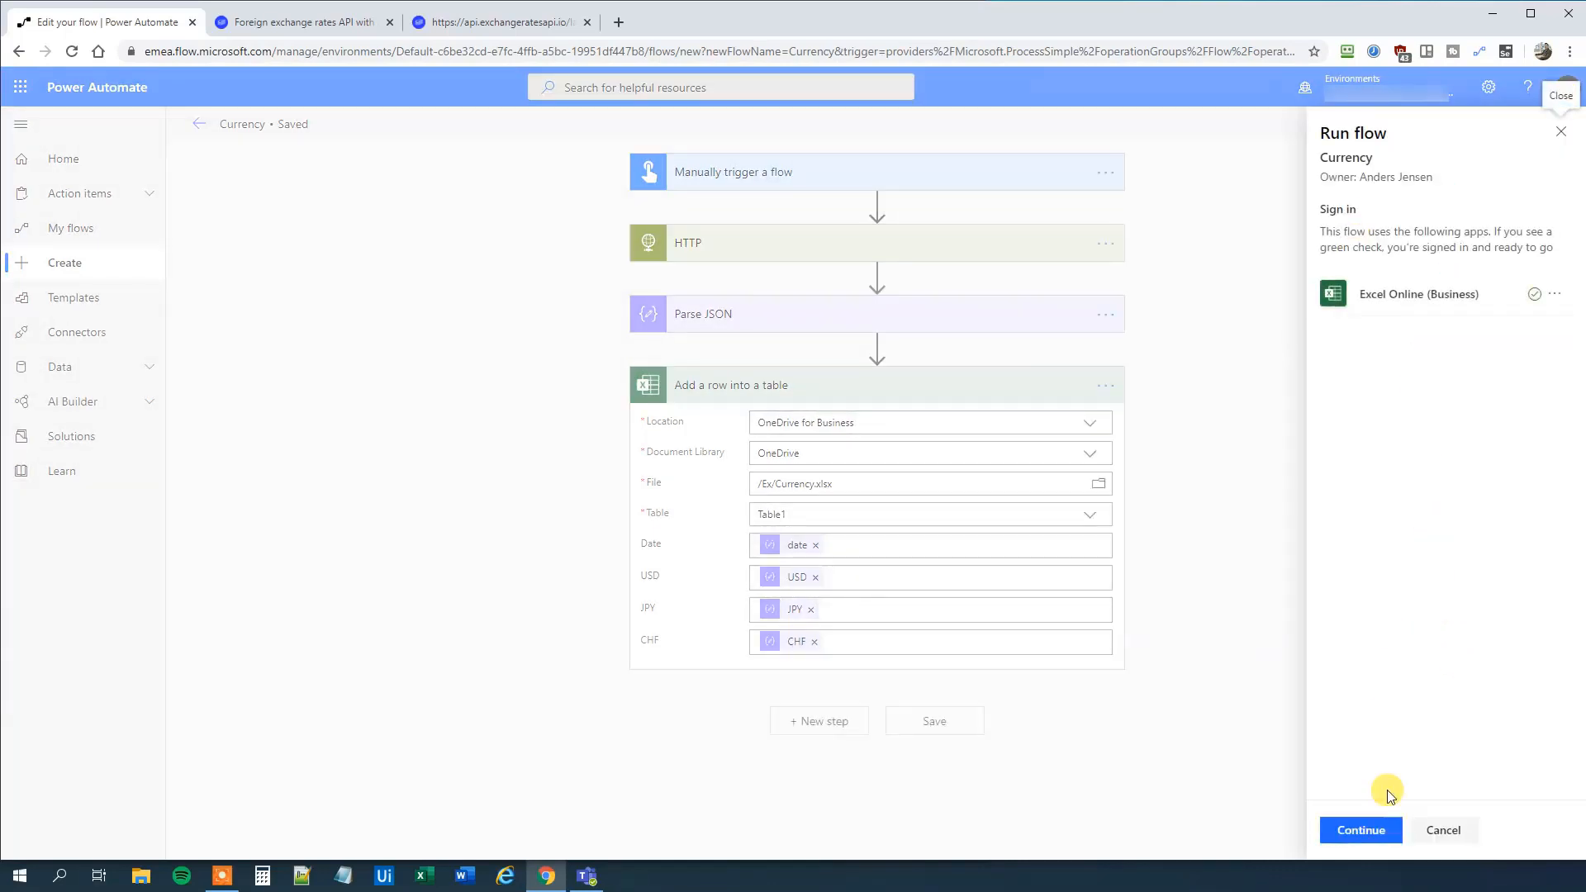
Accept the Excel connection, run the flow and view its successful run history.
click(1360, 830)
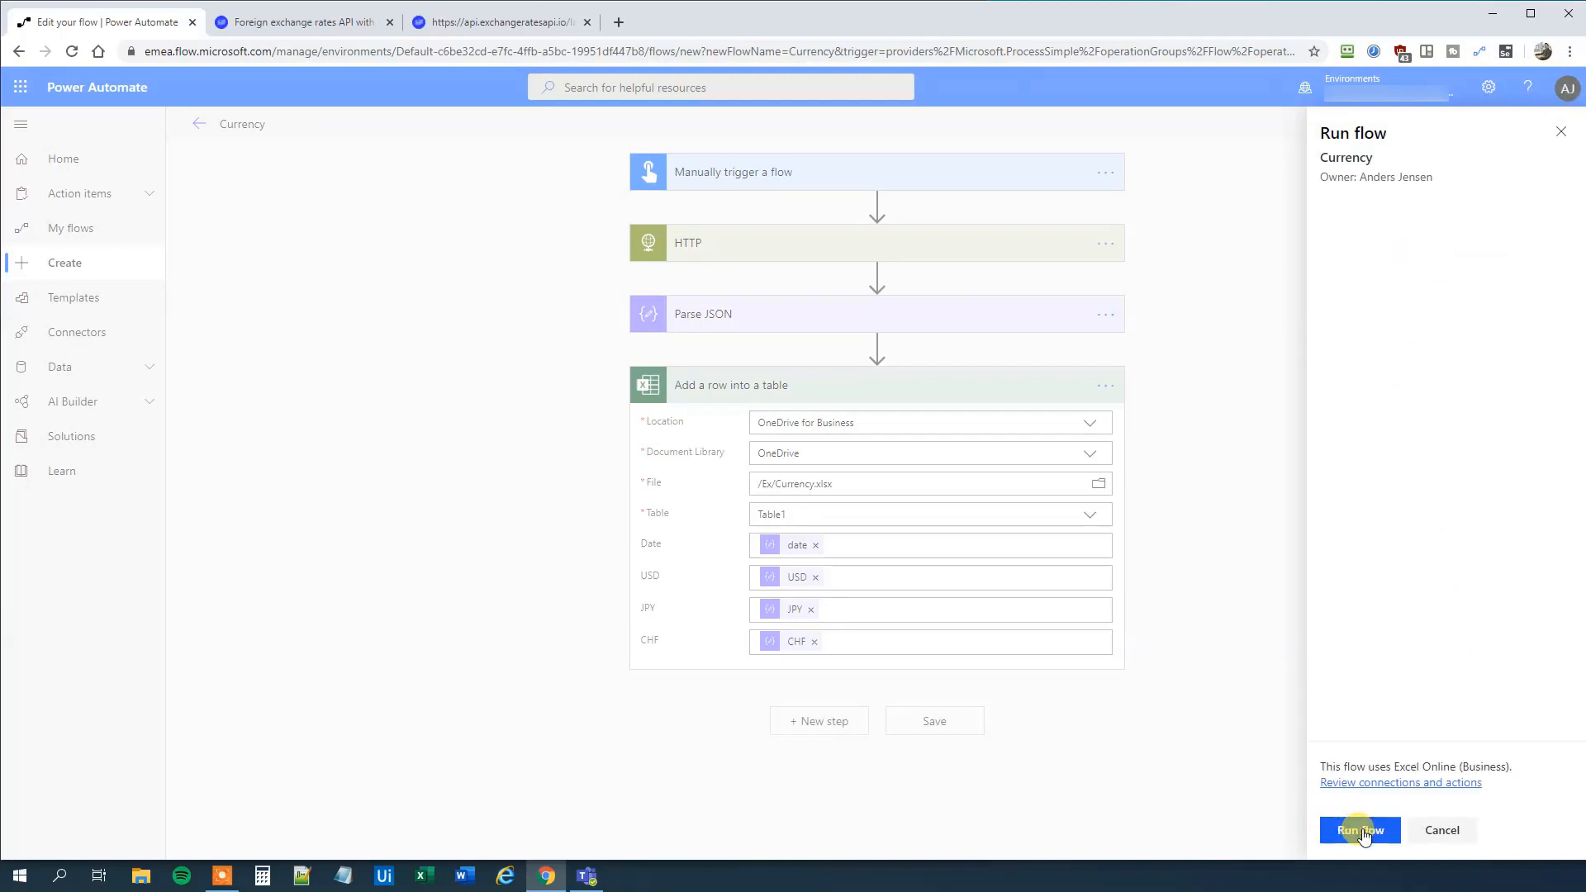
click(1358, 830)
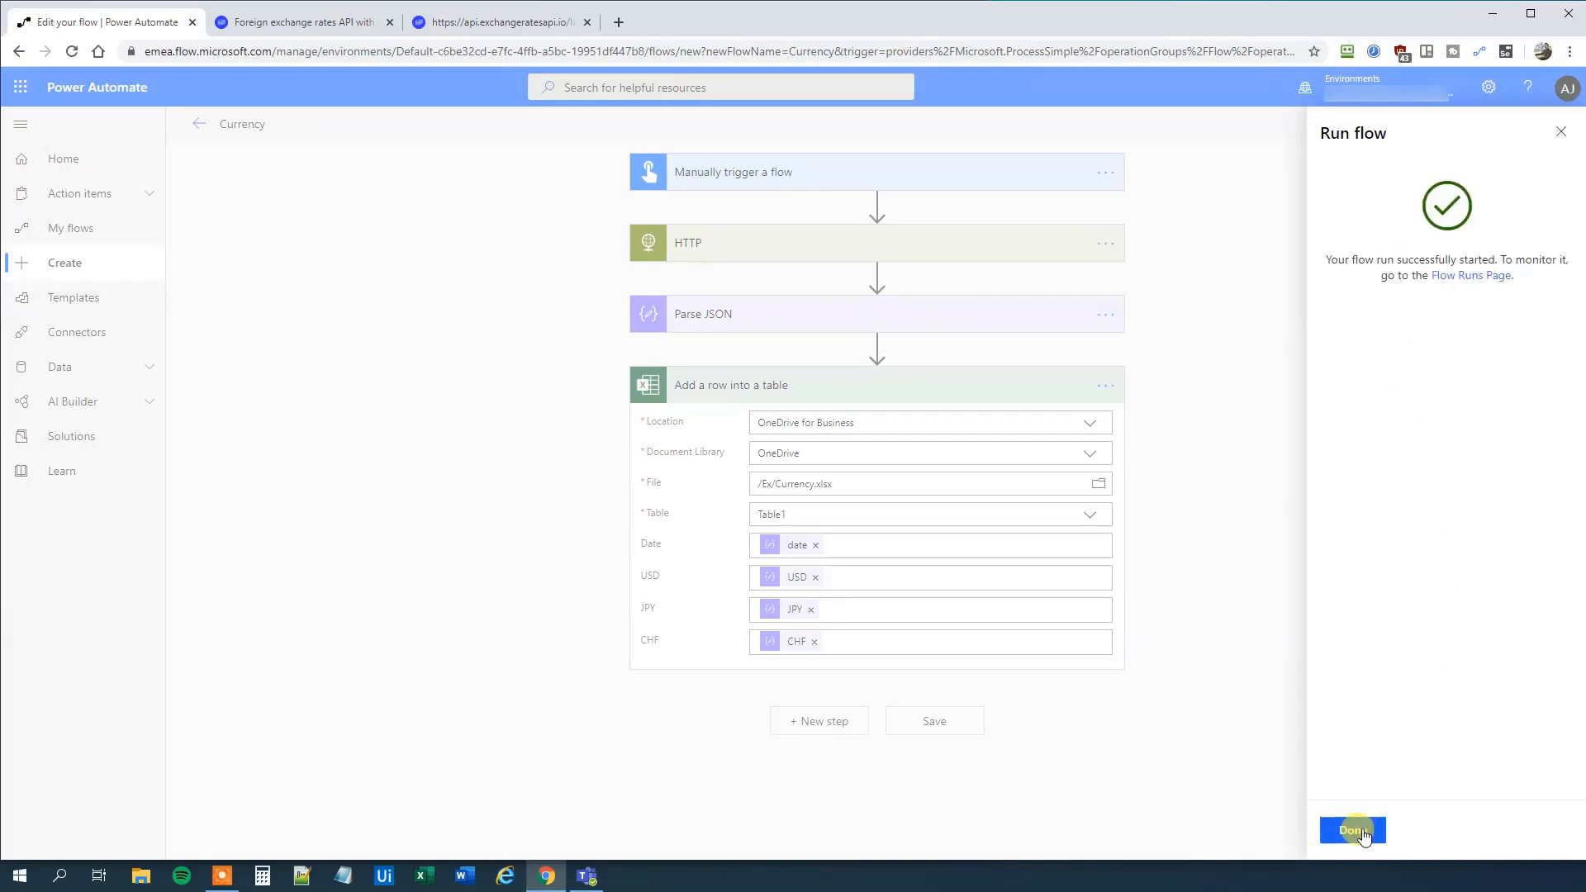
mouse_move(1571, 167)
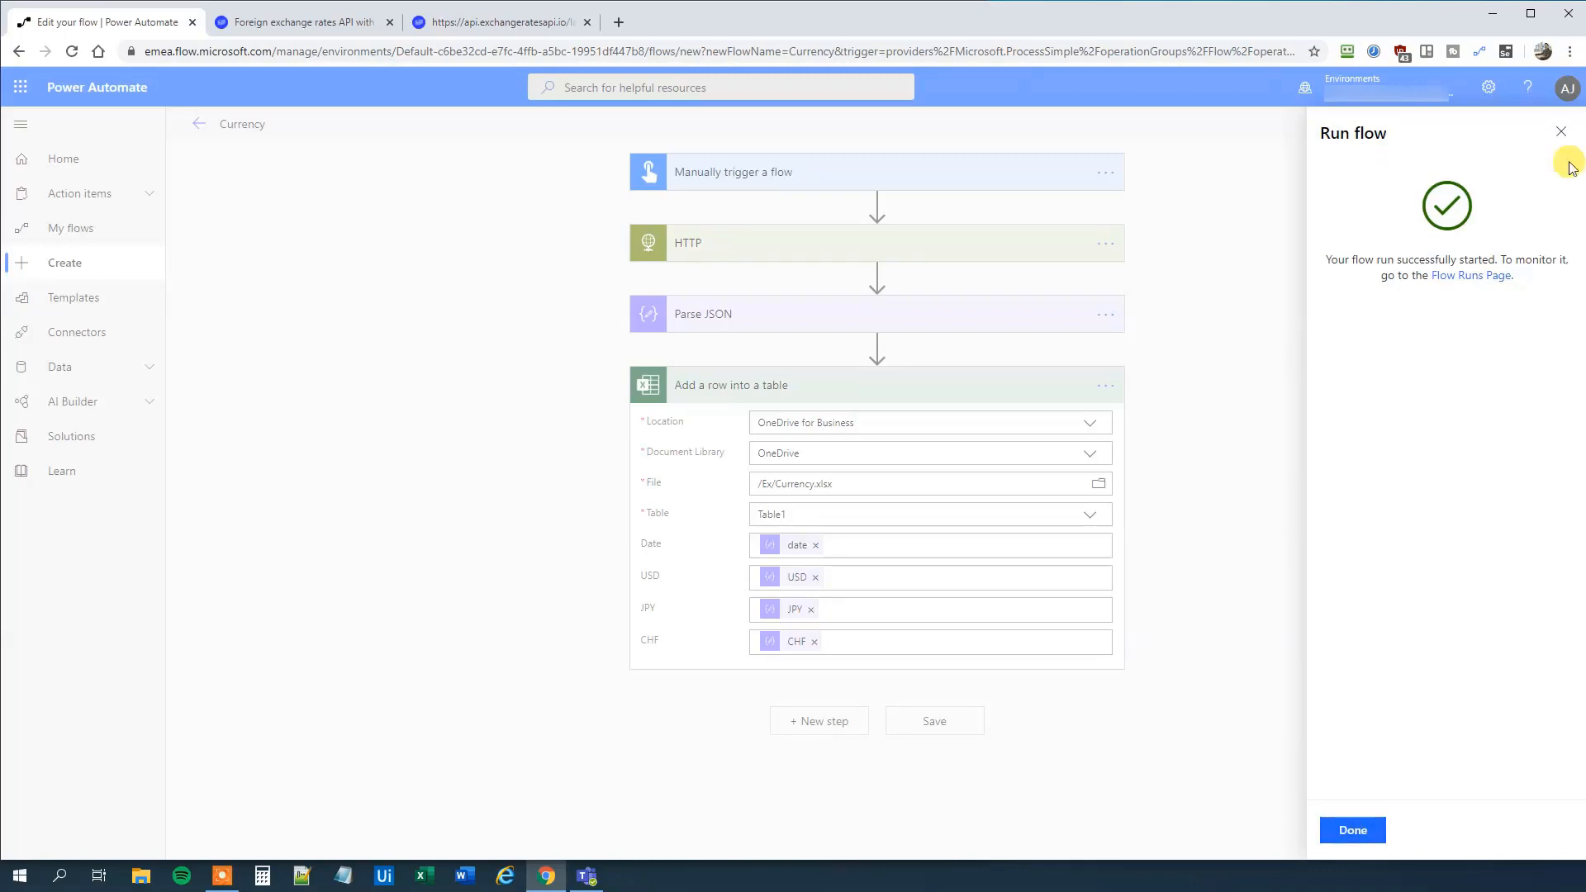
click(1353, 829)
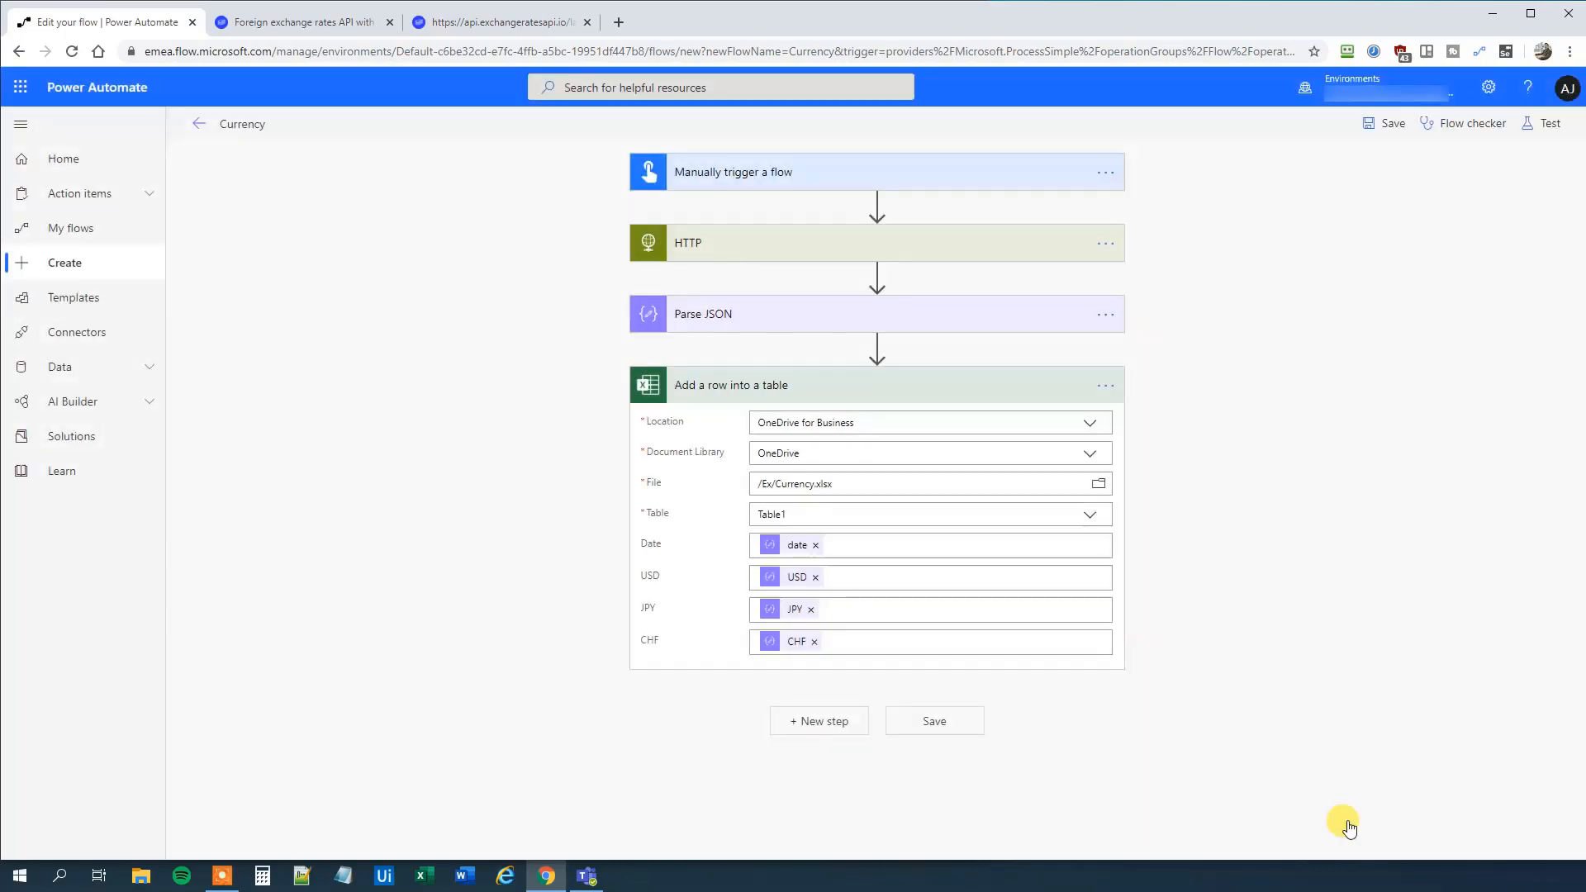
click(1549, 122)
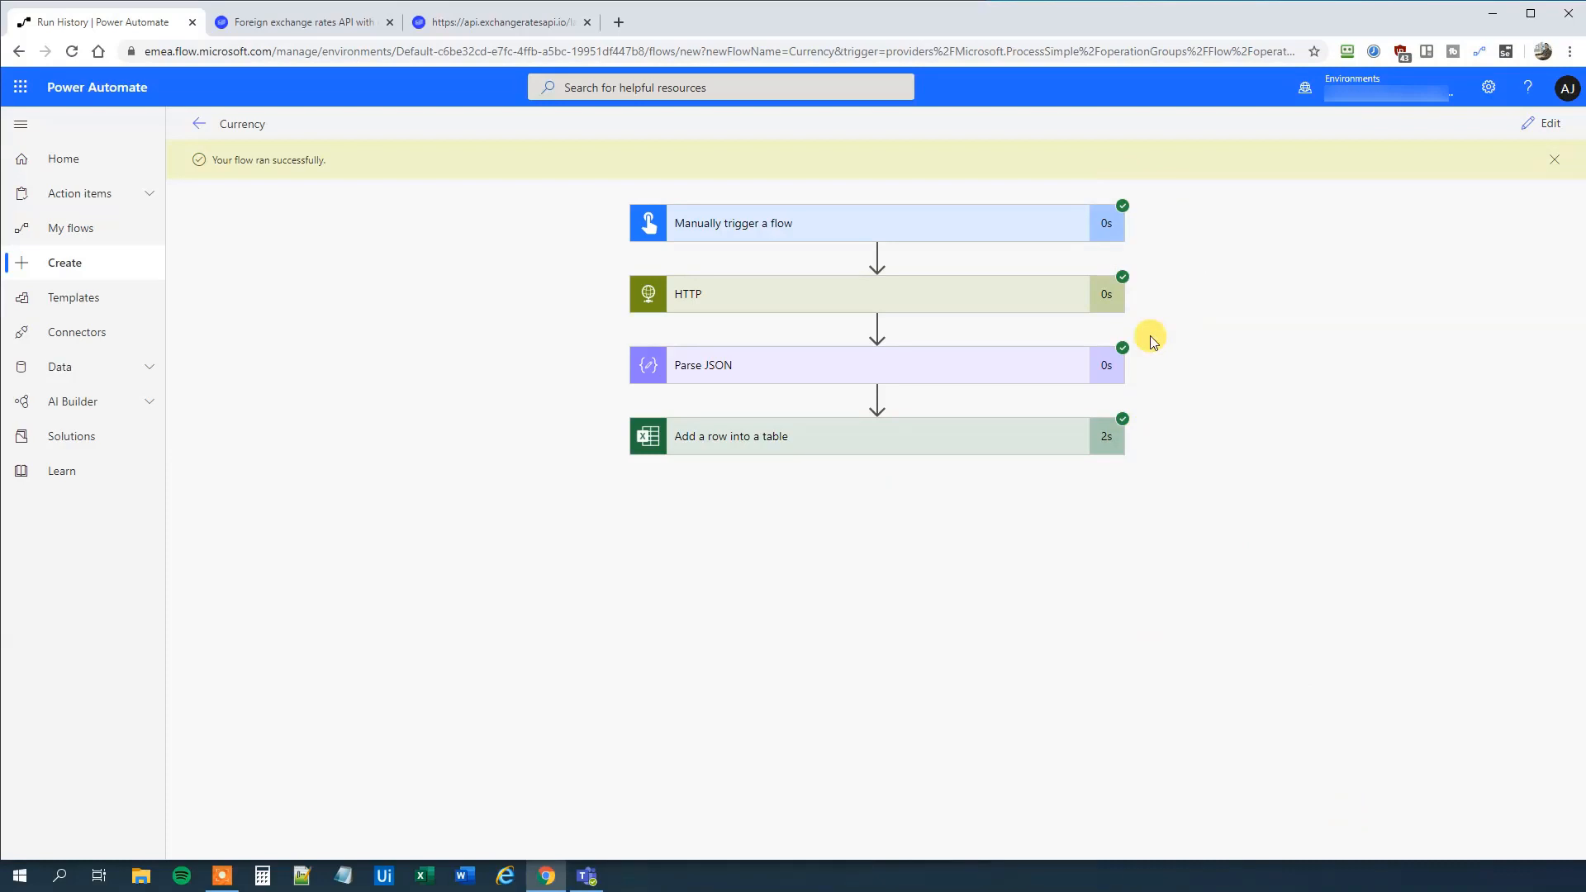
mouse_move(697, 783)
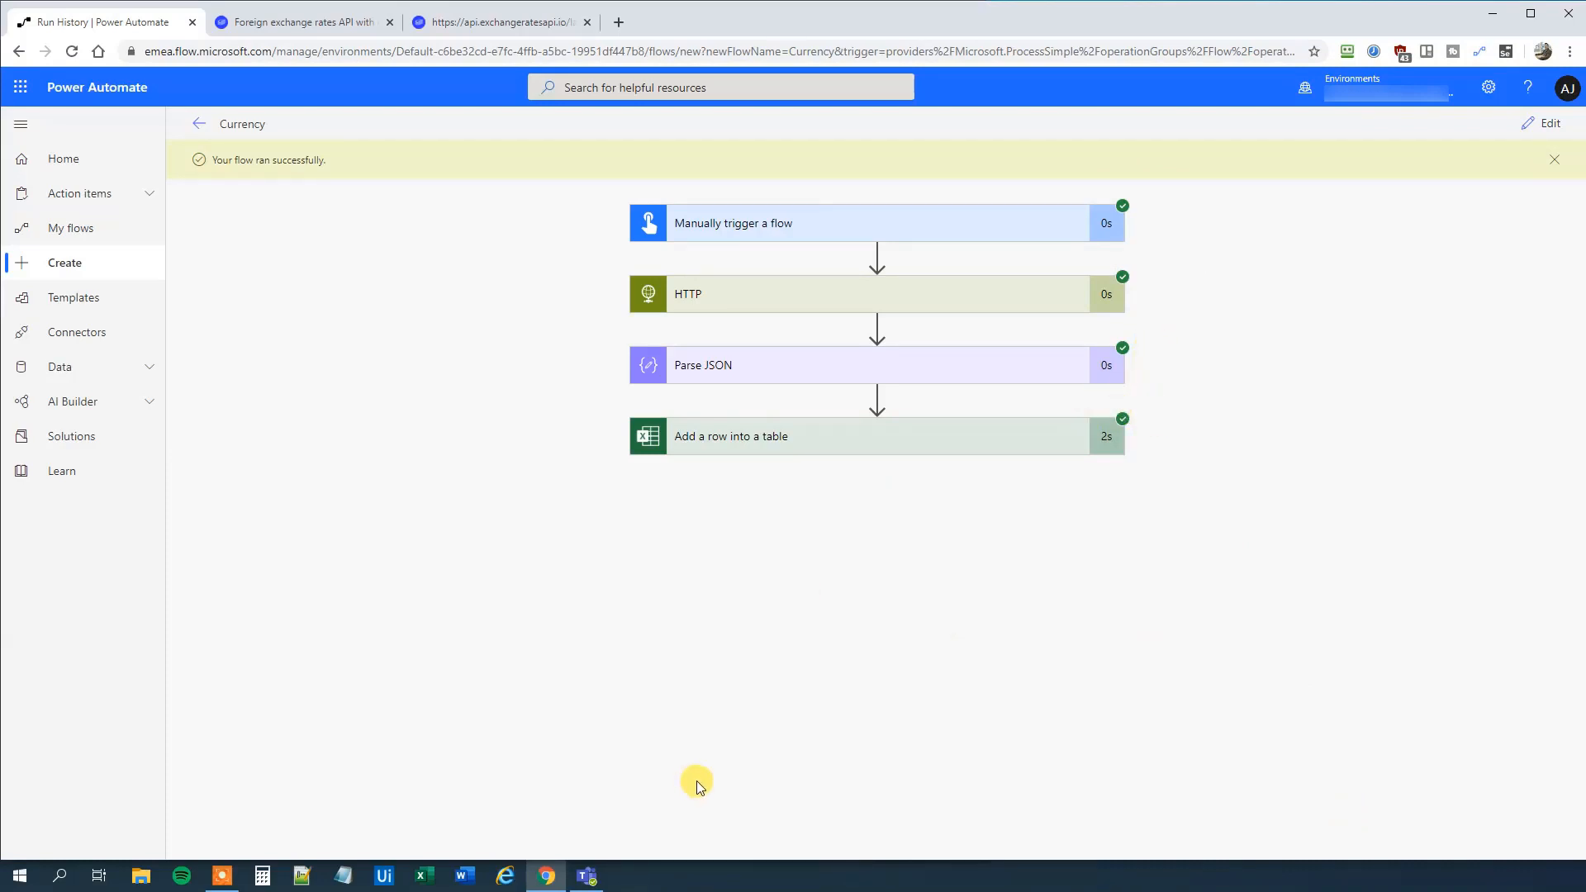
mouse_move(591, 876)
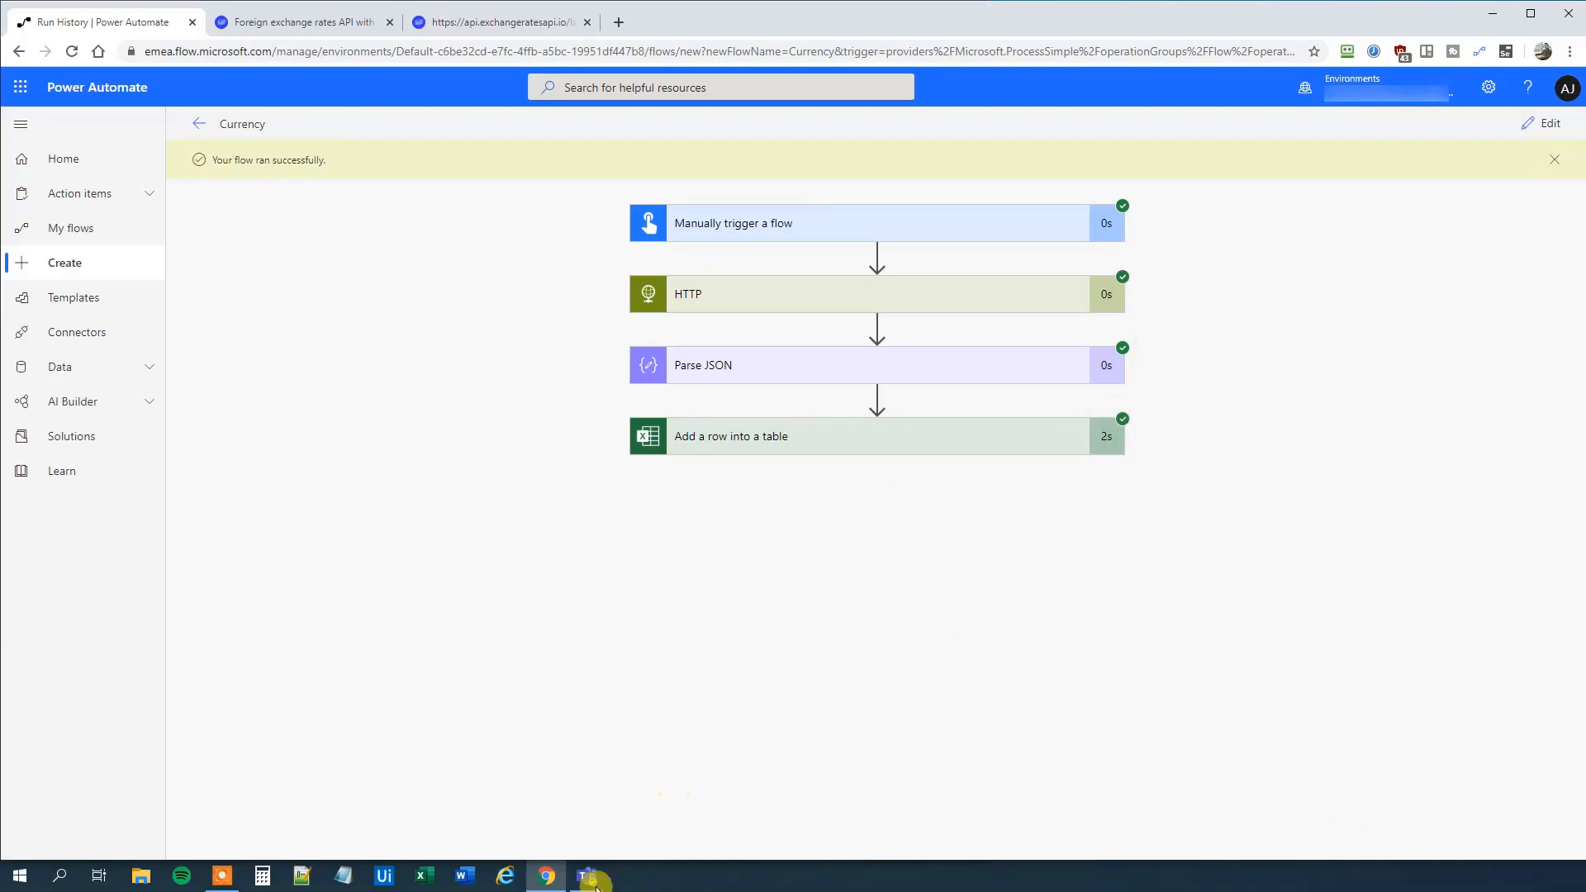
Open Currency.xlsx in Teams and check the new row's USD, CHF and JPY values.
click(585, 876)
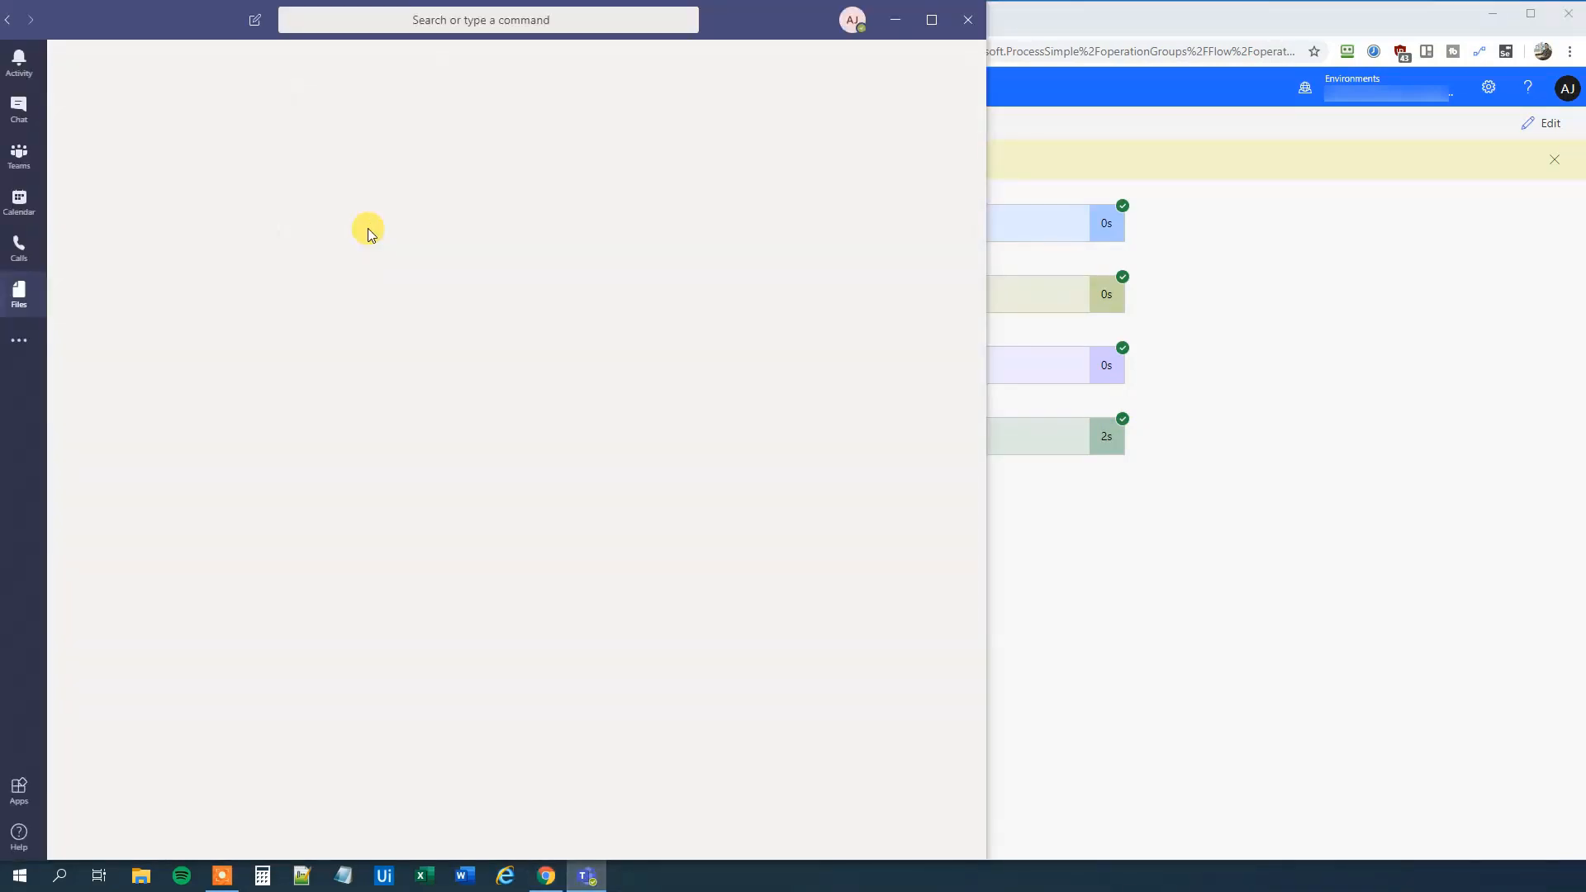
mouse_move(385, 250)
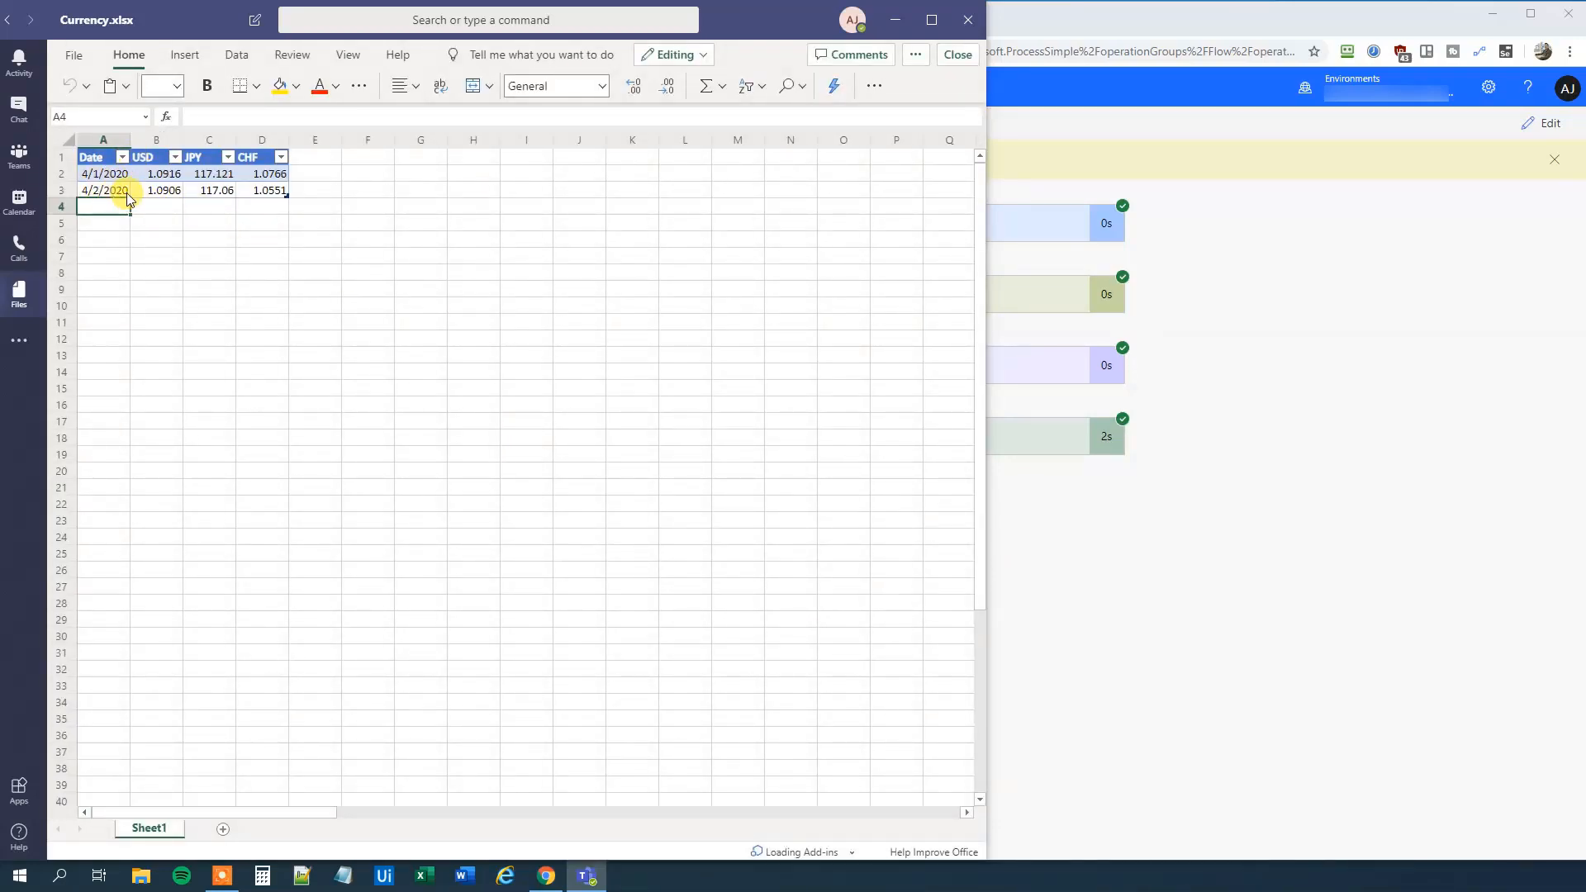
click(163, 190)
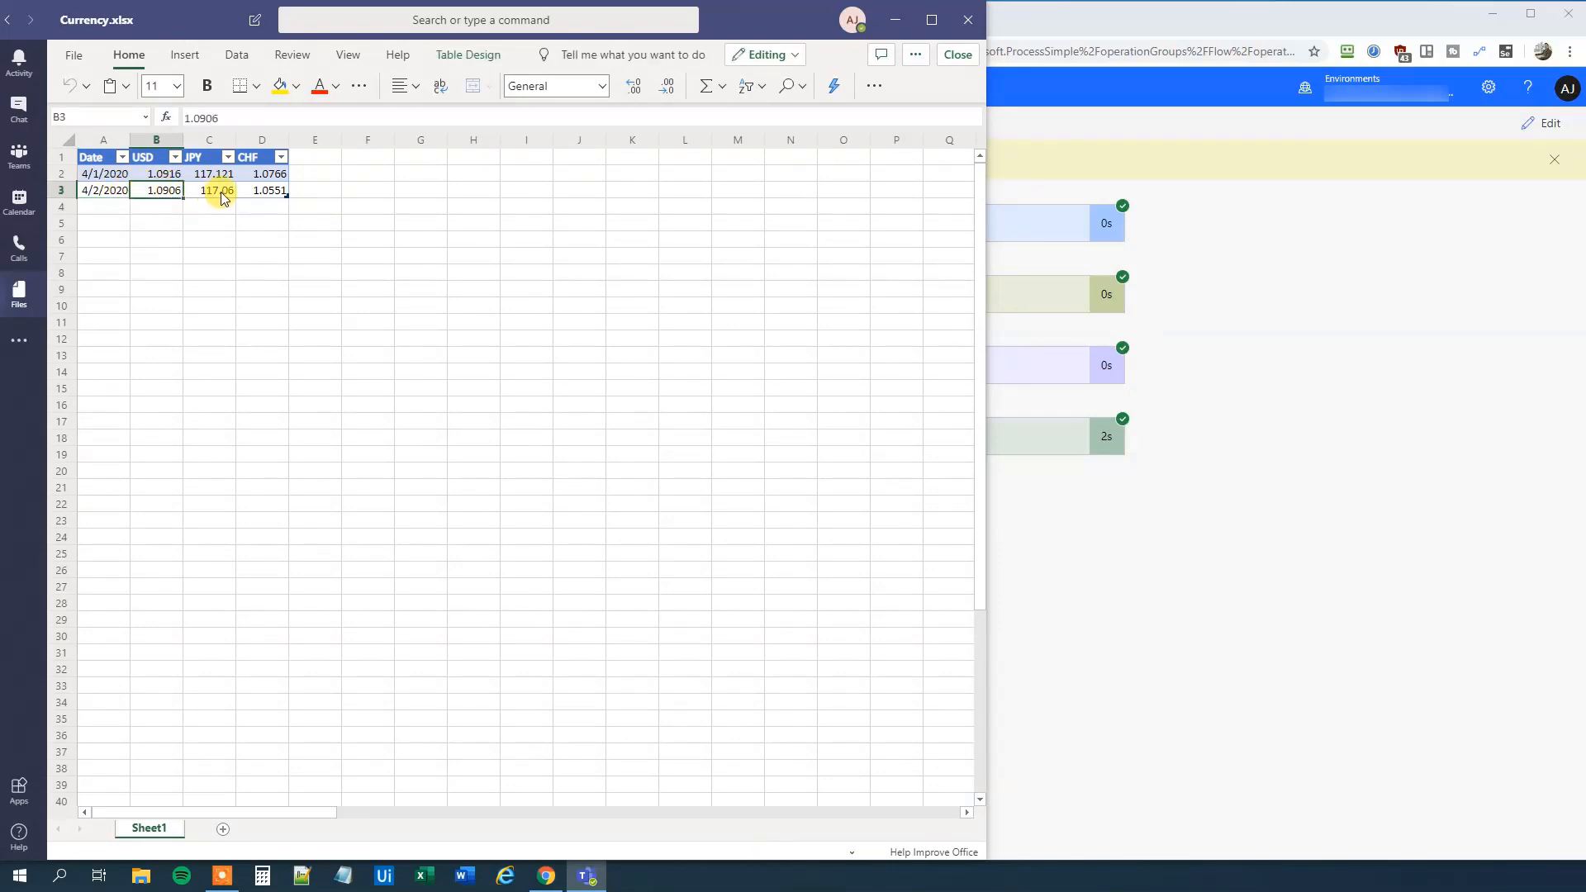
click(261, 190)
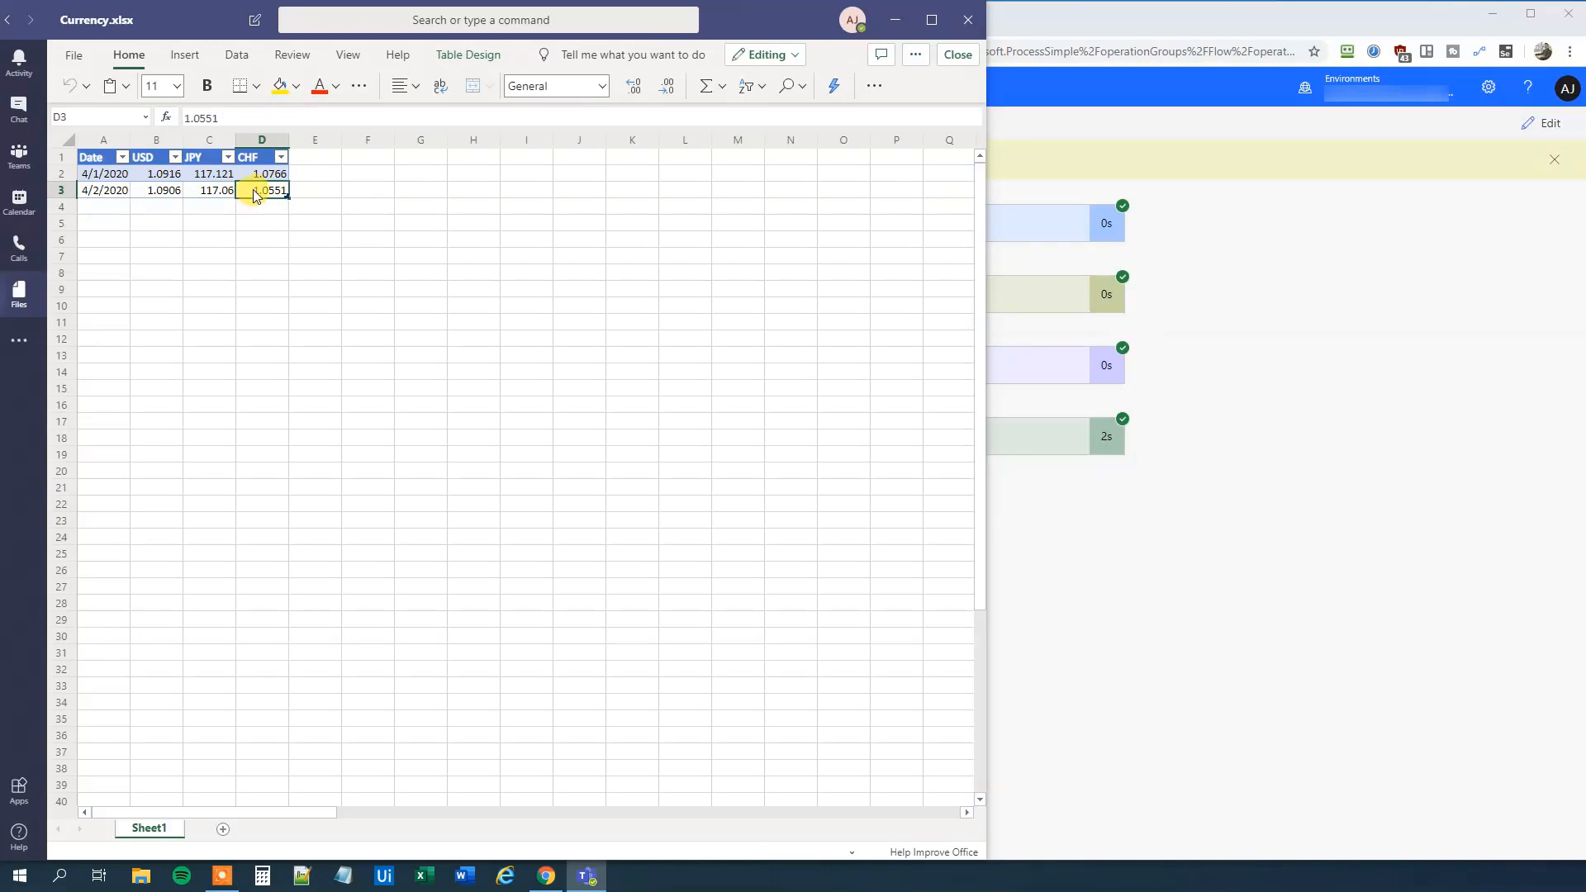
click(208, 190)
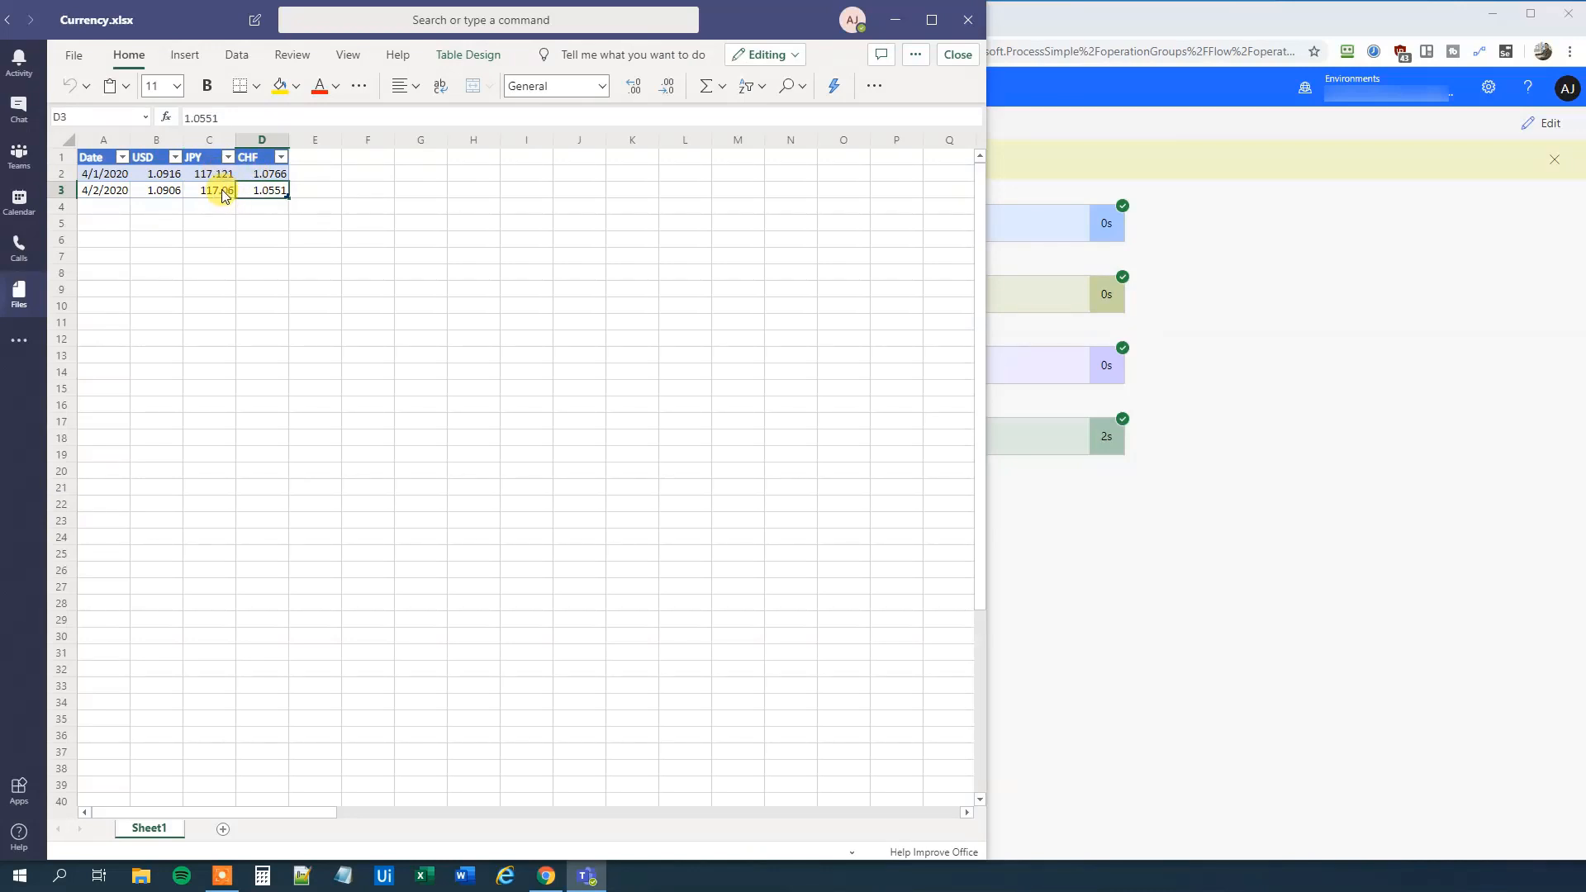